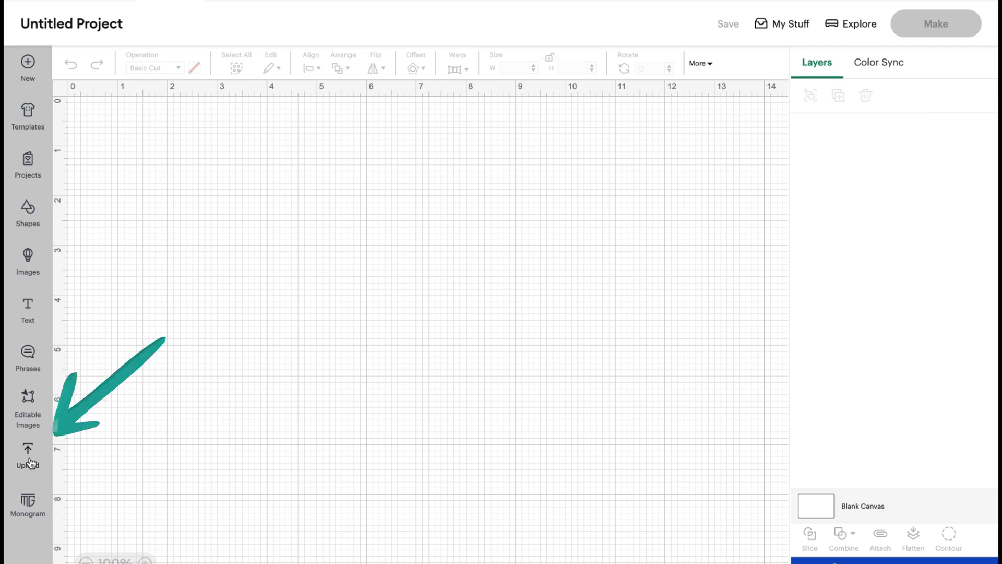
# - Add the pink, peach and tan BohoLine-7 rainbow from Uploaded images to the canvas
pyautogui.click(26, 450)
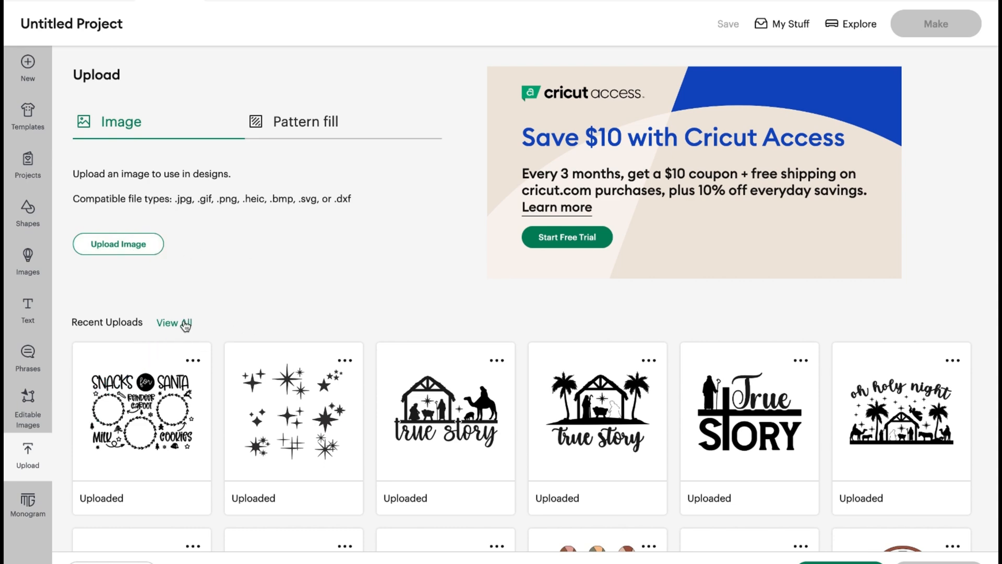
pyautogui.click(185, 322)
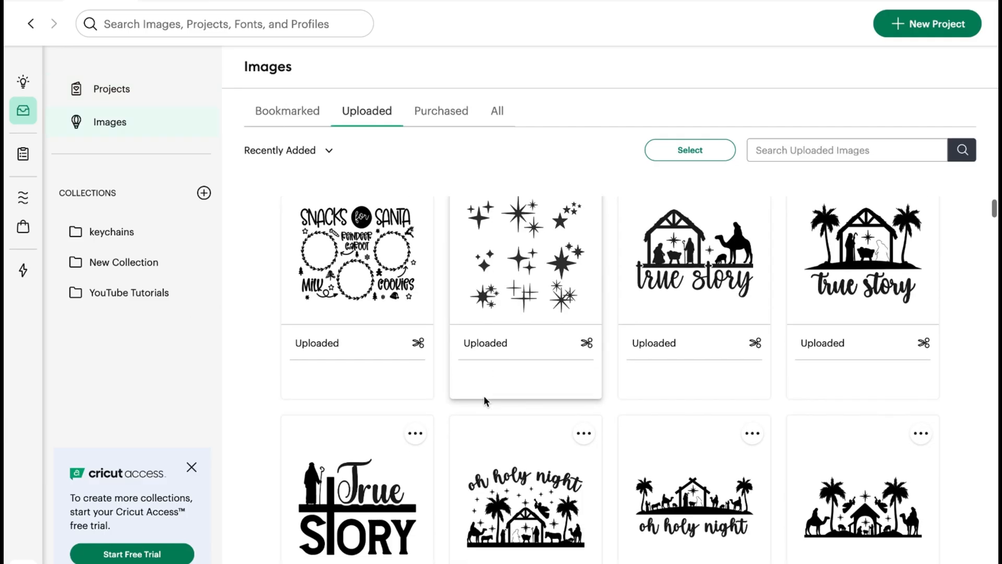
pyautogui.scroll(-3)
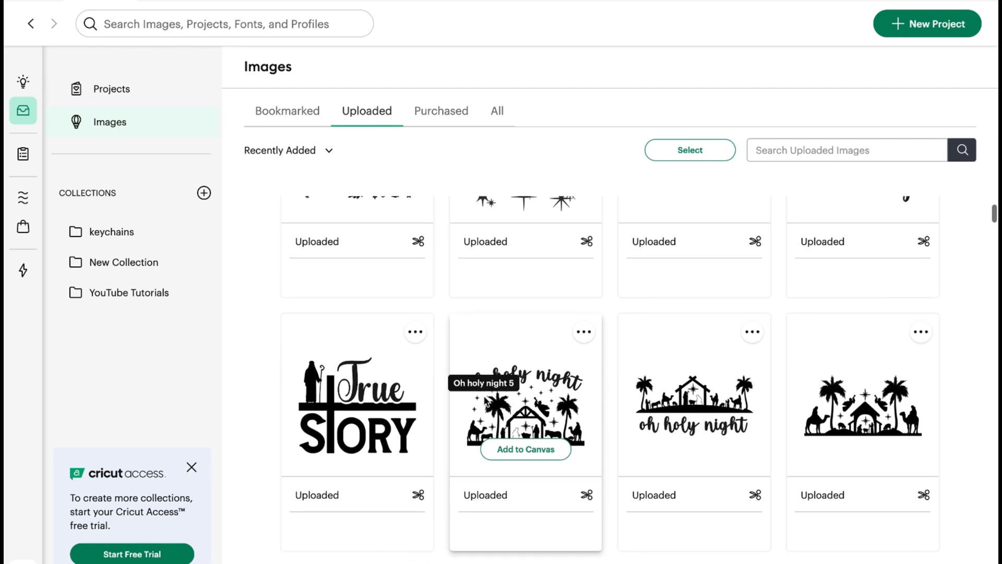
pyautogui.scroll(-3)
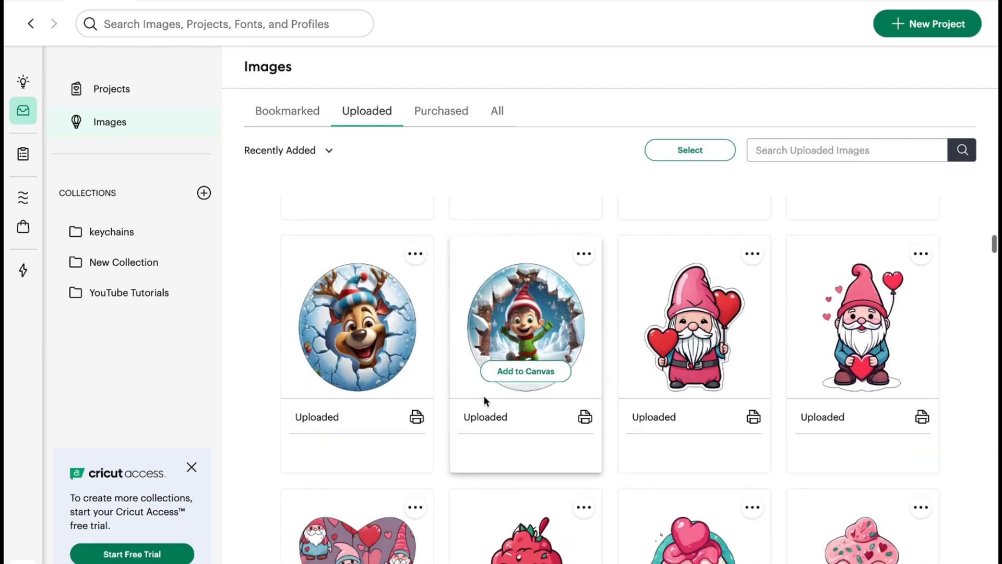
pyautogui.scroll(-3)
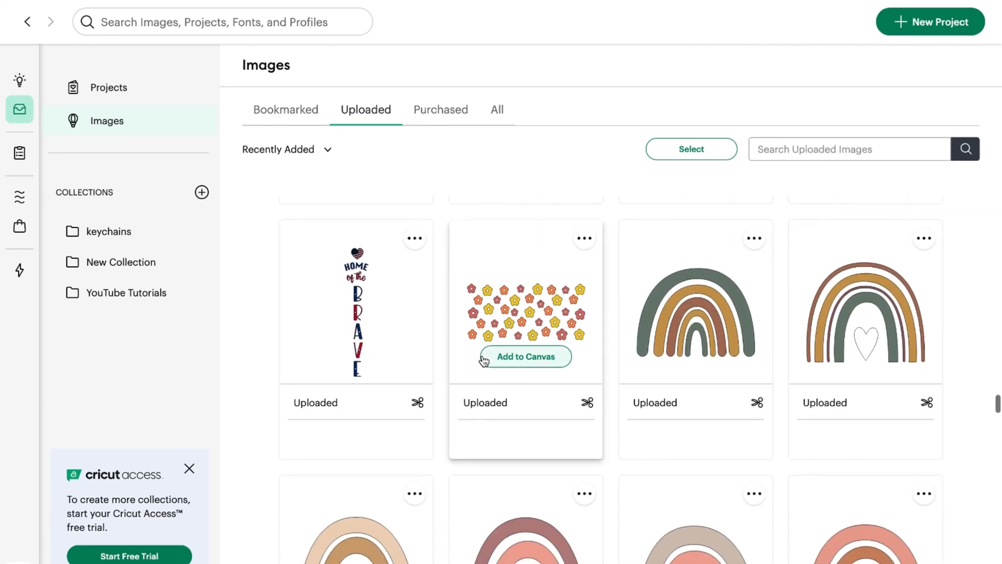
pyautogui.scroll(-3)
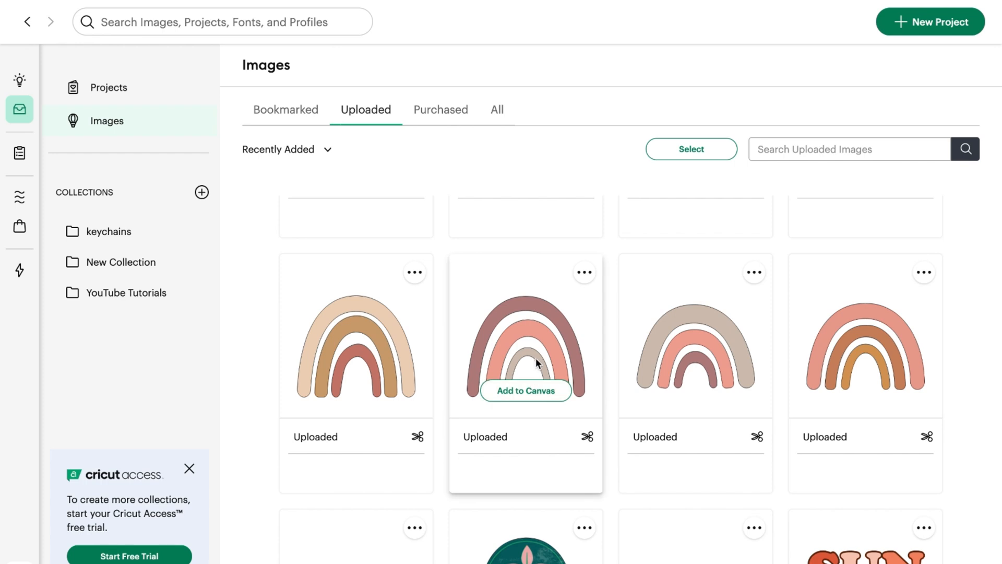
pyautogui.click(525, 390)
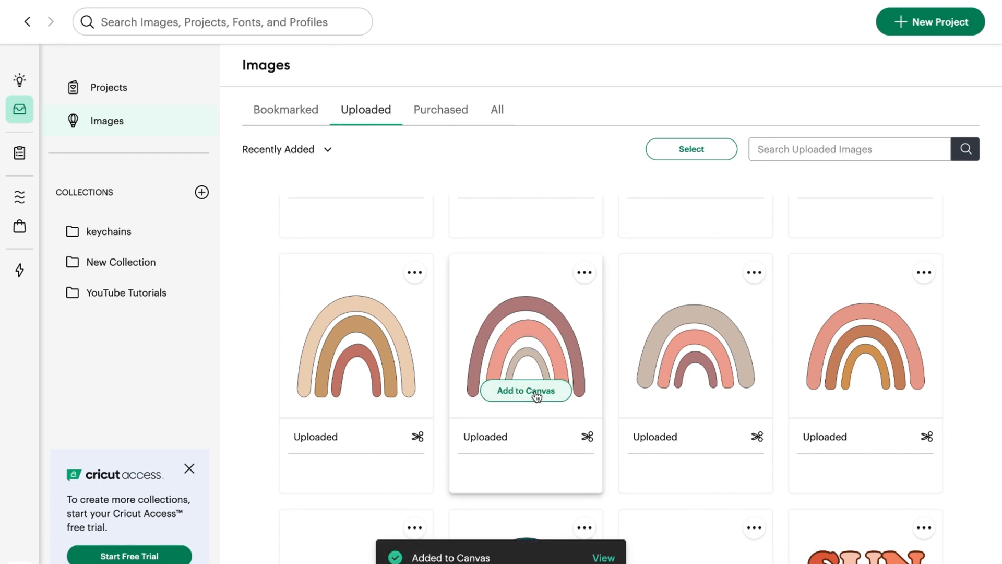
pyautogui.click(526, 390)
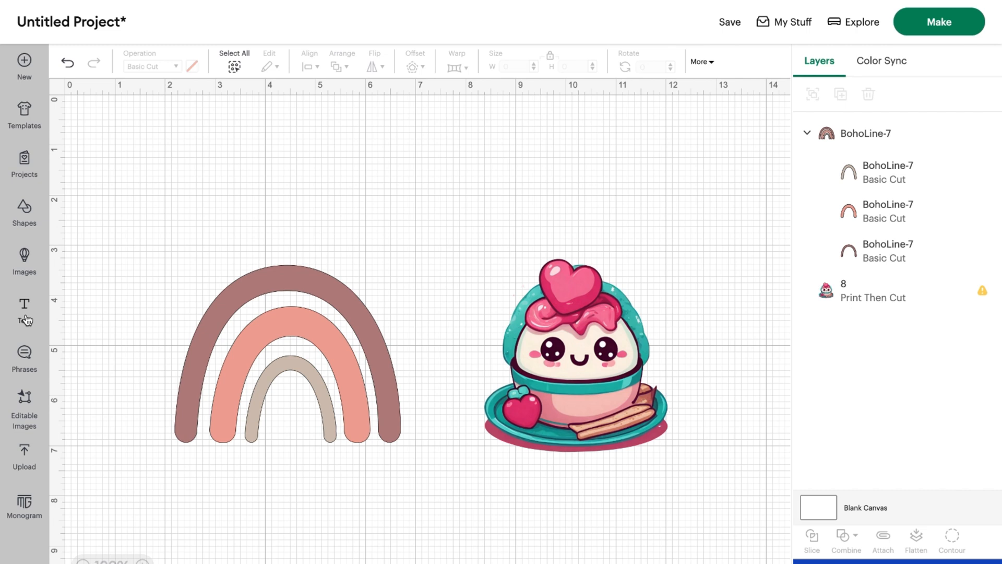
# - Add a 'Happy Birthday' text layer and drag it above the rainbow and cupcake
pyautogui.click(23, 309)
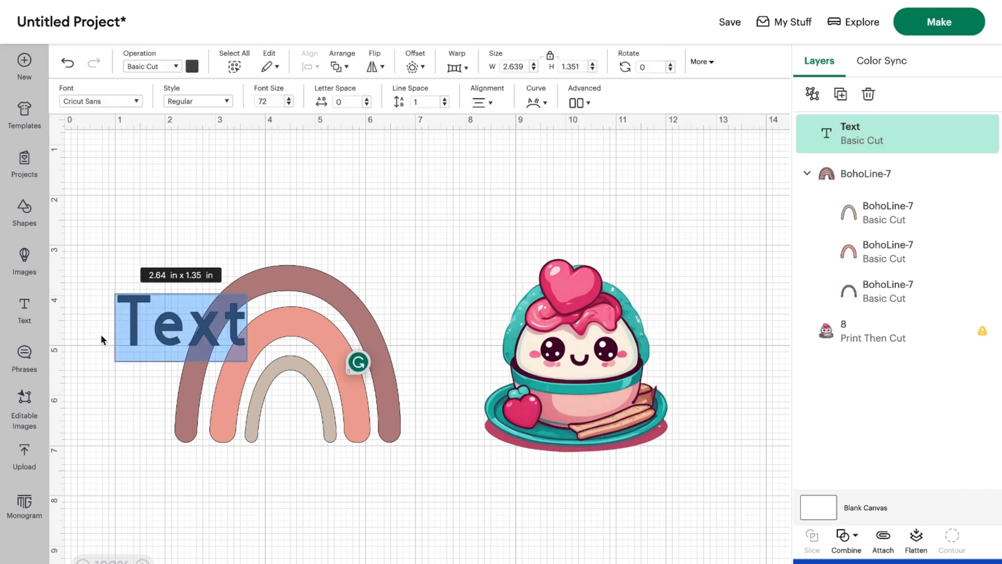
pyautogui.write('Happy')
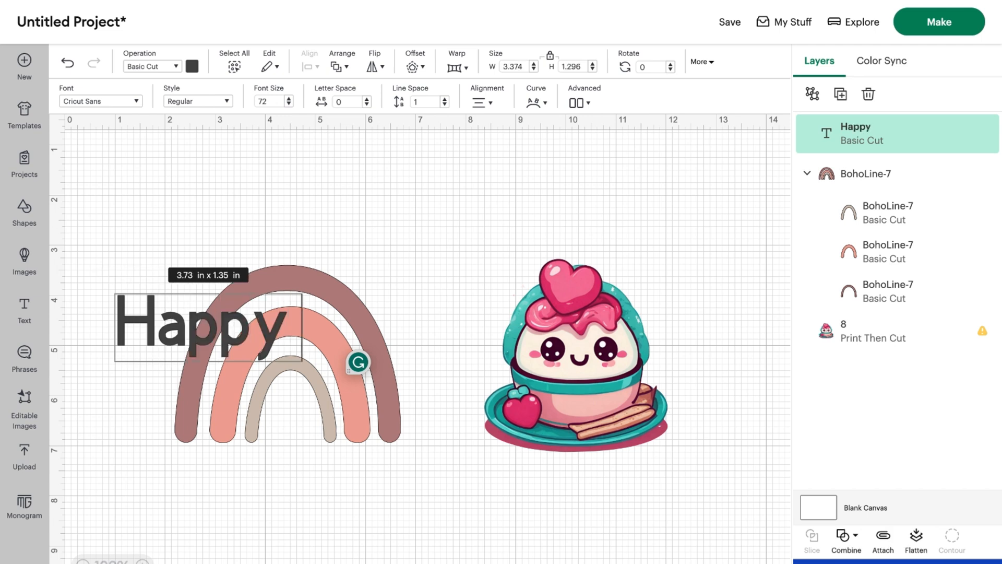
pyautogui.write('Birthda')
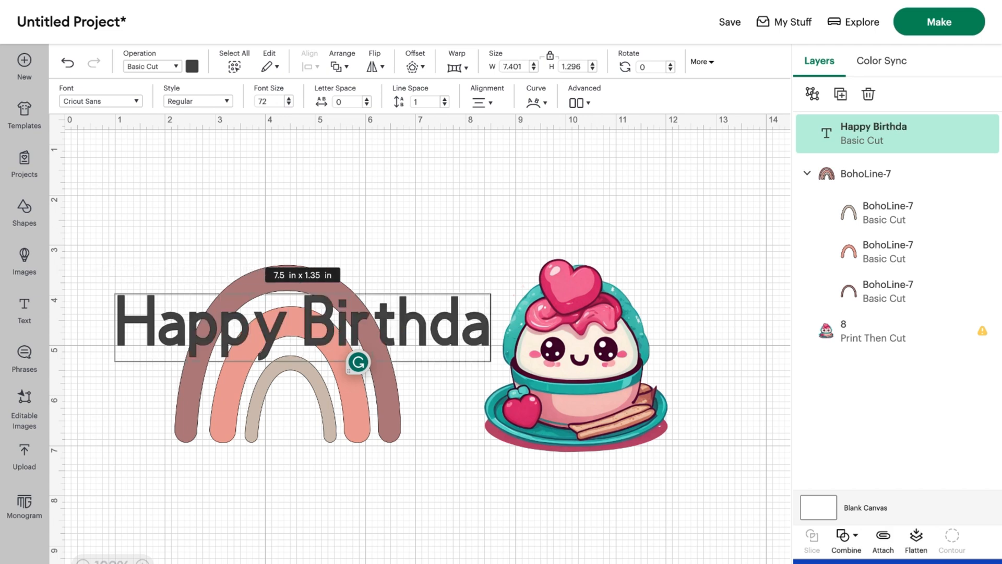
pyautogui.moveTo(487, 335); pyautogui.dragTo(524, 335)
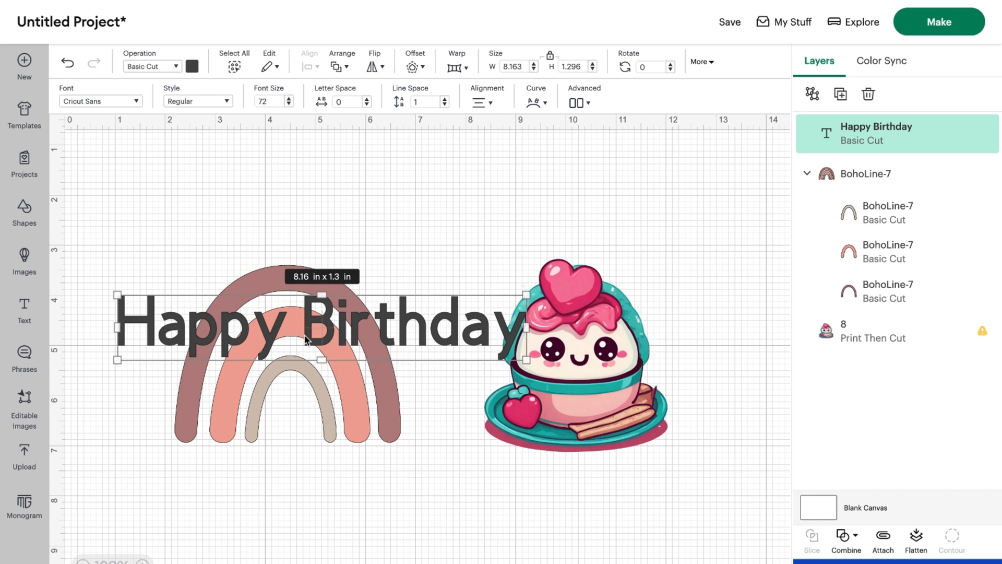
pyautogui.moveTo(307, 320); pyautogui.dragTo(384, 189)
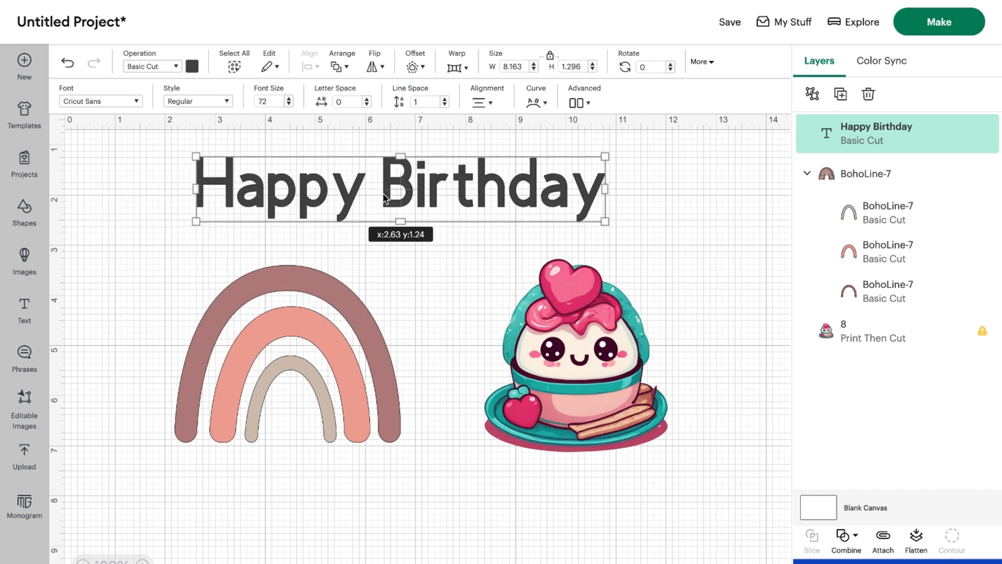
# - Recolour the Happy Birthday text from dark grey to teal using the advanced hue picker
pyautogui.click(191, 51)
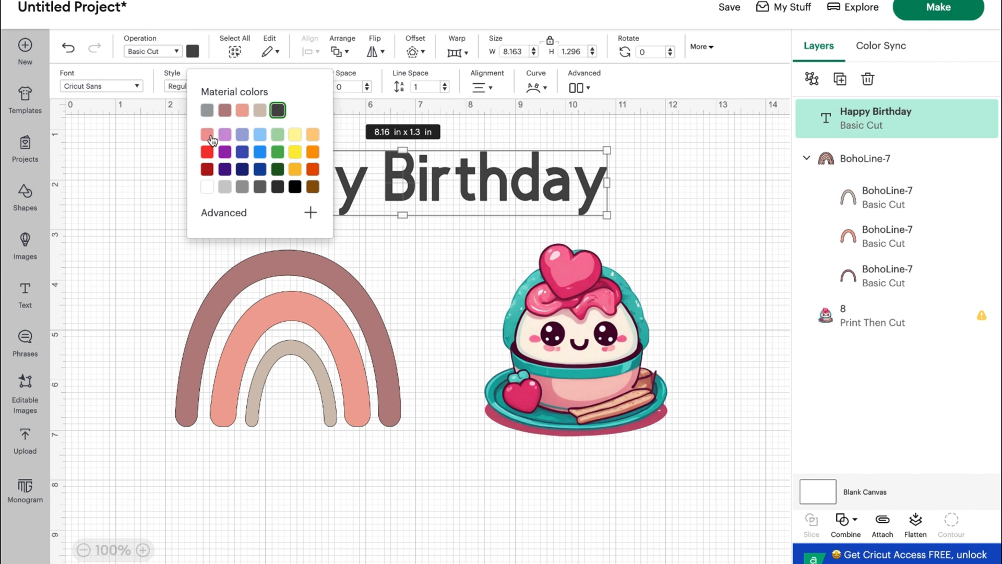
pyautogui.moveTo(276, 137)
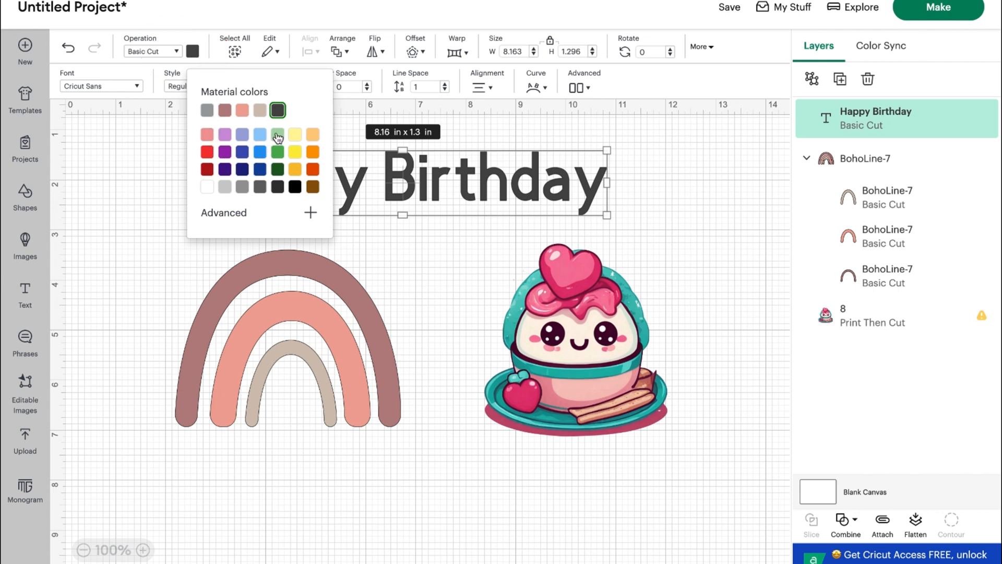
pyautogui.moveTo(278, 151)
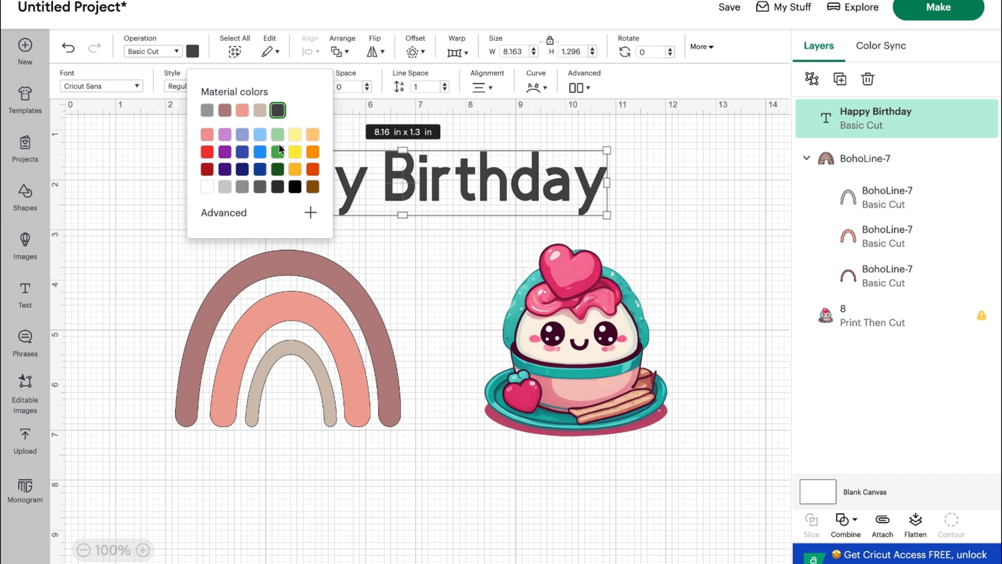
pyautogui.moveTo(282, 163)
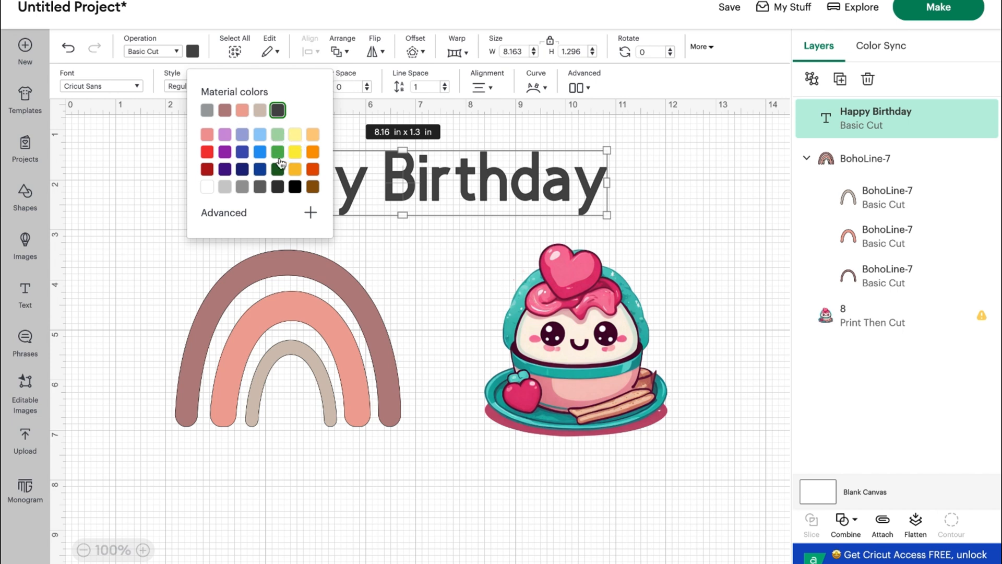
pyautogui.moveTo(275, 132)
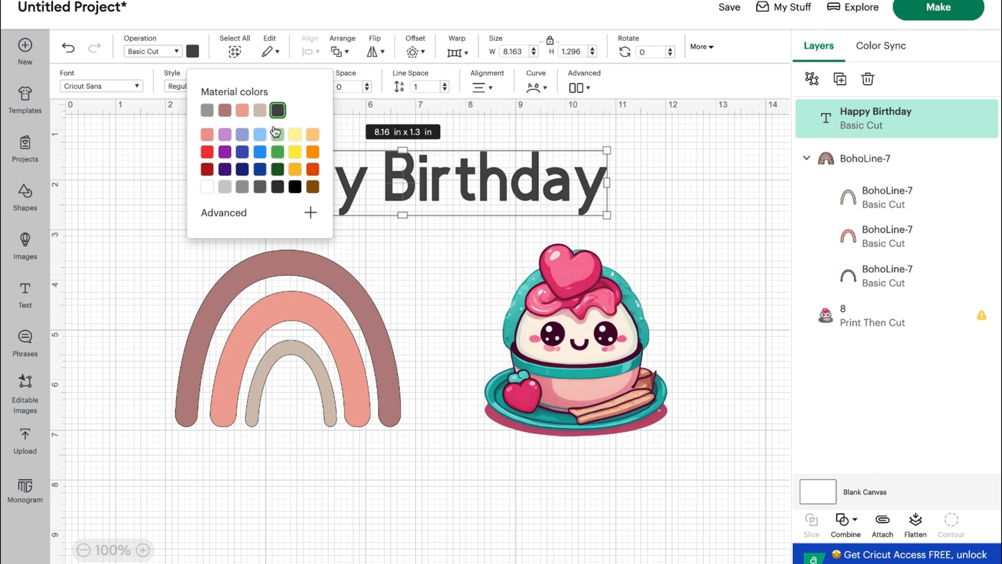
pyautogui.click(311, 213)
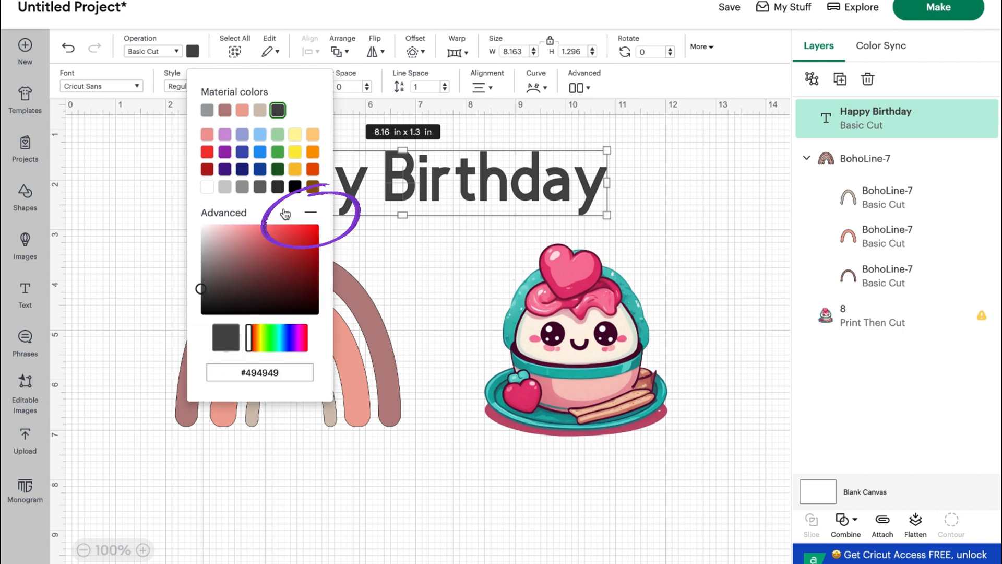
pyautogui.click(278, 337)
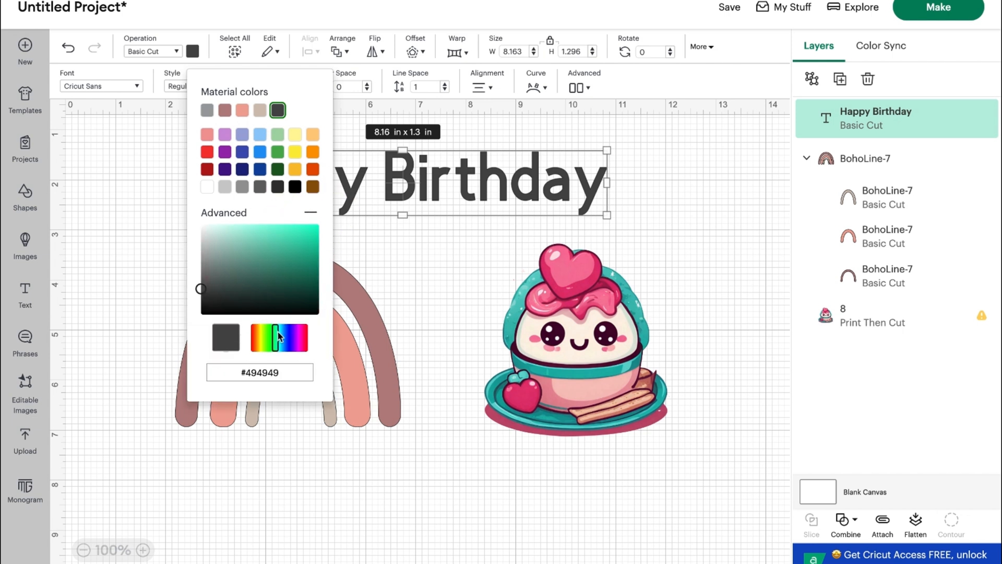
pyautogui.click(274, 239)
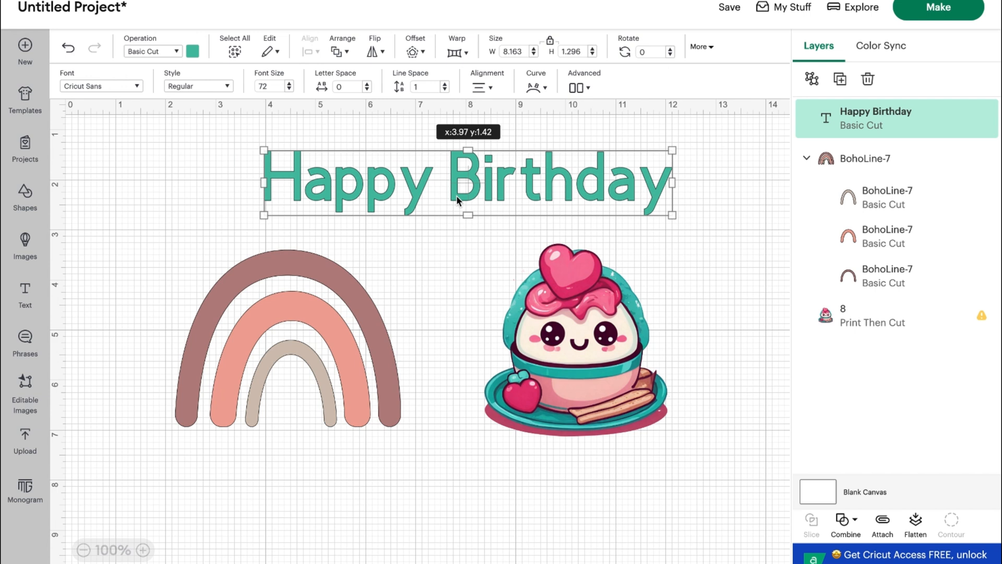
pyautogui.click(287, 319)
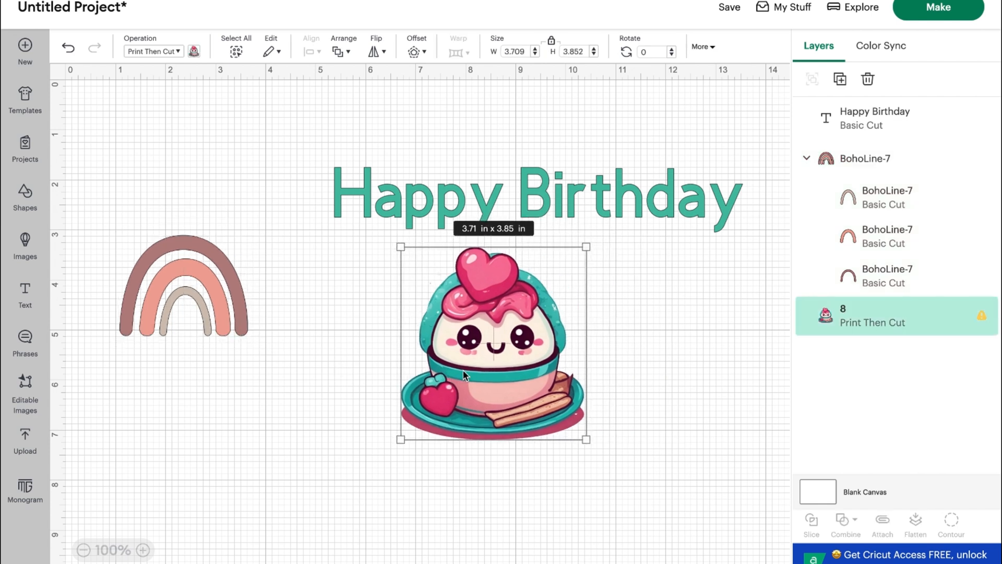
# - Curve the Happy Birthday text to about 84 so it arches over the cupcake
pyautogui.click(876, 118)
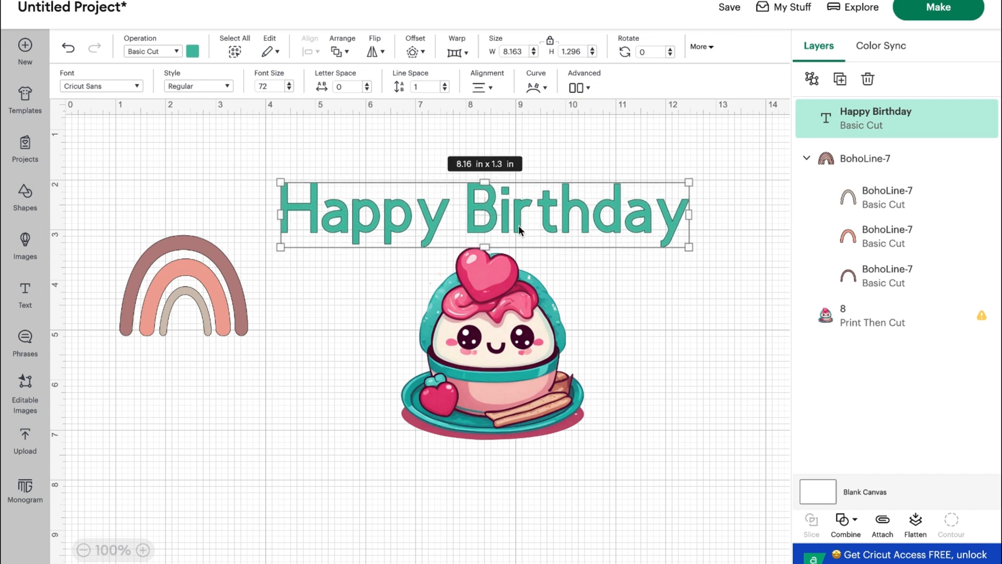
pyautogui.click(535, 83)
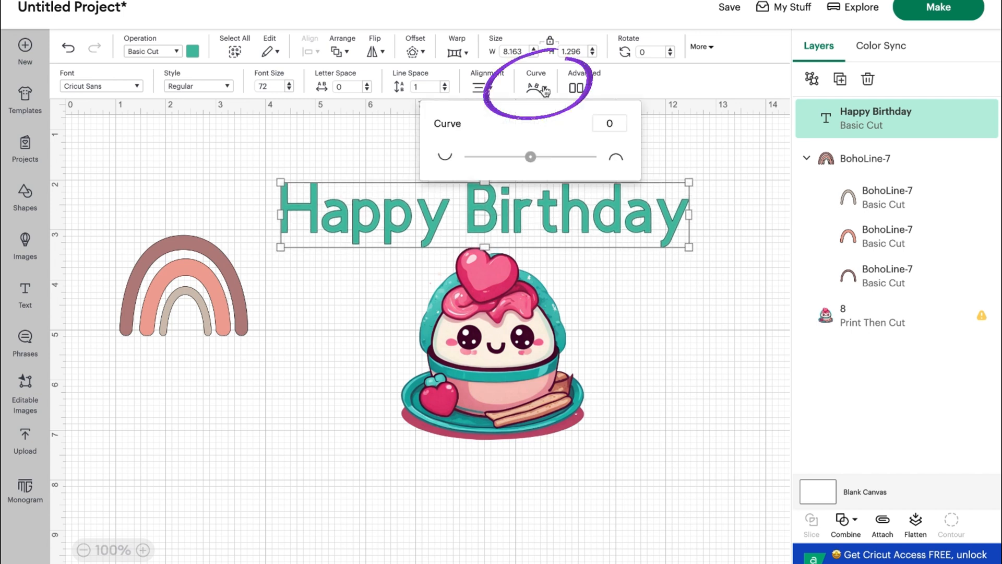
pyautogui.moveTo(530, 156); pyautogui.dragTo(540, 157)
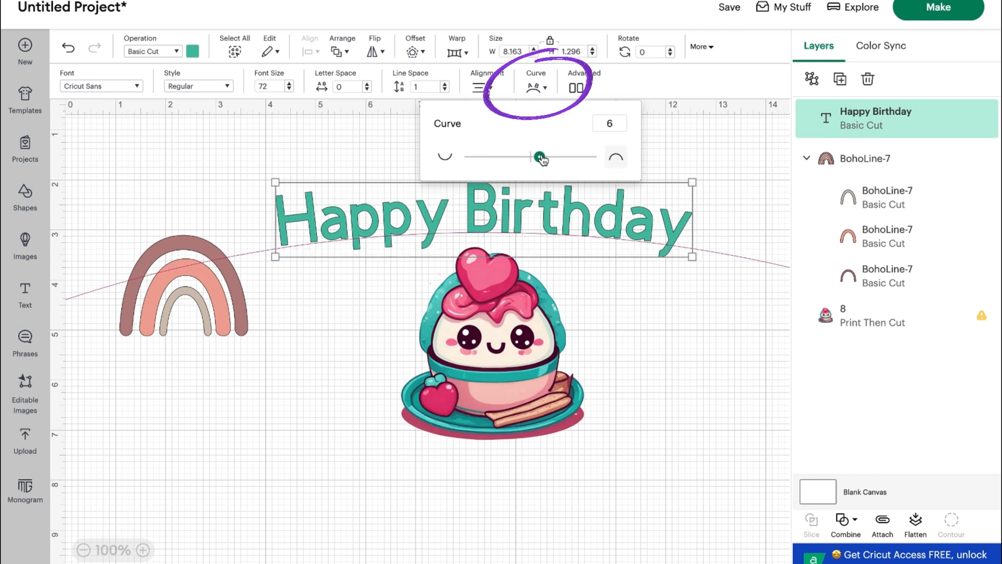
pyautogui.moveTo(540, 157); pyautogui.dragTo(582, 157)
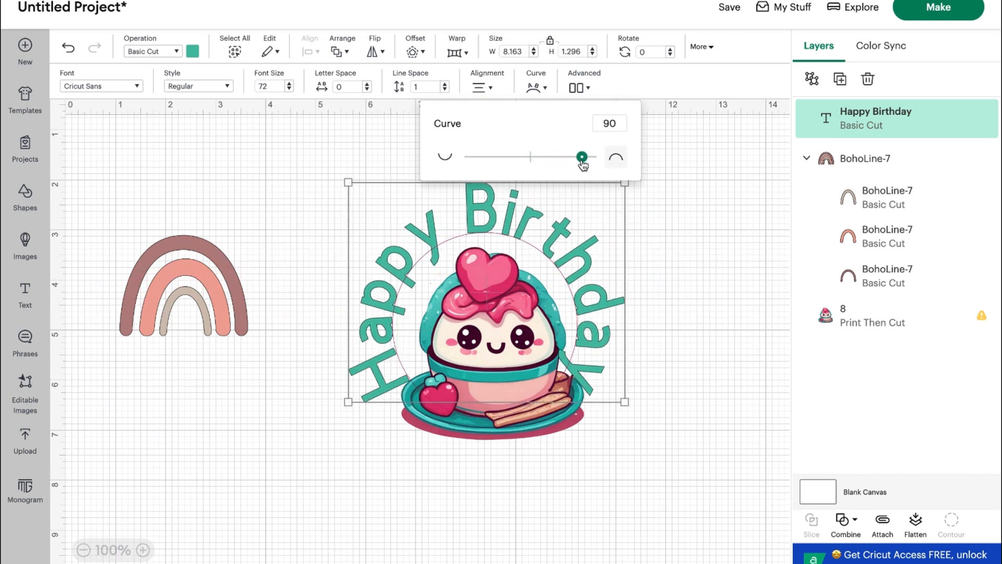
pyautogui.moveTo(581, 156); pyautogui.dragTo(578, 156)
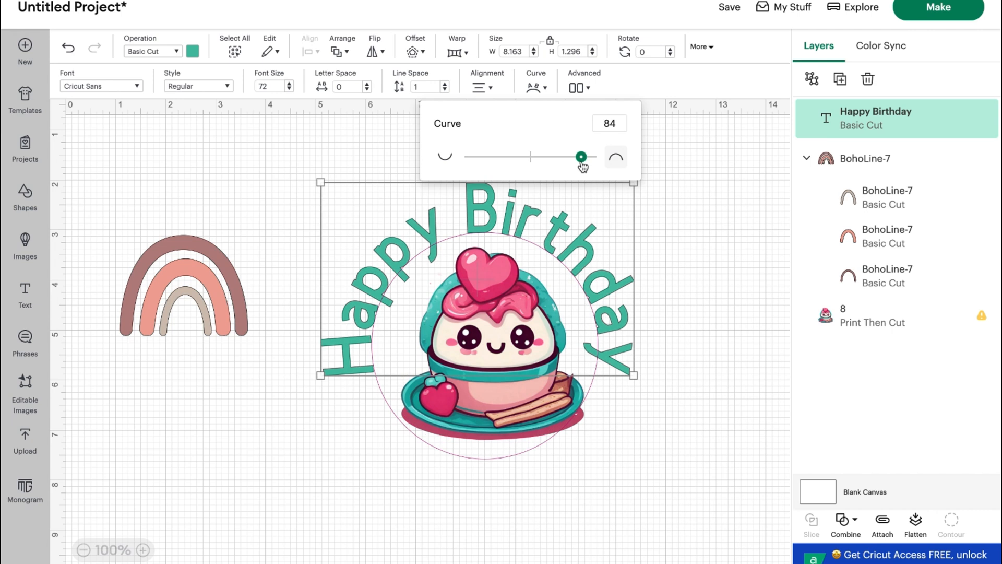
pyautogui.moveTo(581, 157); pyautogui.dragTo(581, 156)
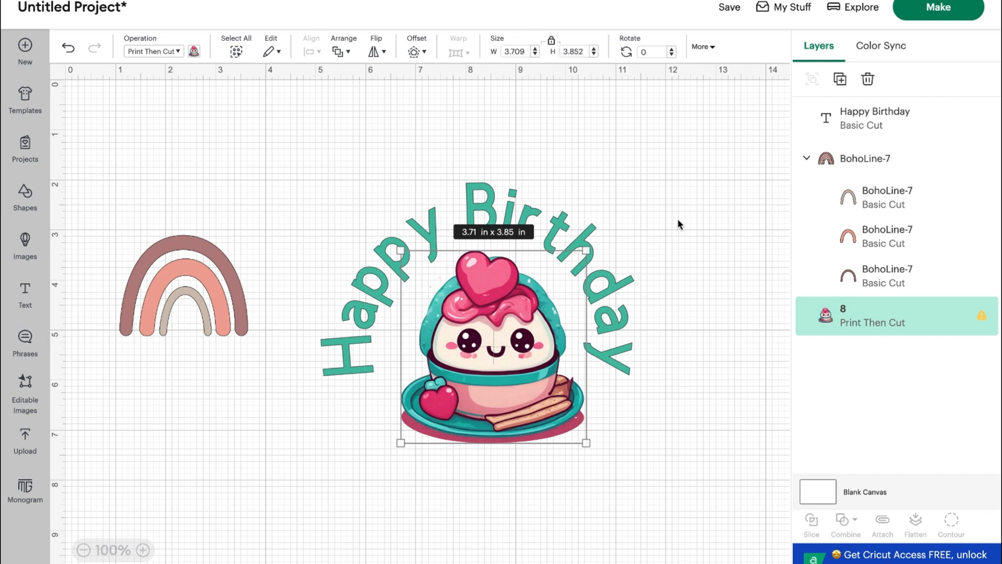
# - Hide the boho rainbow group, leaving only the arched text and cupcake visible
pyautogui.click(865, 159)
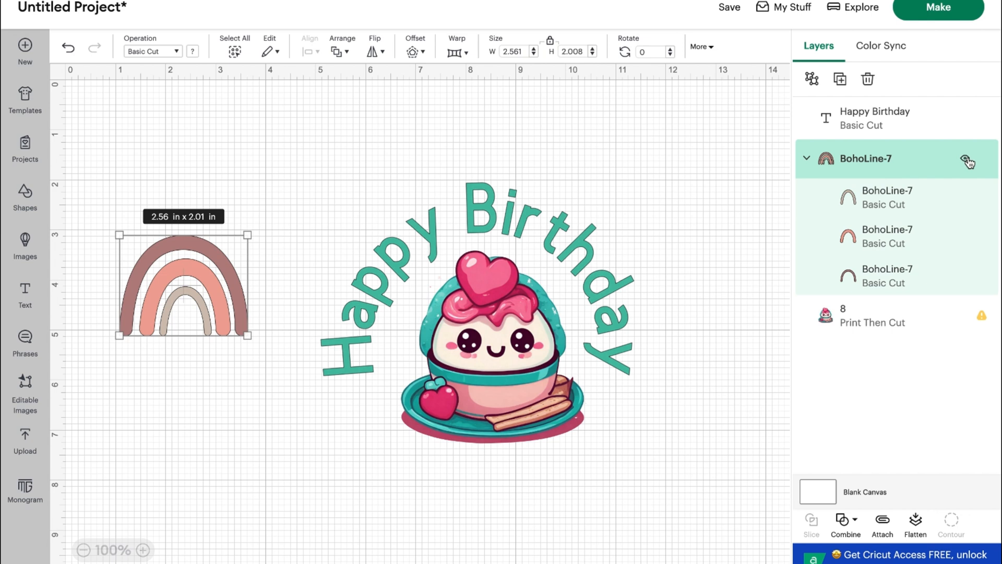
pyautogui.click(966, 158)
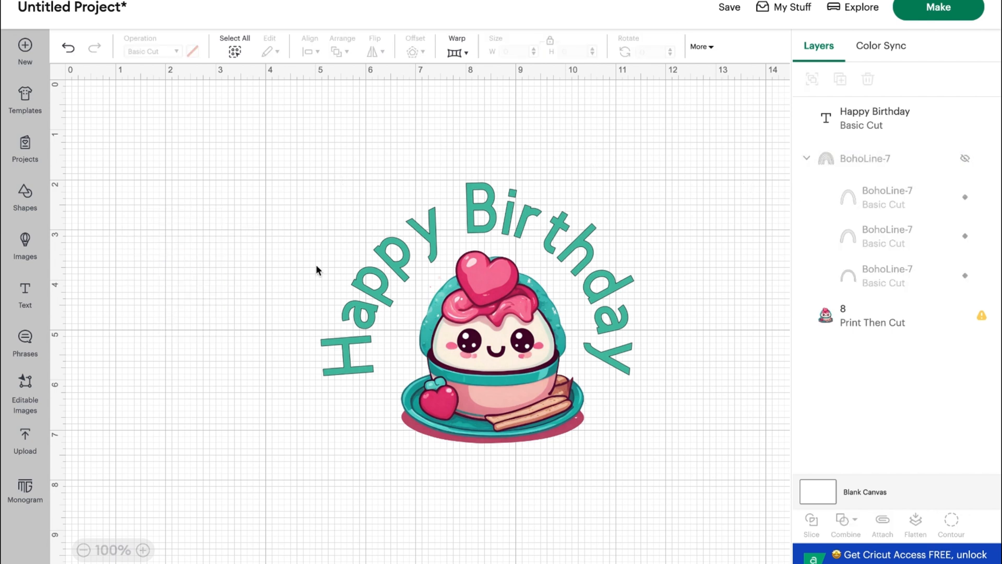
pyautogui.moveTo(468, 157)
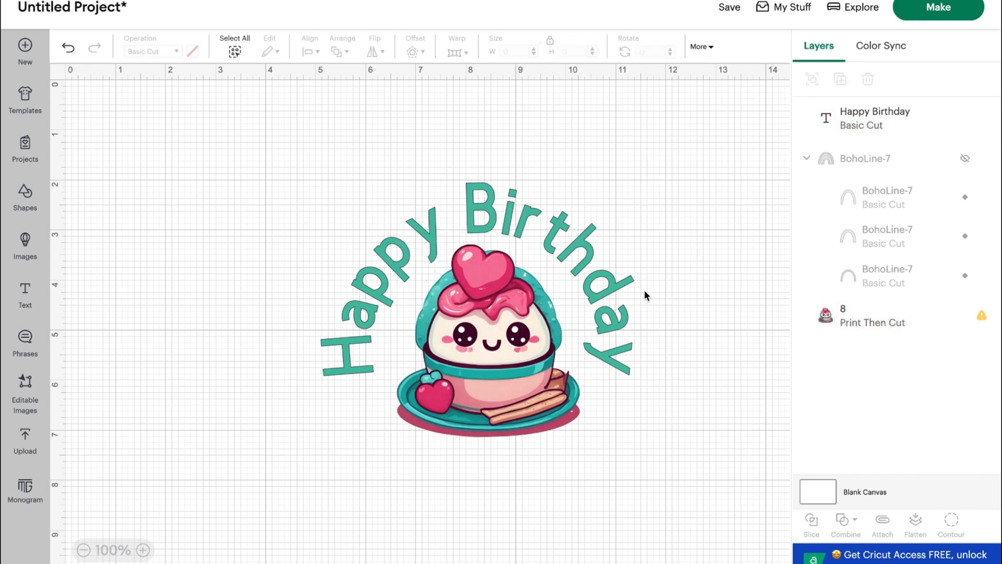
pyautogui.moveTo(609, 342)
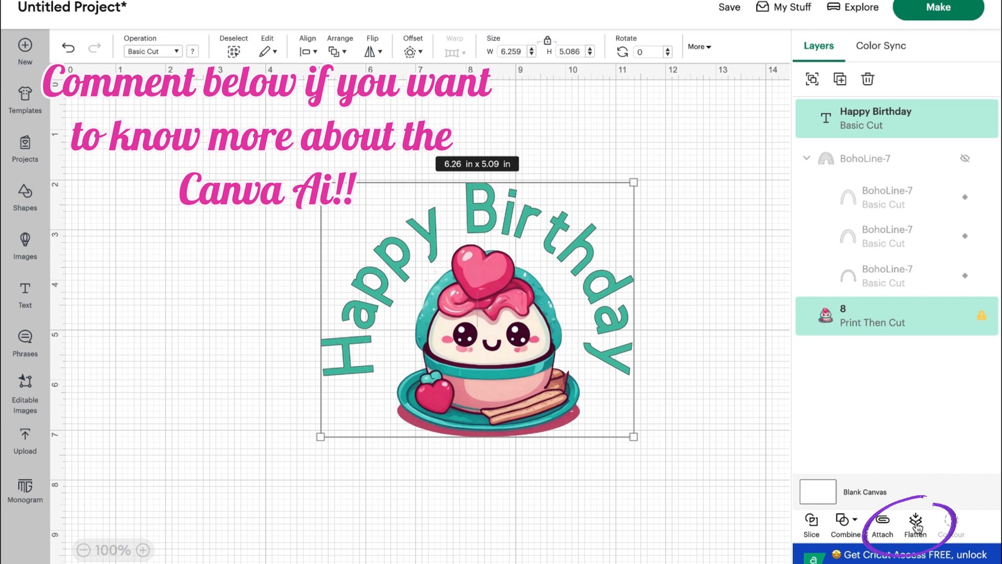
# - Flatten text and cupcake into one image, shrink to 4.77 x 3.88 in, move right
pyautogui.click(914, 524)
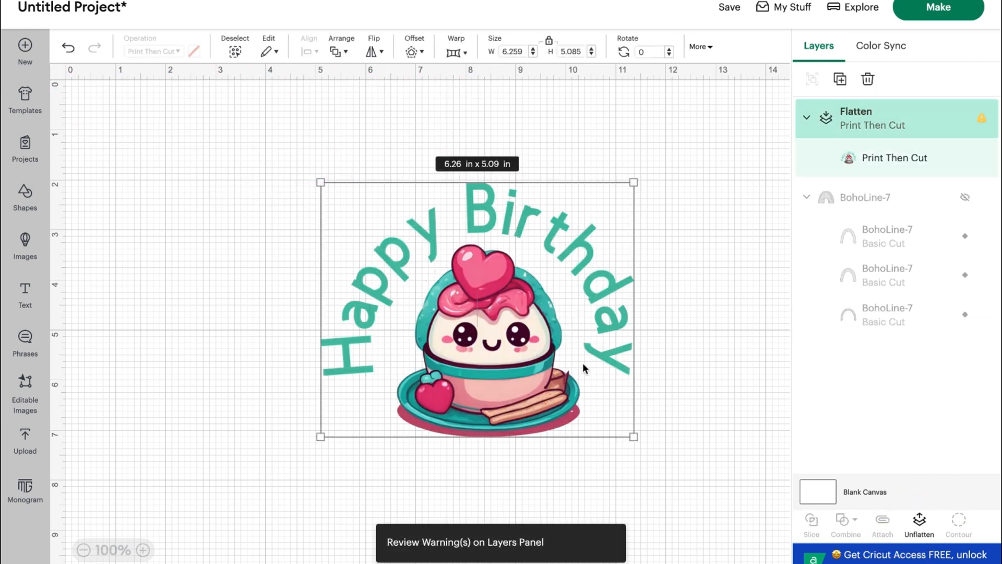
pyautogui.moveTo(634, 436); pyautogui.dragTo(504, 341)
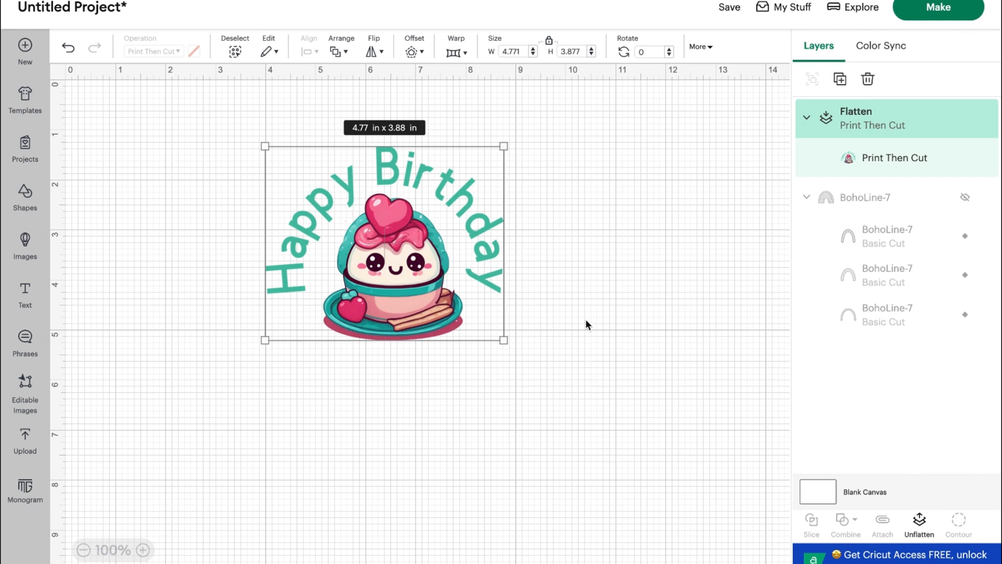
pyautogui.moveTo(384, 246); pyautogui.dragTo(436, 235)
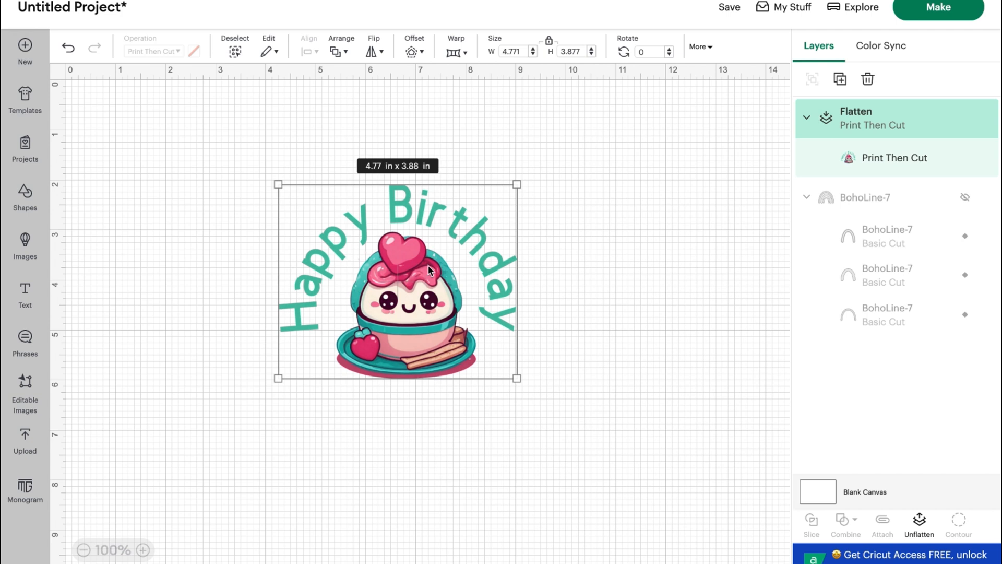
pyautogui.moveTo(430, 241)
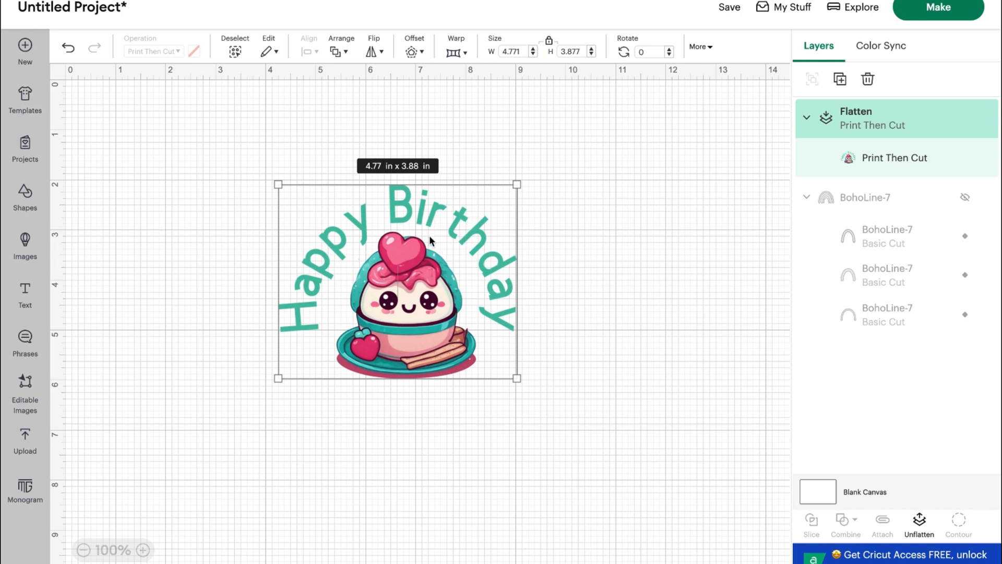
pyautogui.moveTo(391, 350)
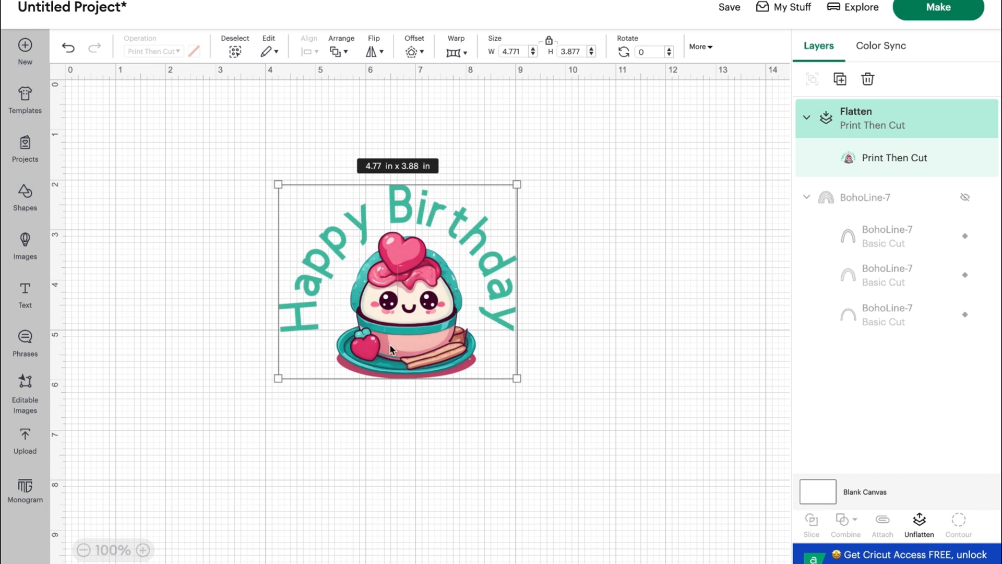
pyautogui.moveTo(471, 295)
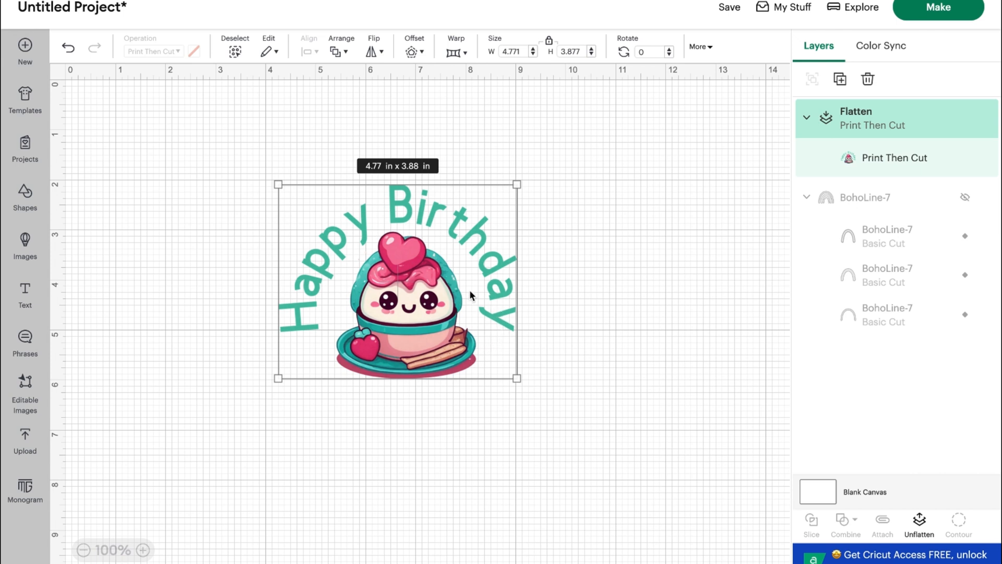
pyautogui.moveTo(377, 200)
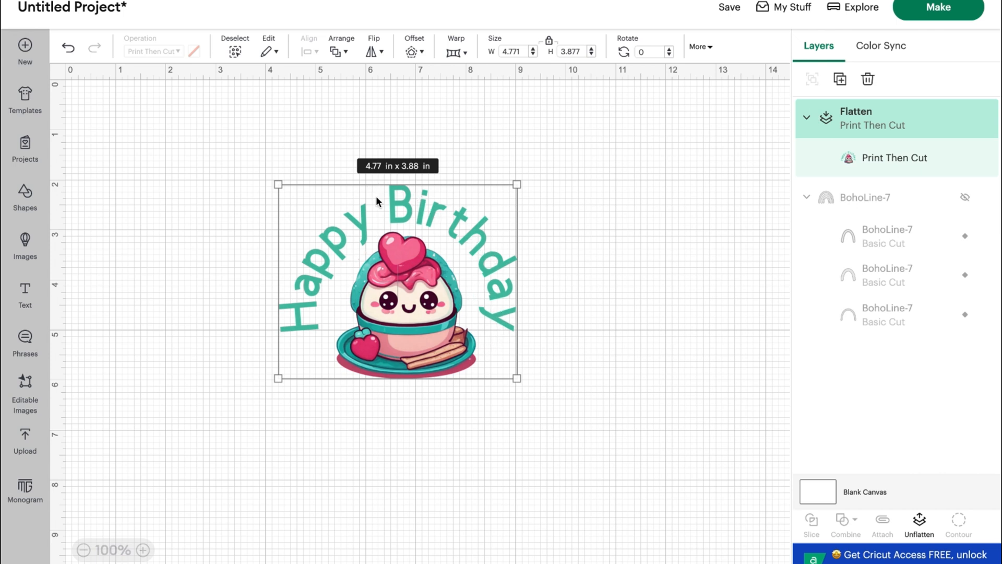
pyautogui.moveTo(297, 272)
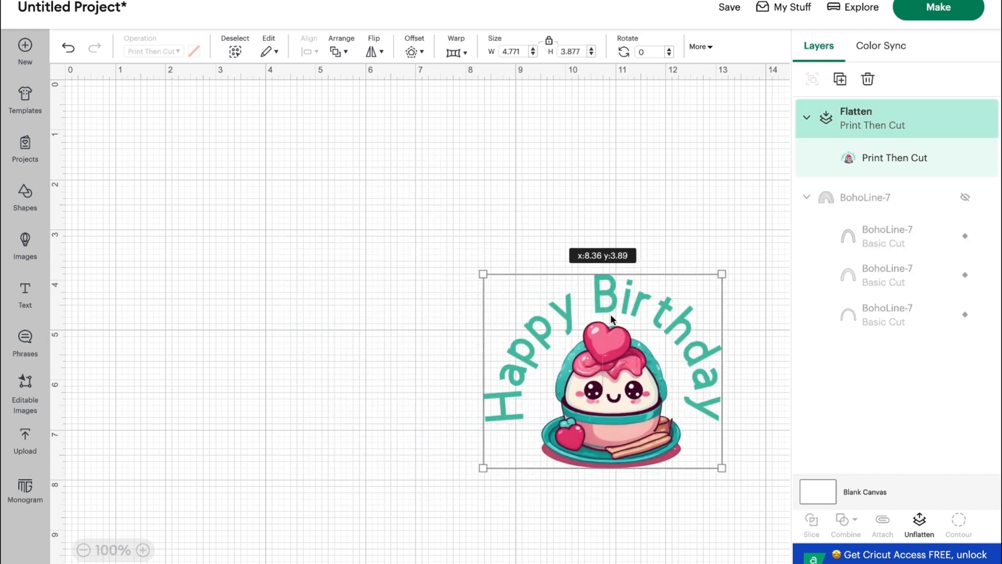
pyautogui.click(410, 52)
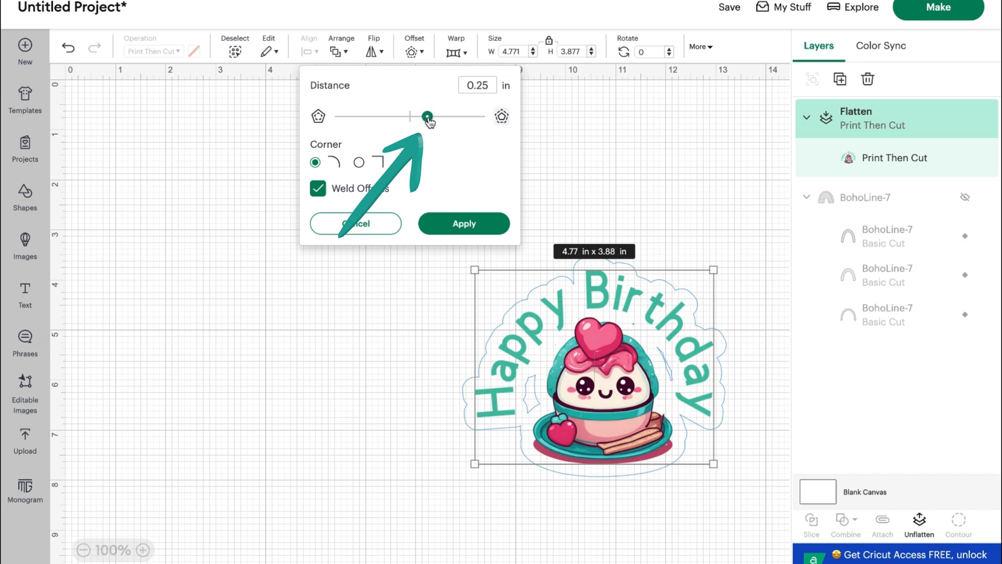
# - Apply a welded, rounded 0.264 in offset border around the sticker
pyautogui.moveTo(427, 116); pyautogui.dragTo(451, 117)
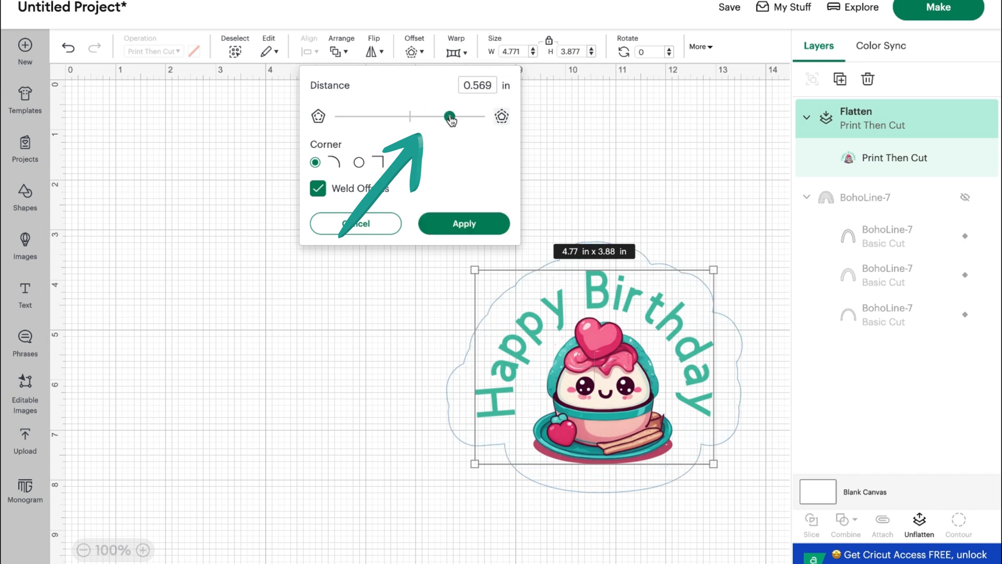
pyautogui.moveTo(448, 116); pyautogui.dragTo(419, 117)
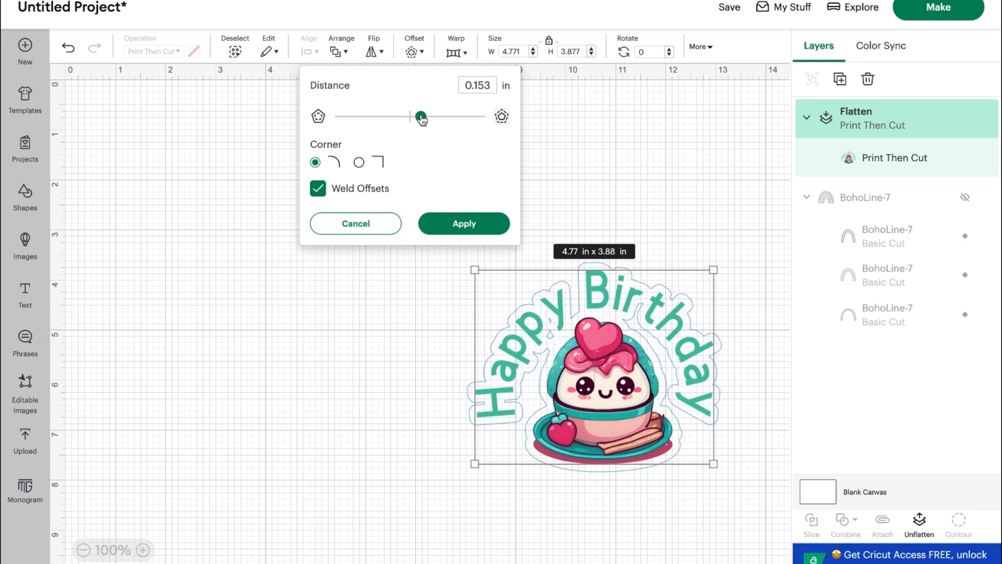
pyautogui.moveTo(422, 117); pyautogui.dragTo(419, 117)
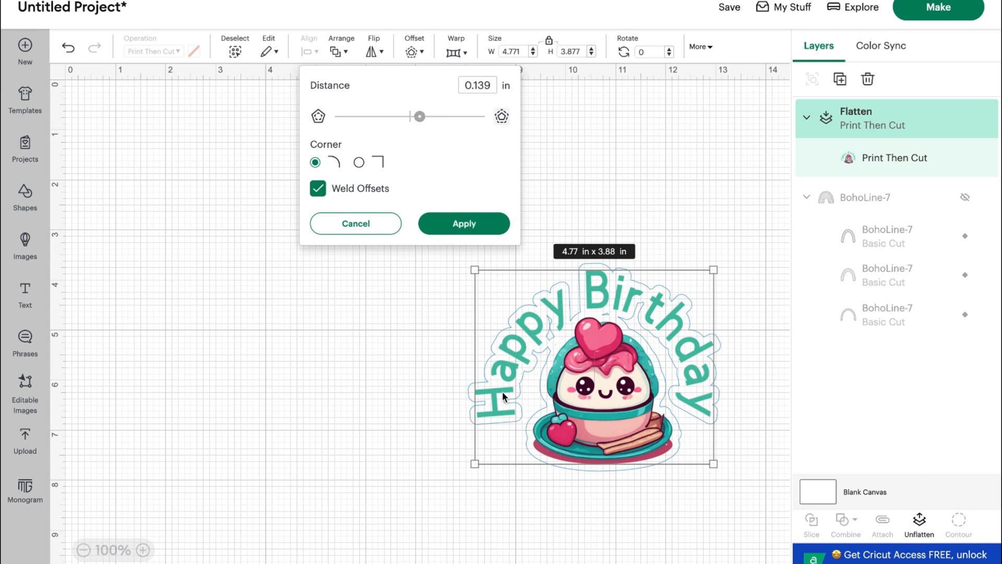
pyautogui.moveTo(680, 421)
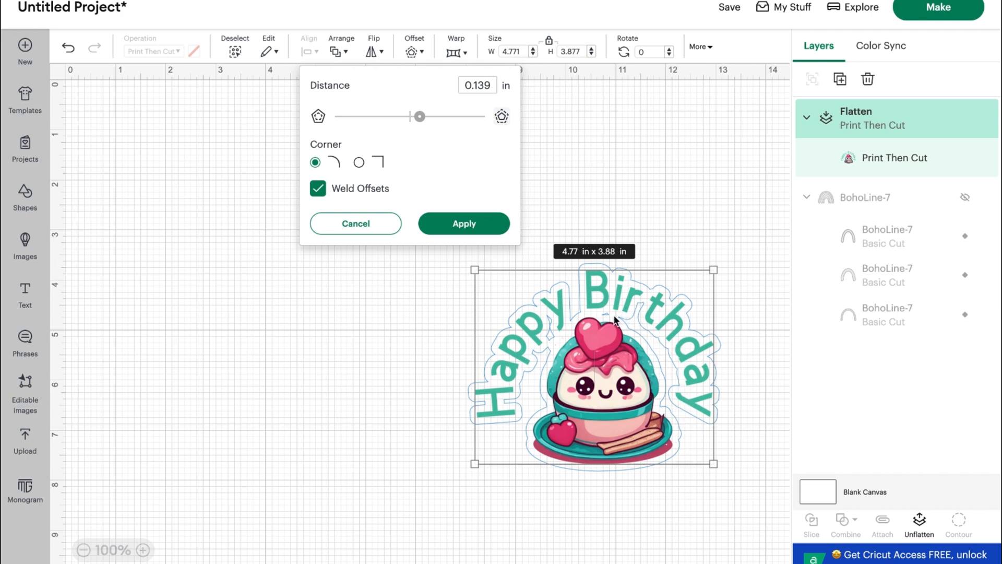
pyautogui.moveTo(524, 422)
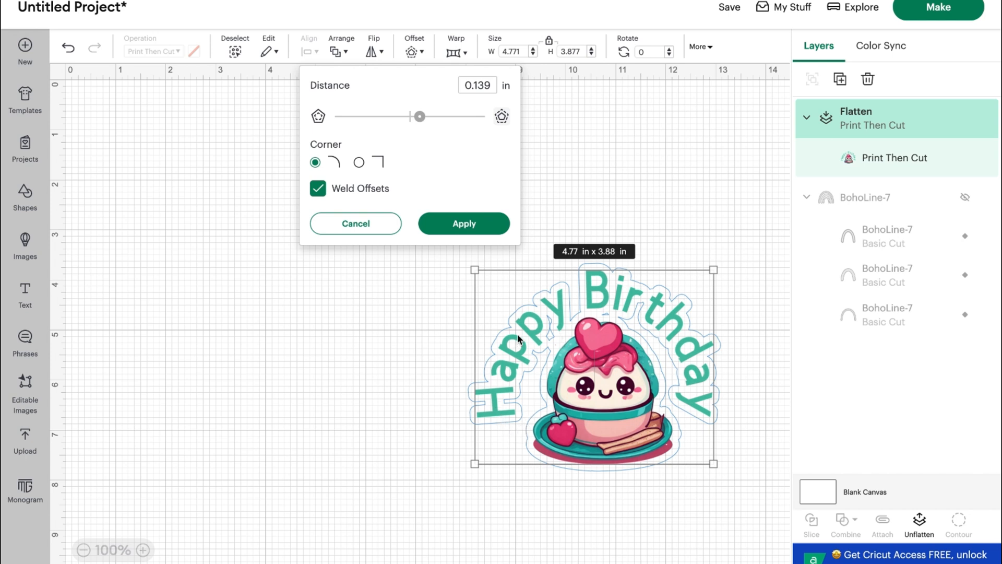
pyautogui.moveTo(530, 427)
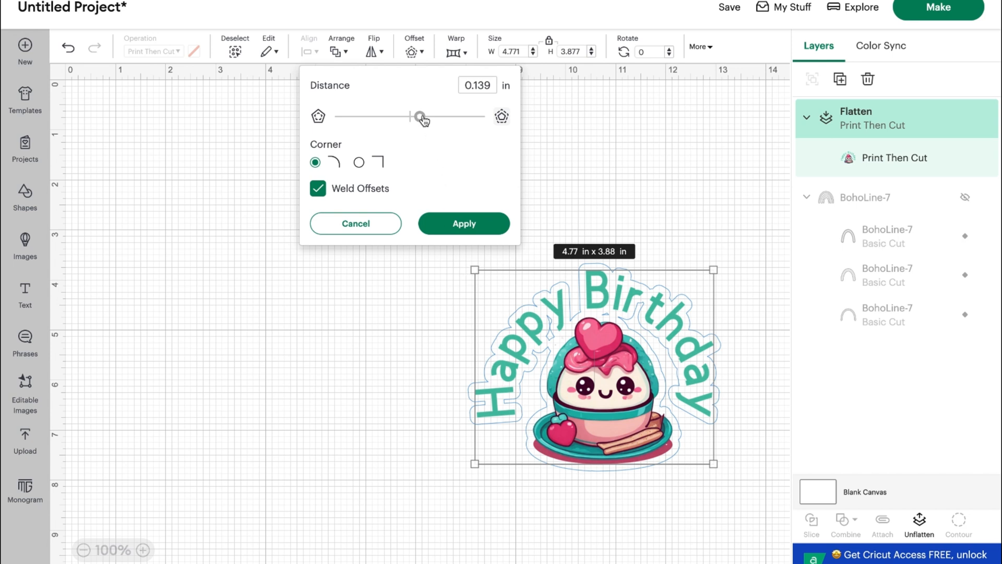
pyautogui.moveTo(419, 117); pyautogui.dragTo(425, 116)
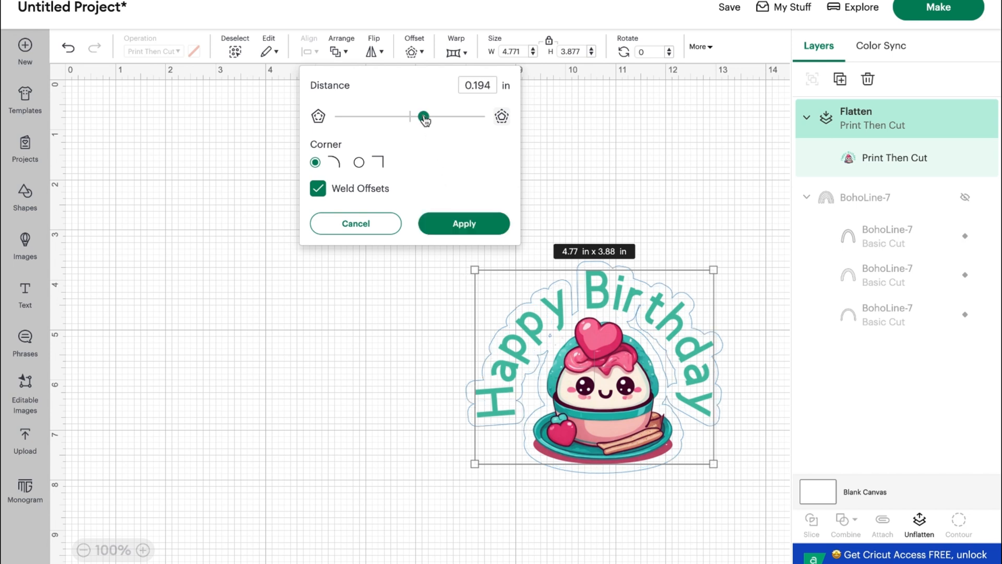
pyautogui.moveTo(424, 116); pyautogui.dragTo(427, 116)
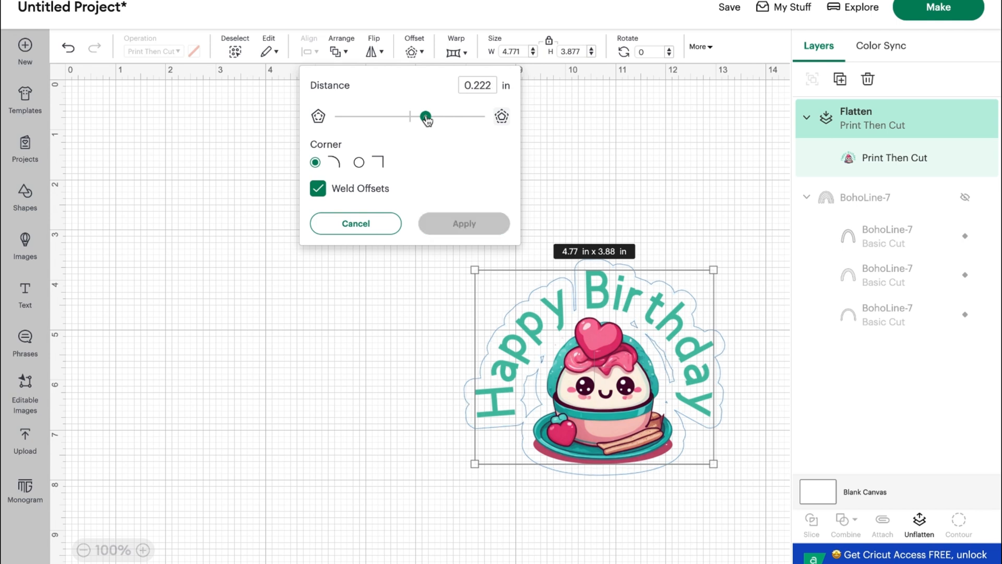
pyautogui.moveTo(427, 117); pyautogui.dragTo(429, 117)
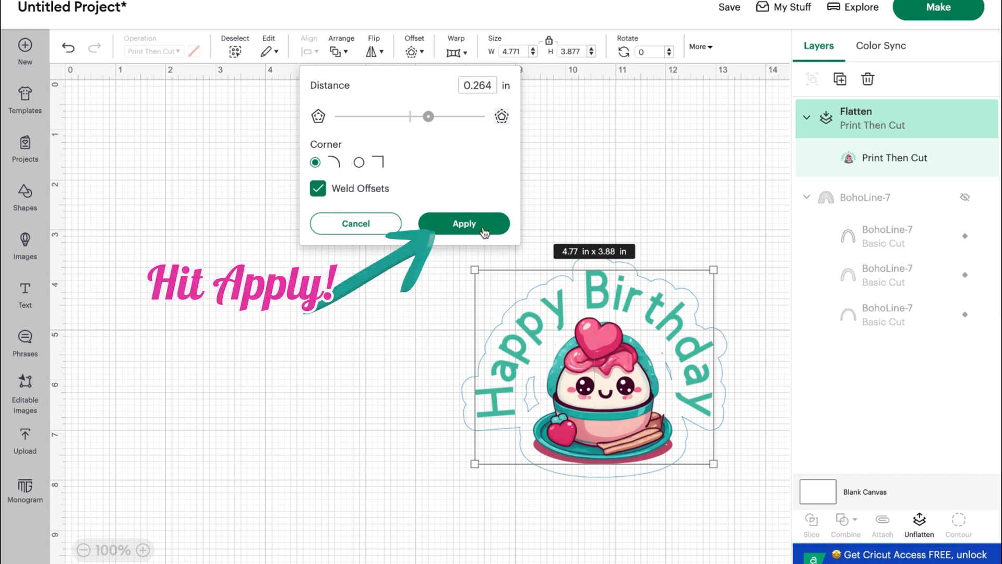
pyautogui.click(464, 224)
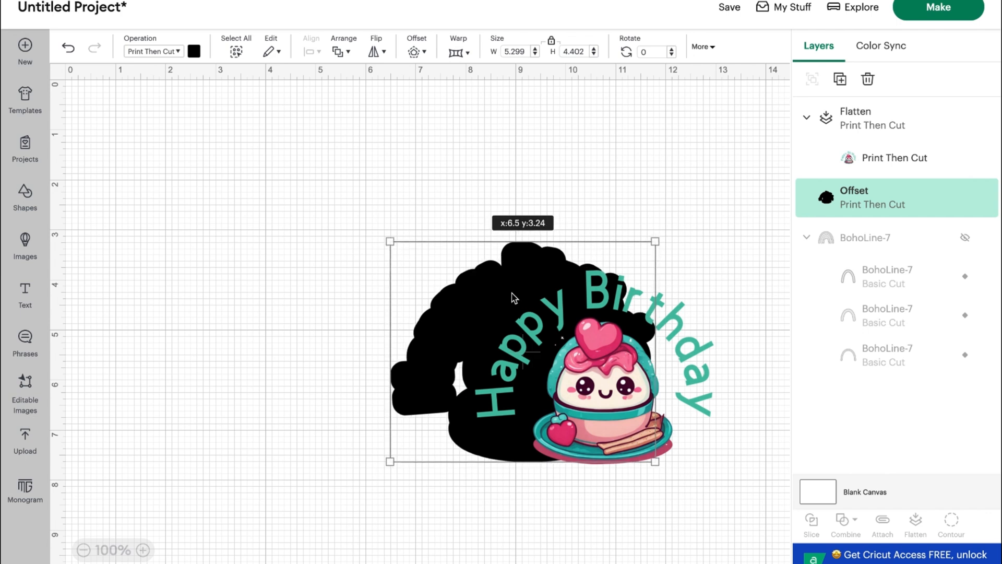
# - Drag the black offset shape to the left side of the canvas, apart from the sticker
pyautogui.moveTo(515, 297); pyautogui.dragTo(534, 293)
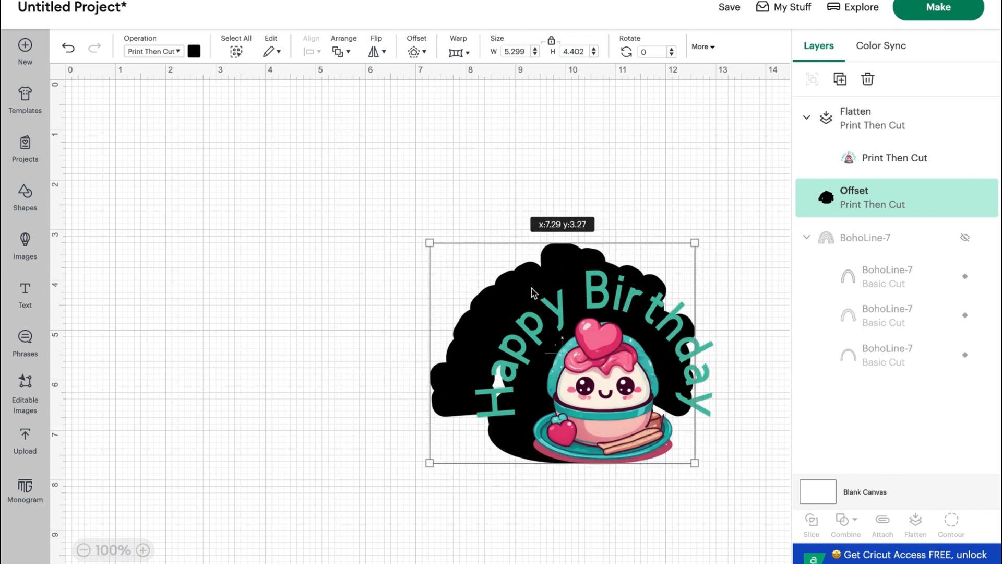
pyautogui.moveTo(533, 293); pyautogui.dragTo(321, 276)
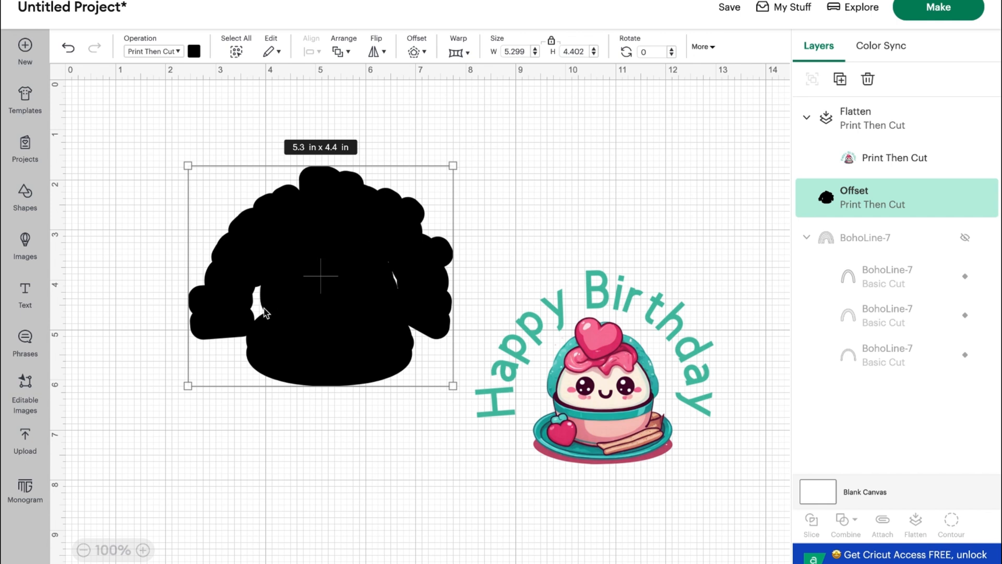
pyautogui.moveTo(399, 282)
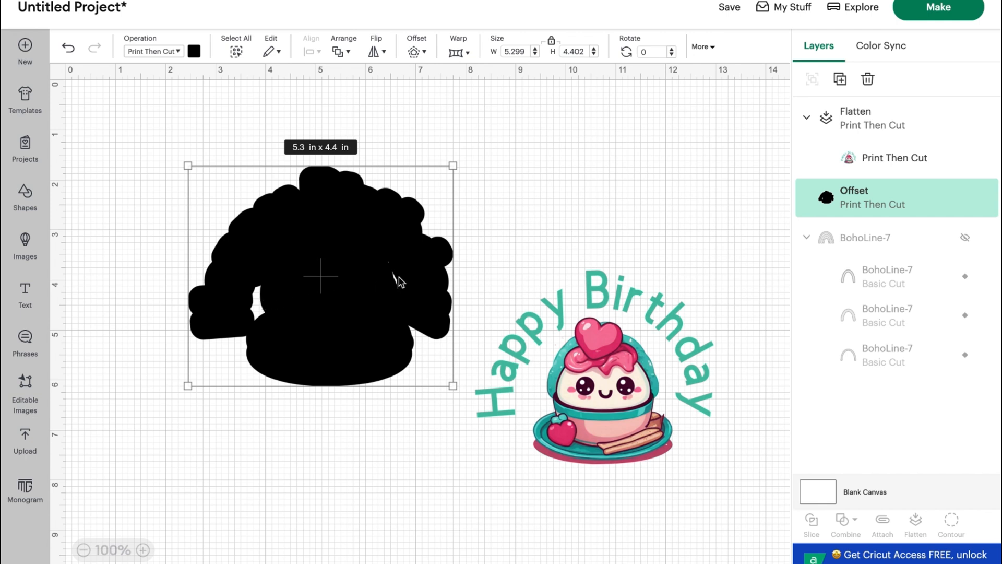
pyautogui.moveTo(261, 317)
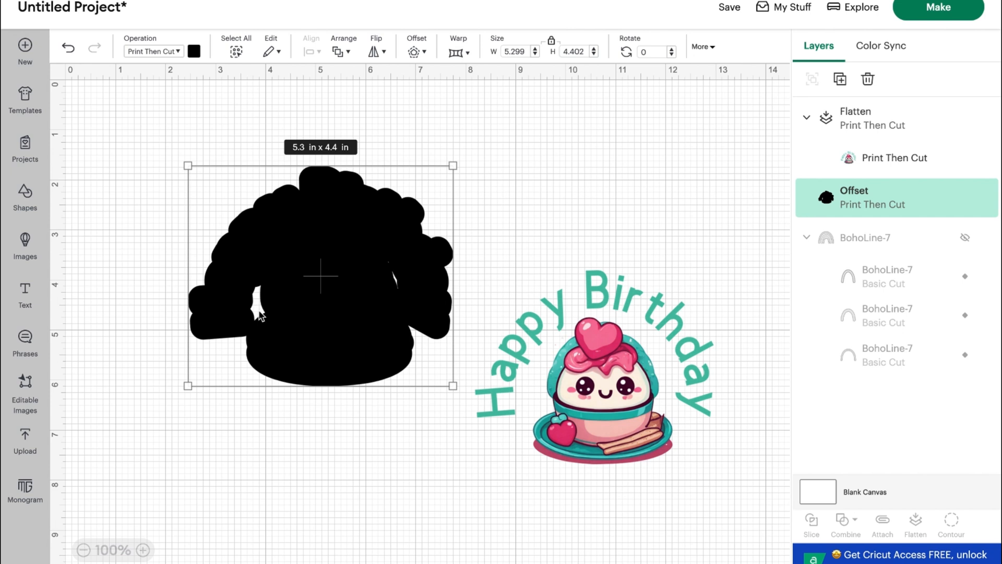
pyautogui.moveTo(262, 299)
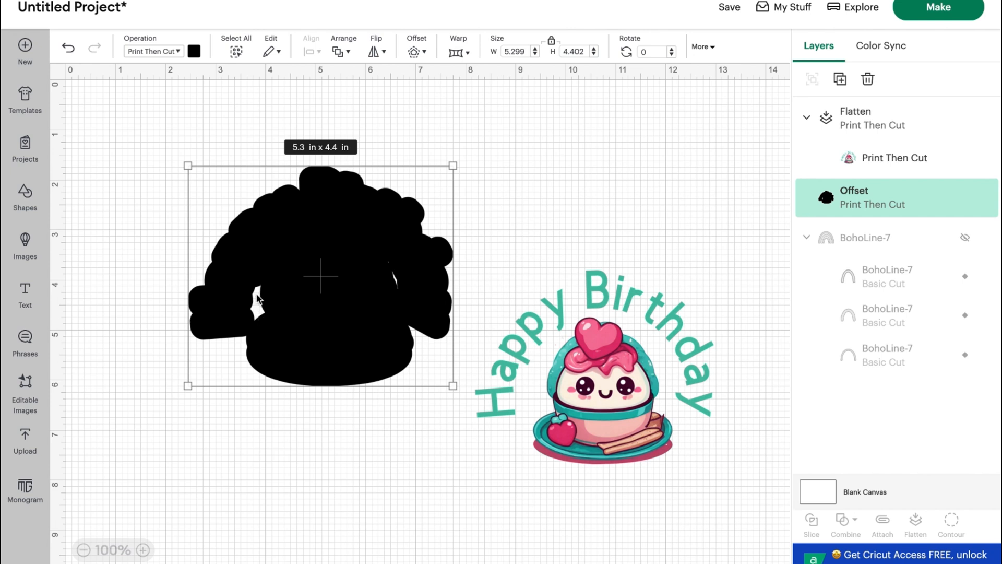
pyautogui.moveTo(264, 307)
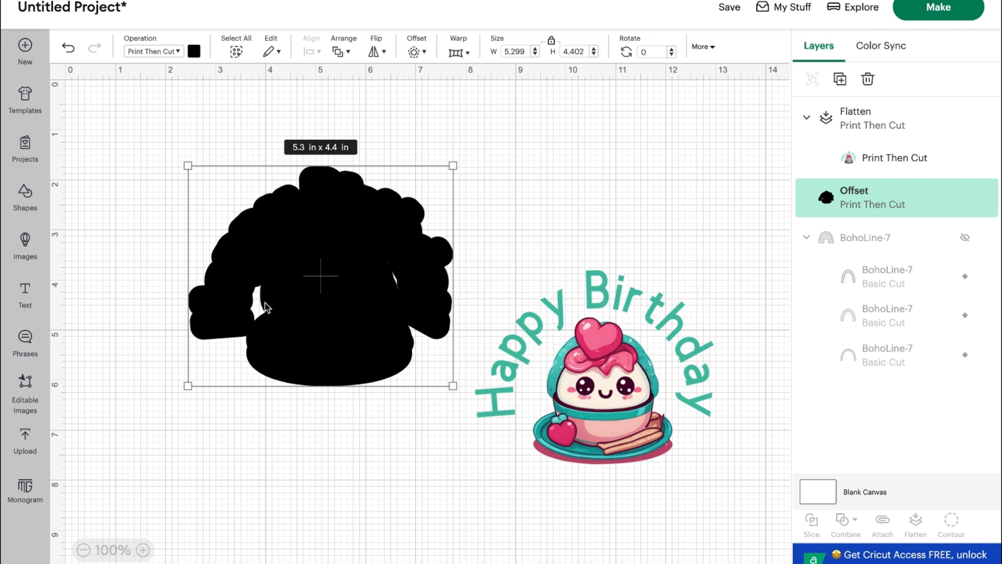
pyautogui.moveTo(395, 287)
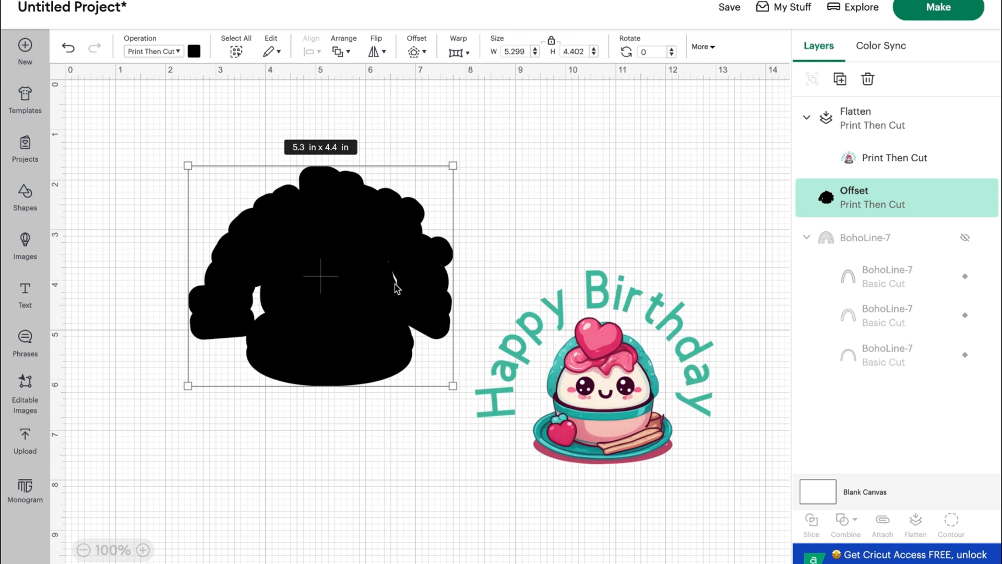
pyautogui.moveTo(573, 230)
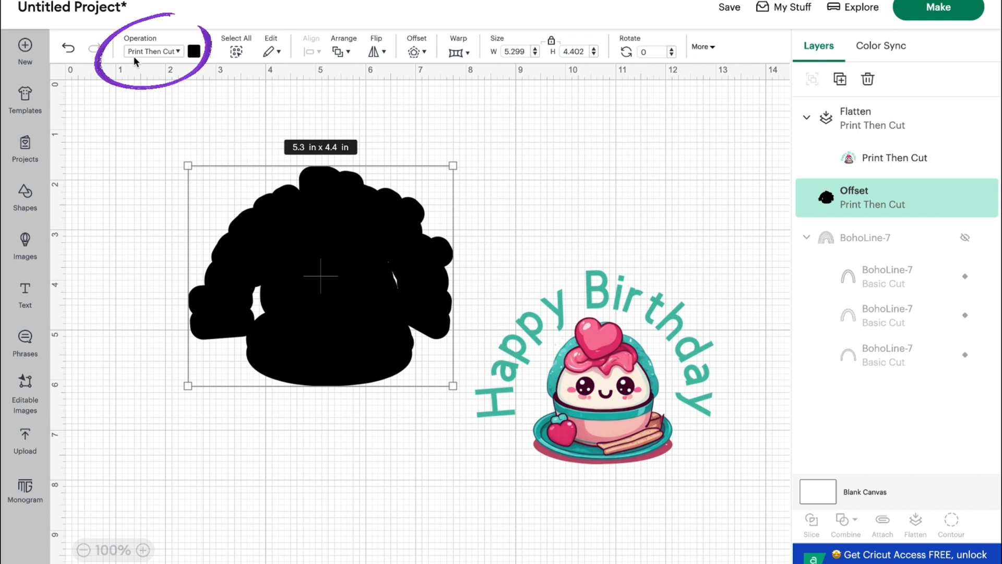
pyautogui.moveTo(179, 58)
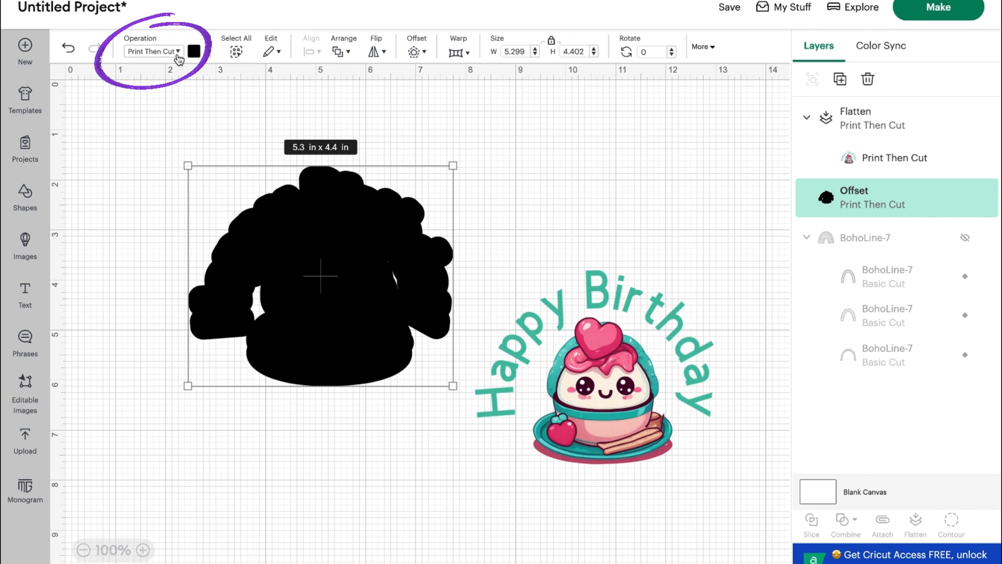
pyautogui.click(154, 51)
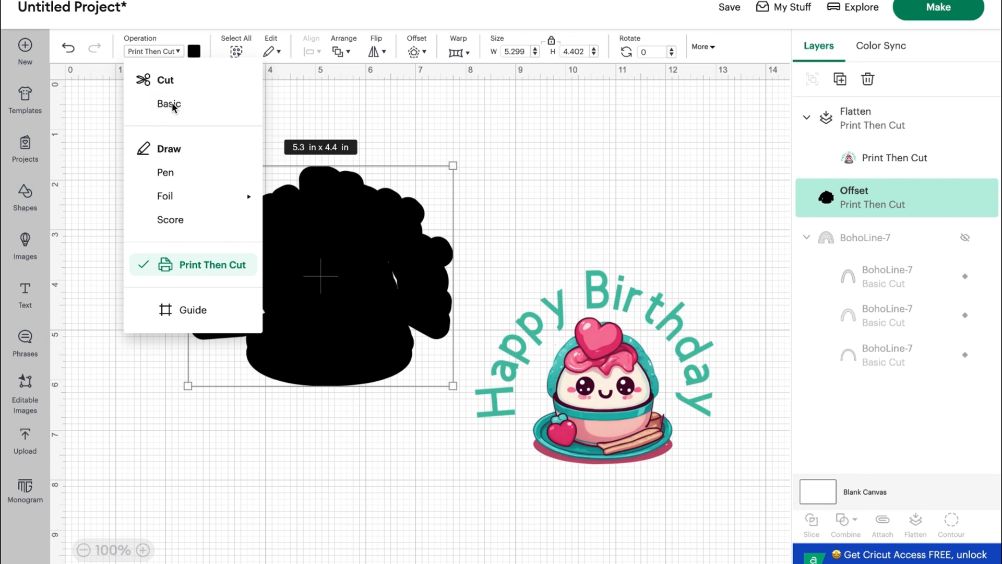
# - Change the offset shape to a Basic Cut and bring up its Hide Contour window
pyautogui.click(169, 103)
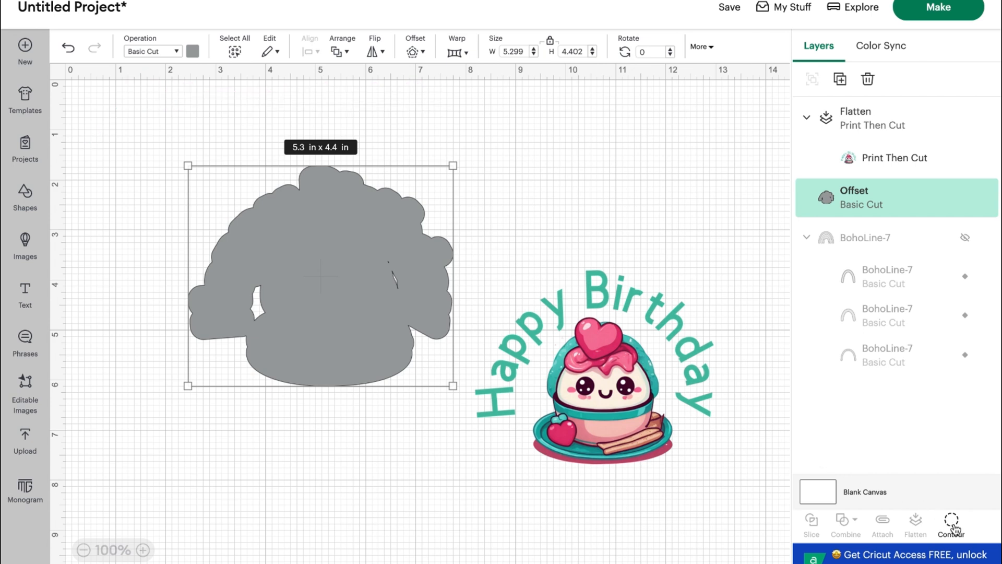
pyautogui.click(951, 523)
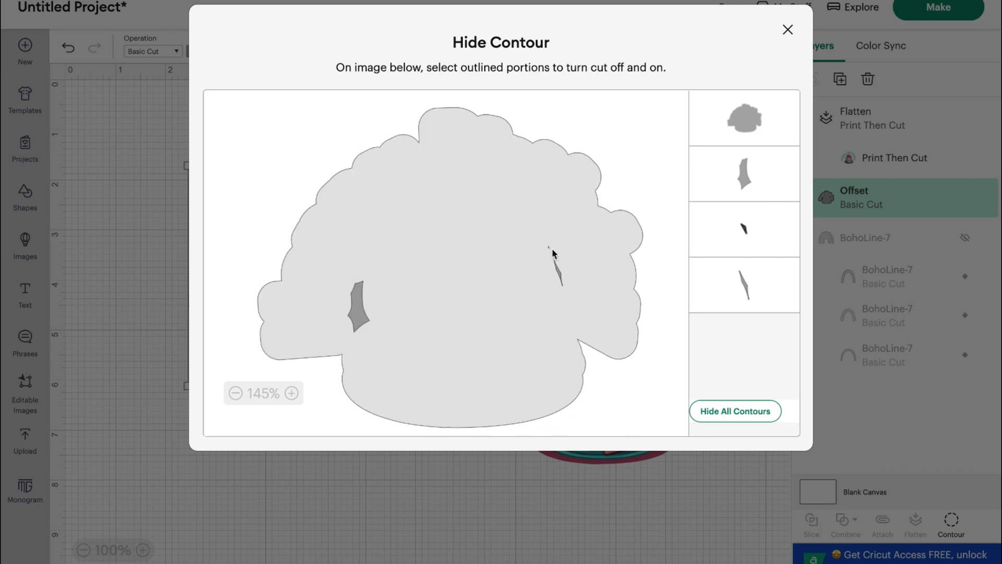
# - Hide all inner contours of the offset backing, keeping only the outer outline
pyautogui.click(735, 411)
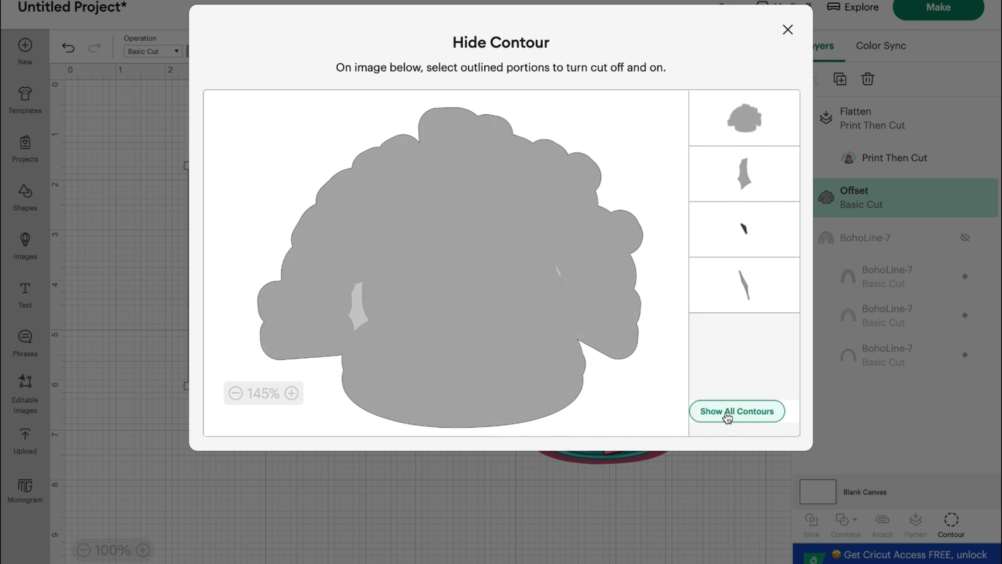
pyautogui.click(737, 410)
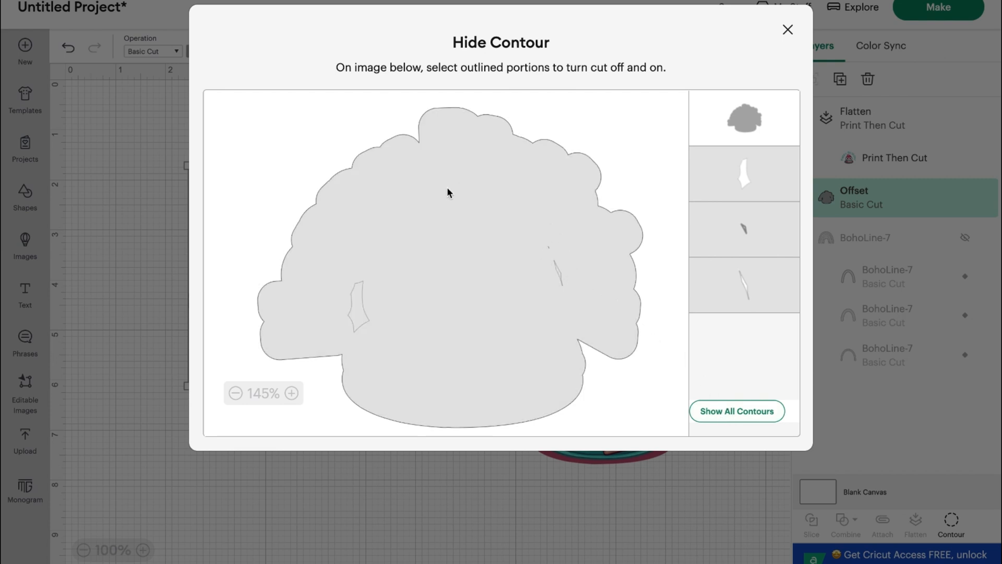
pyautogui.moveTo(574, 242)
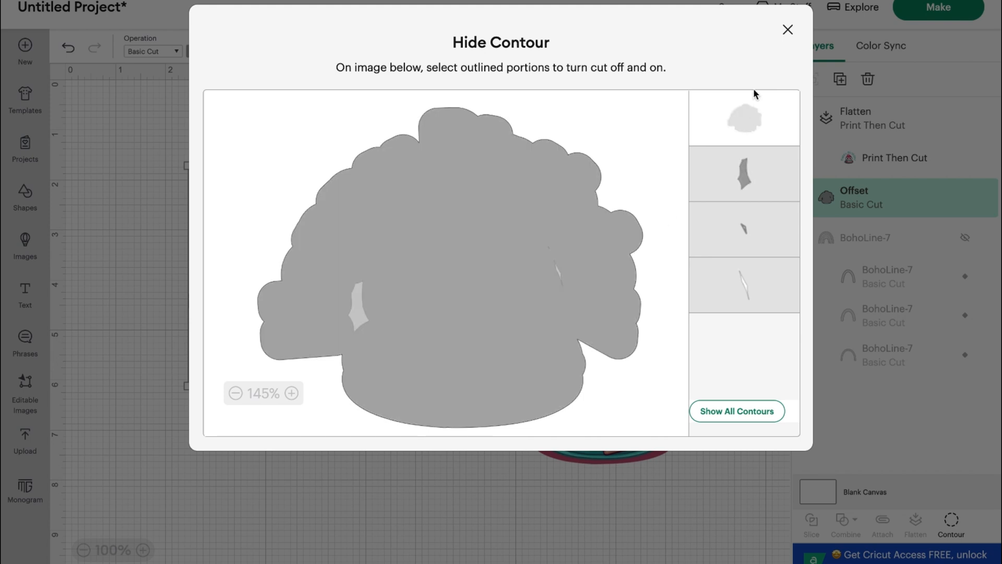
pyautogui.click(787, 29)
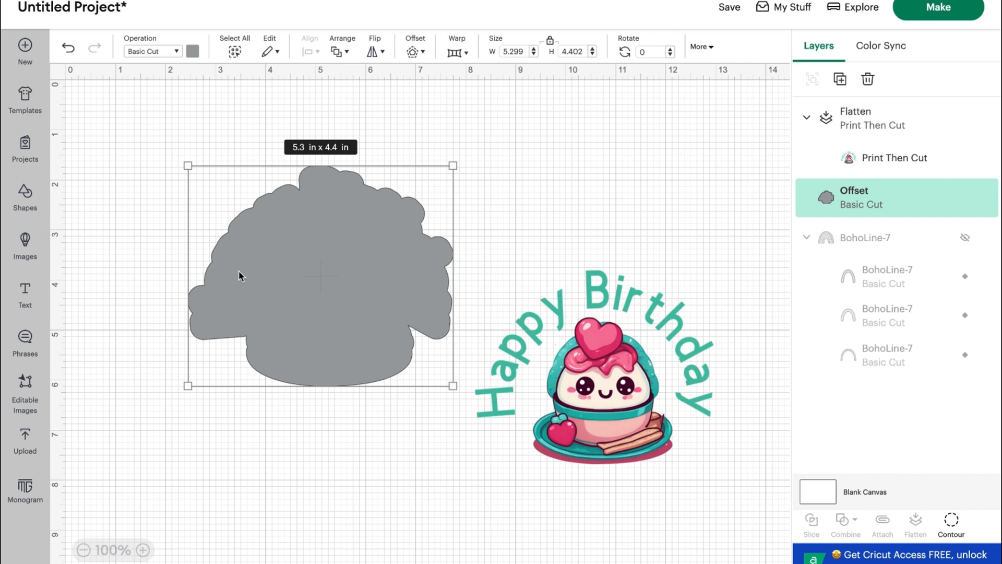
pyautogui.moveTo(460, 280)
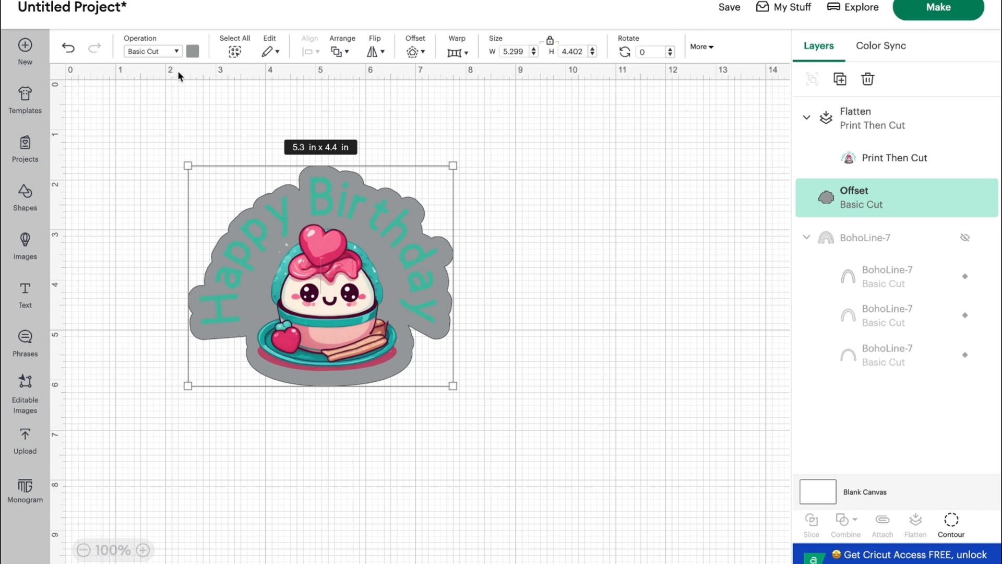
# - Open the colour palette for the cupcake's offset backing to choose white
pyautogui.click(192, 51)
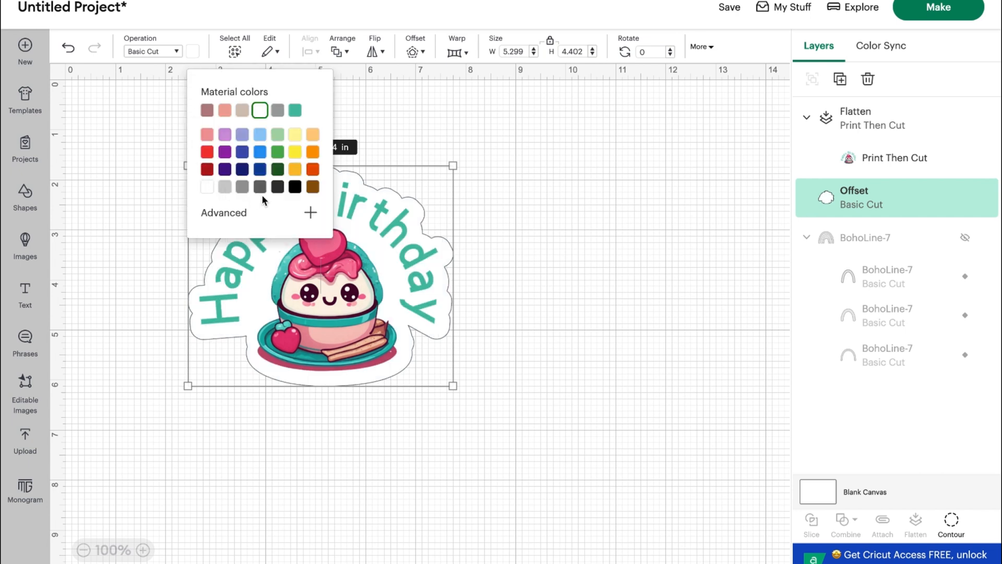
pyautogui.moveTo(453, 319)
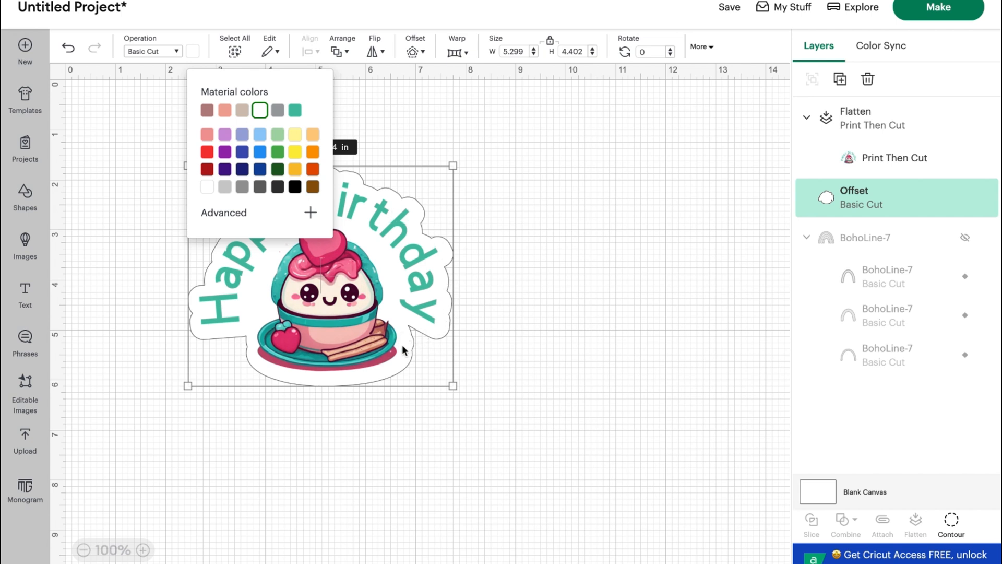
pyautogui.moveTo(441, 318)
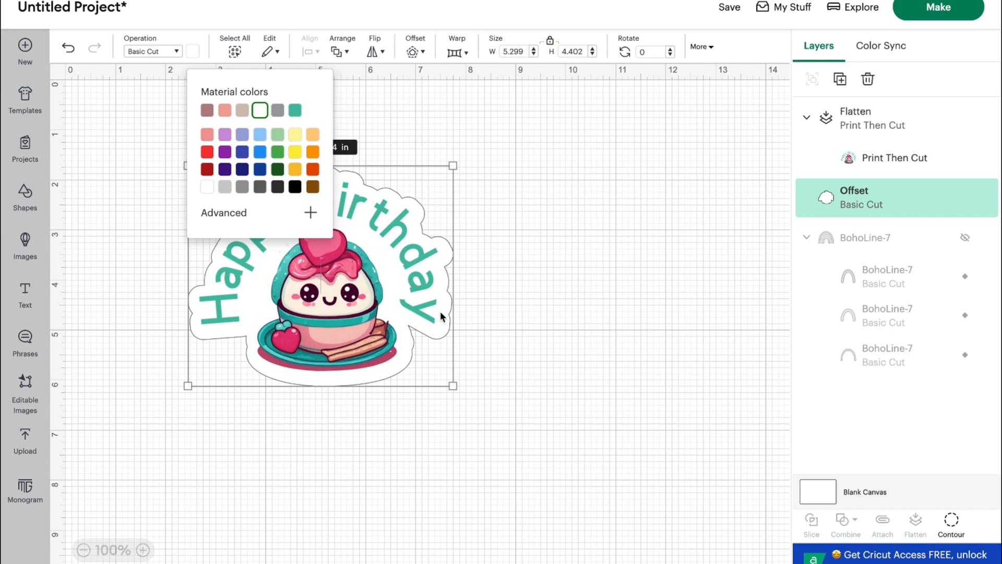
pyautogui.moveTo(403, 209)
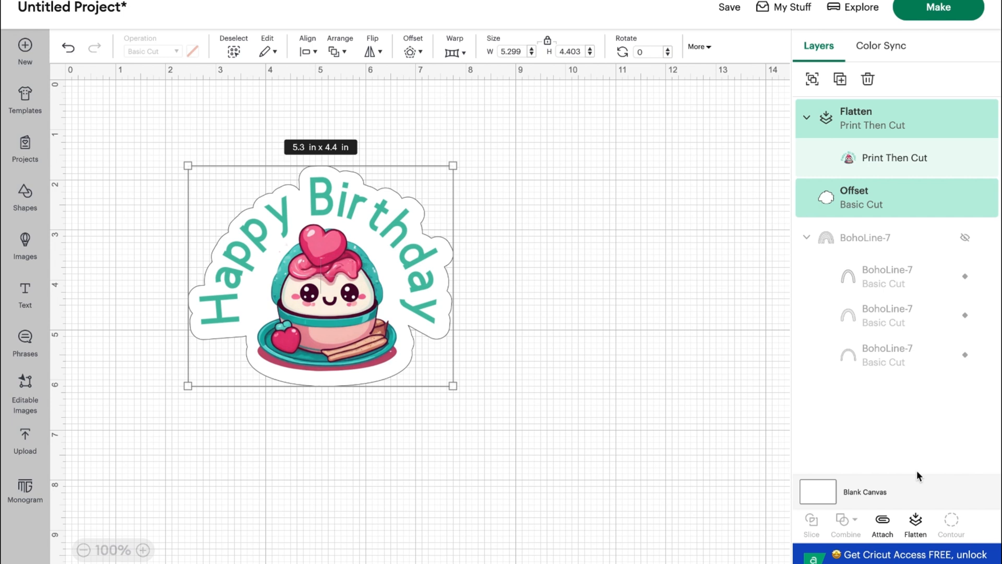
pyautogui.moveTo(915, 525)
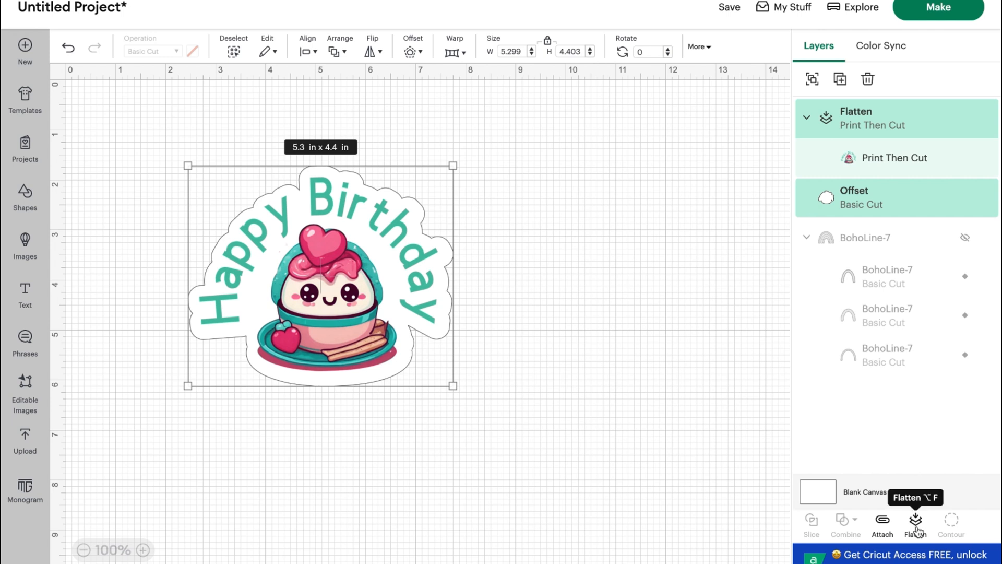
# - Flatten the cupcake image and its white offset into one layer, then deselect
pyautogui.click(916, 521)
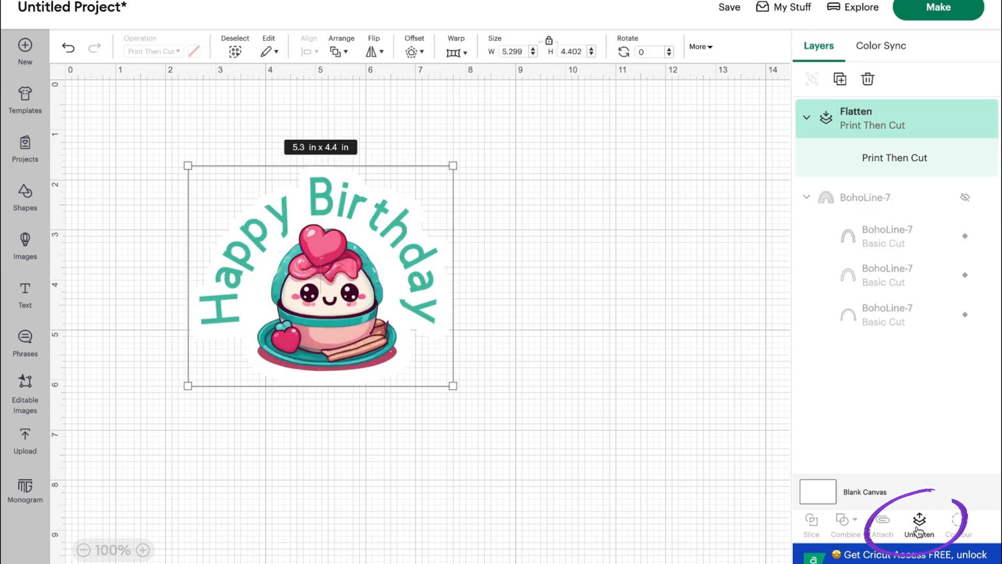
pyautogui.click(919, 522)
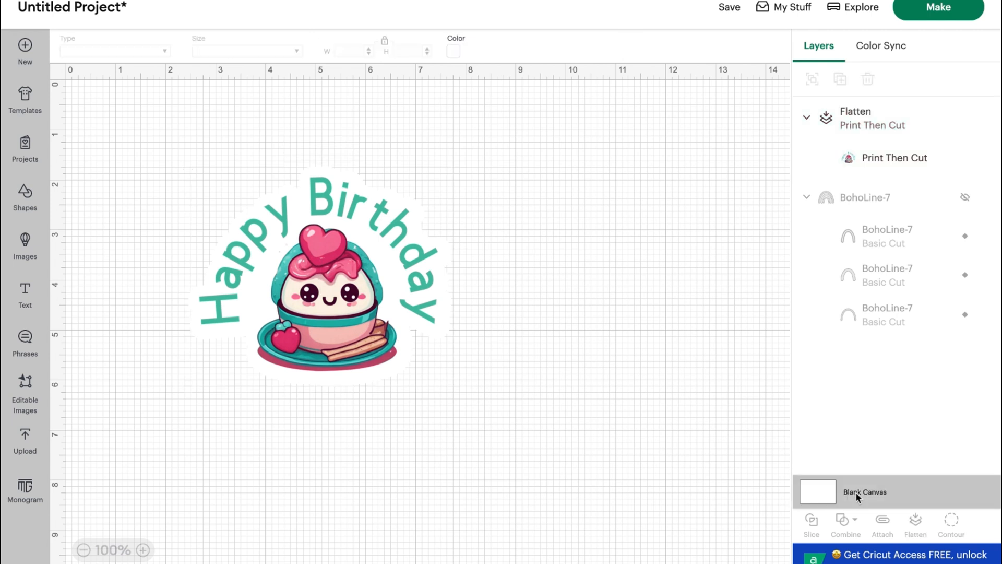
pyautogui.moveTo(658, 247)
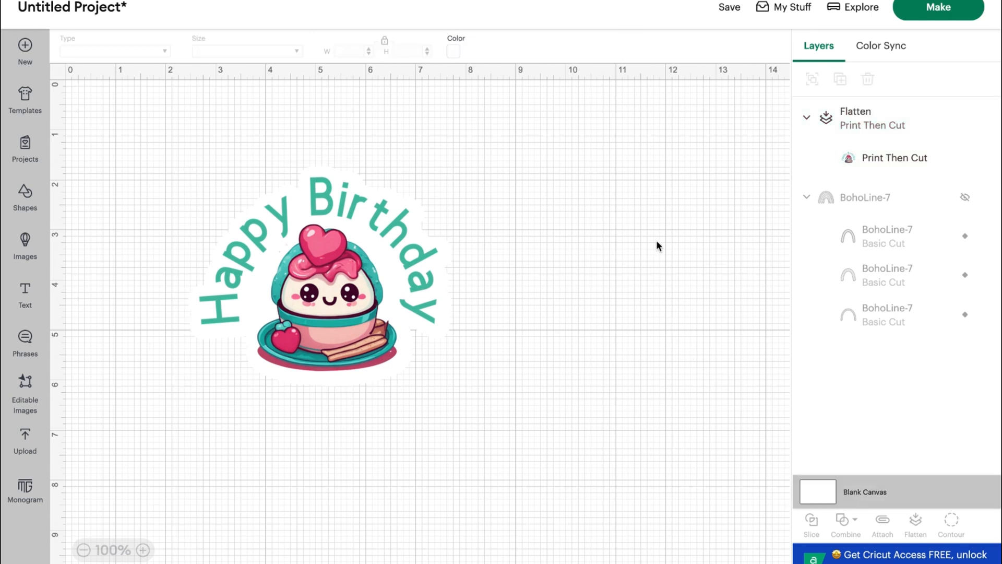
pyautogui.moveTo(370, 29)
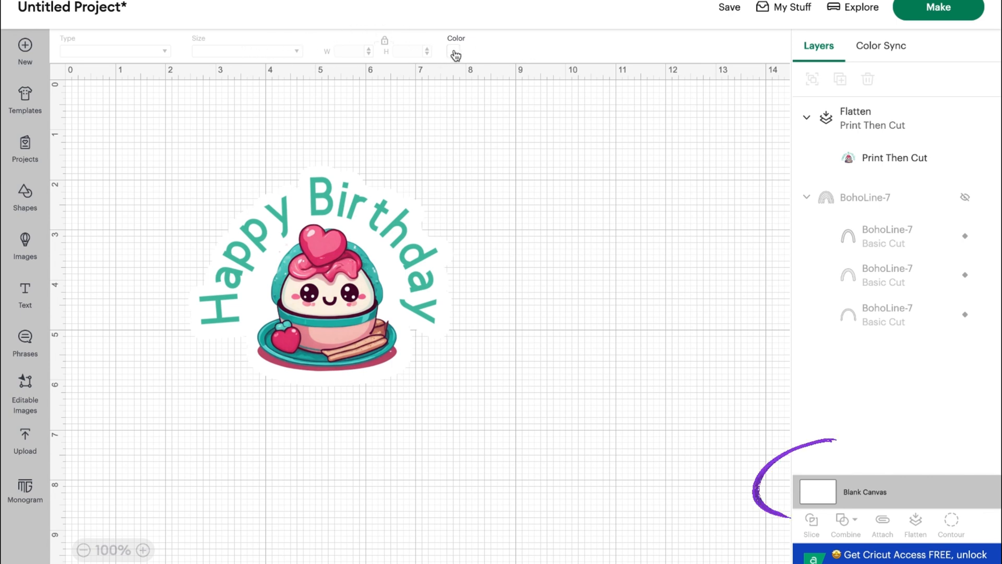
# - Set the canvas background colour to pale yellow and select the cupcake sticker
pyautogui.click(455, 52)
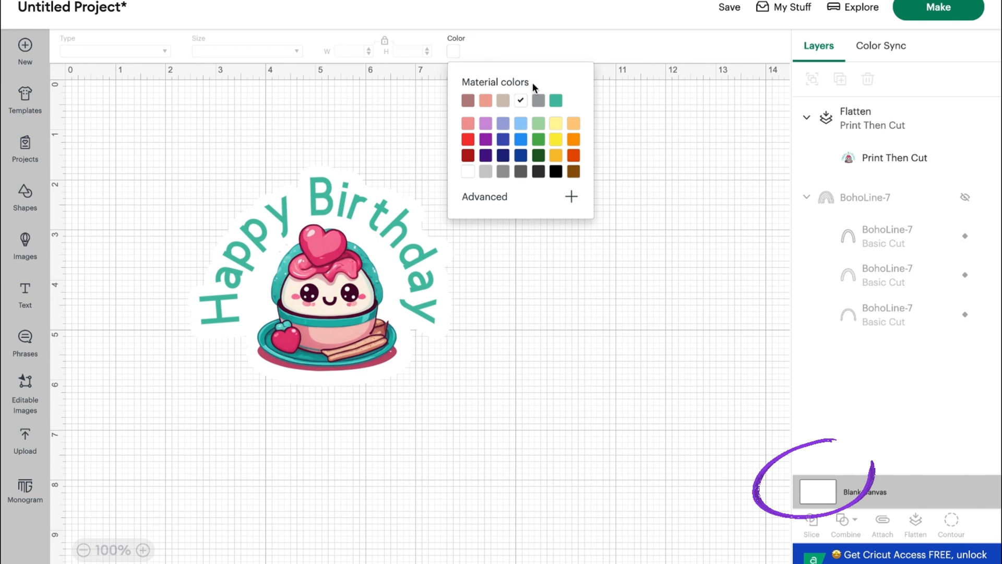
pyautogui.click(556, 123)
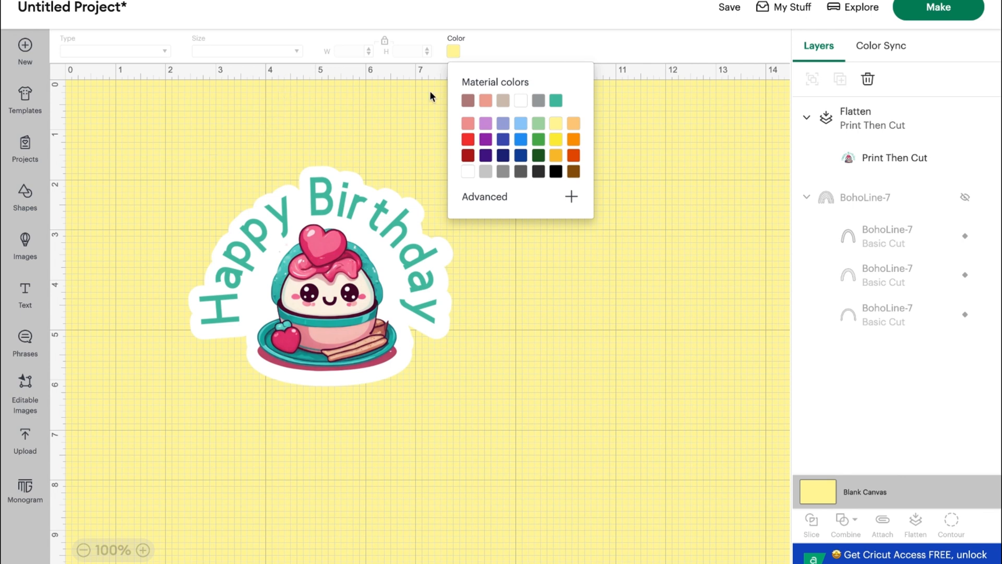
pyautogui.click(432, 96)
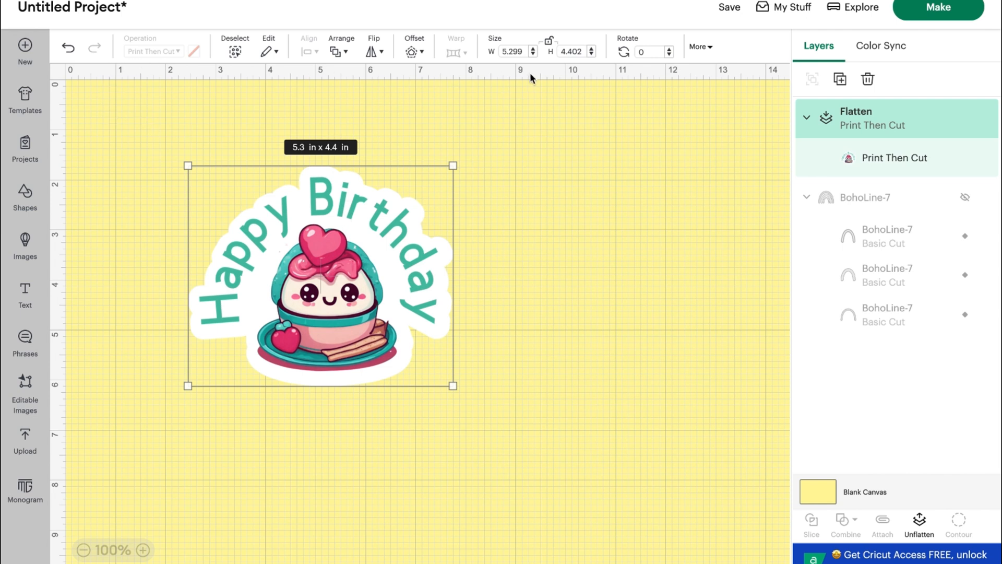
pyautogui.moveTo(454, 165)
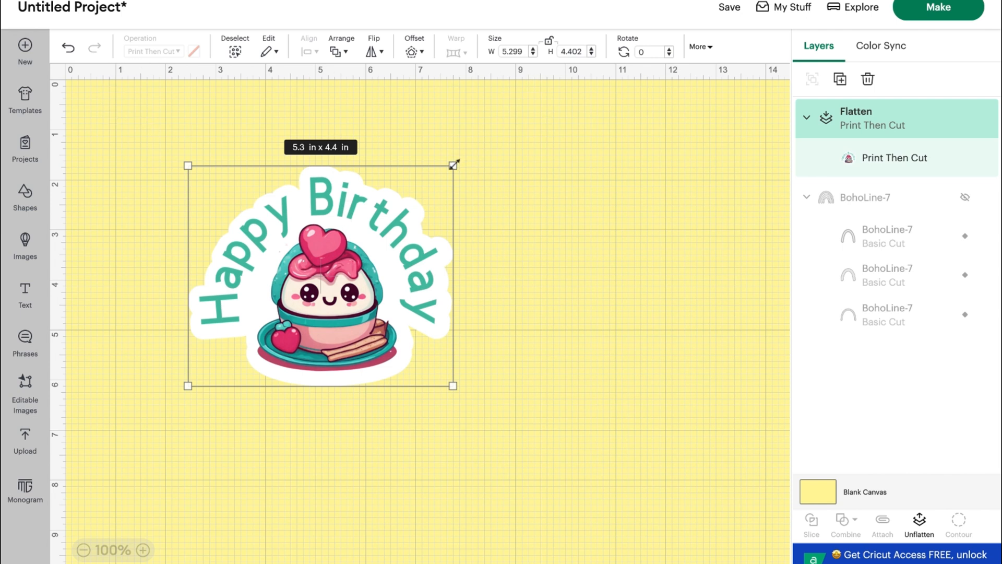
# - Resize the cupcake sticker from its corner handle to 5.174 × 4.298 in
pyautogui.moveTo(453, 164); pyautogui.dragTo(375, 230)
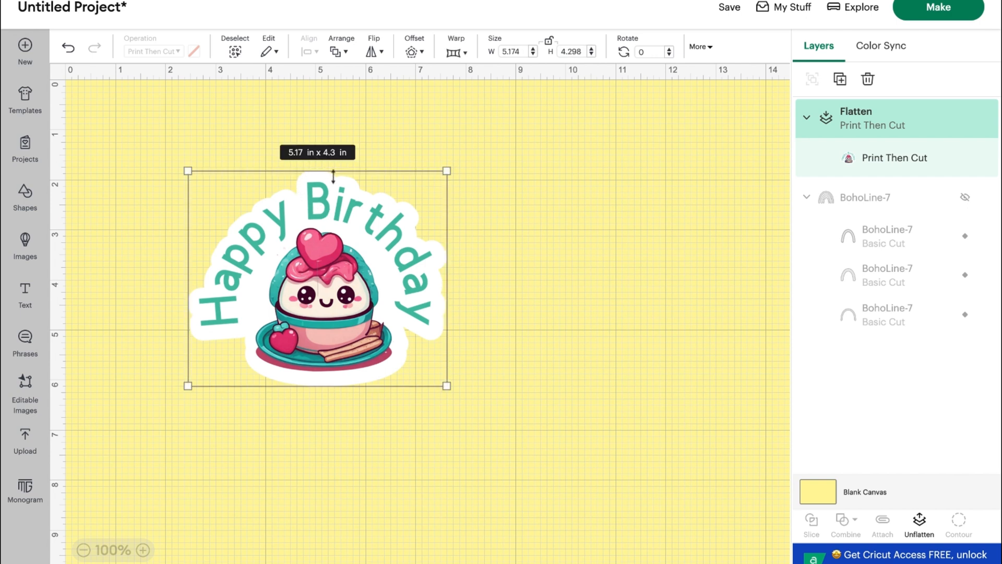
pyautogui.moveTo(437, 296)
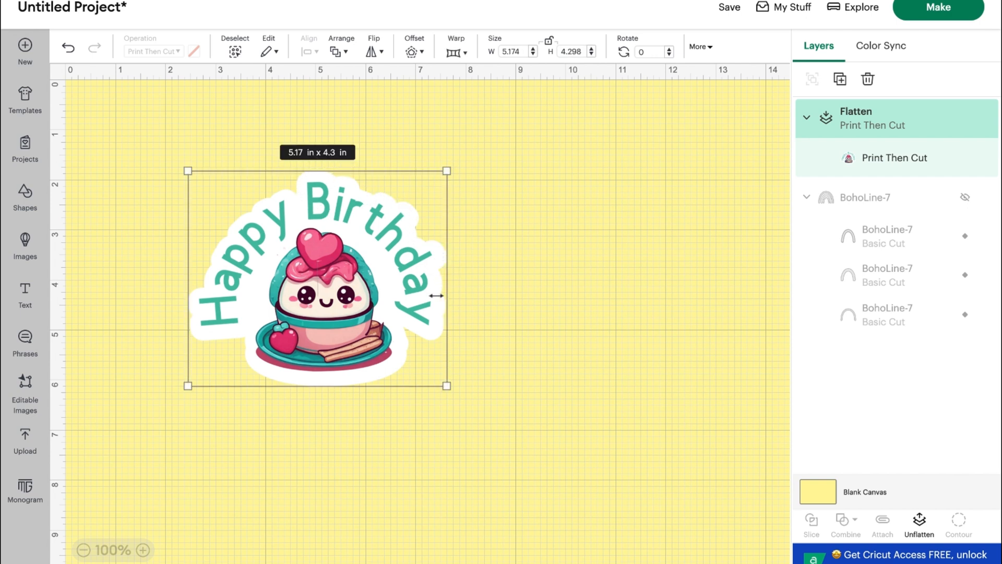
pyautogui.moveTo(377, 275)
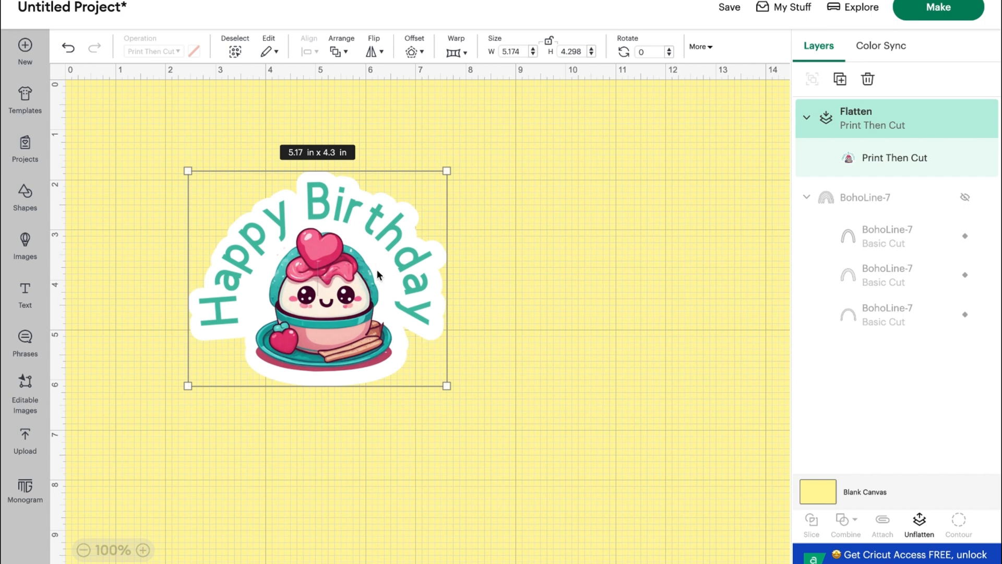
pyautogui.moveTo(245, 310)
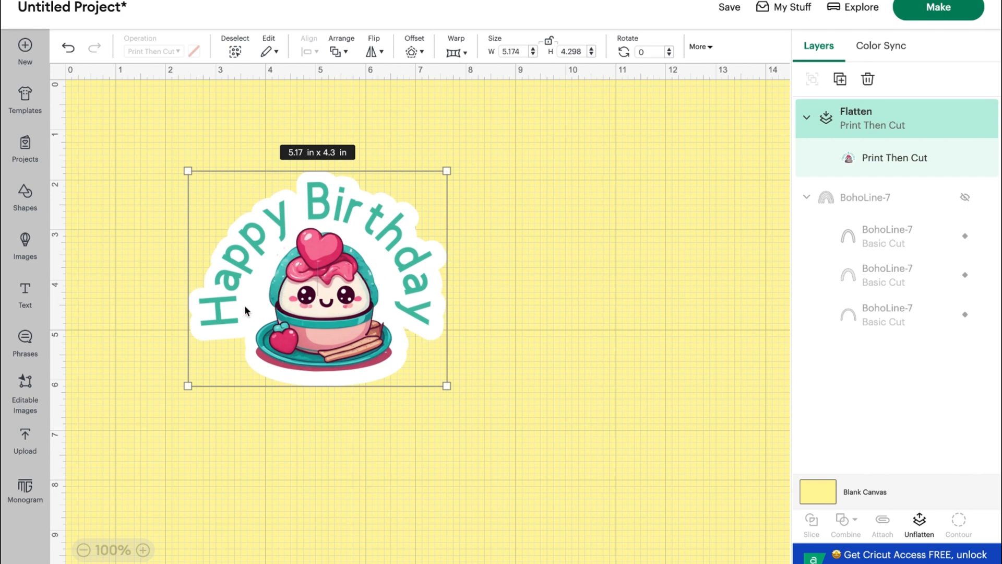
pyautogui.moveTo(394, 339)
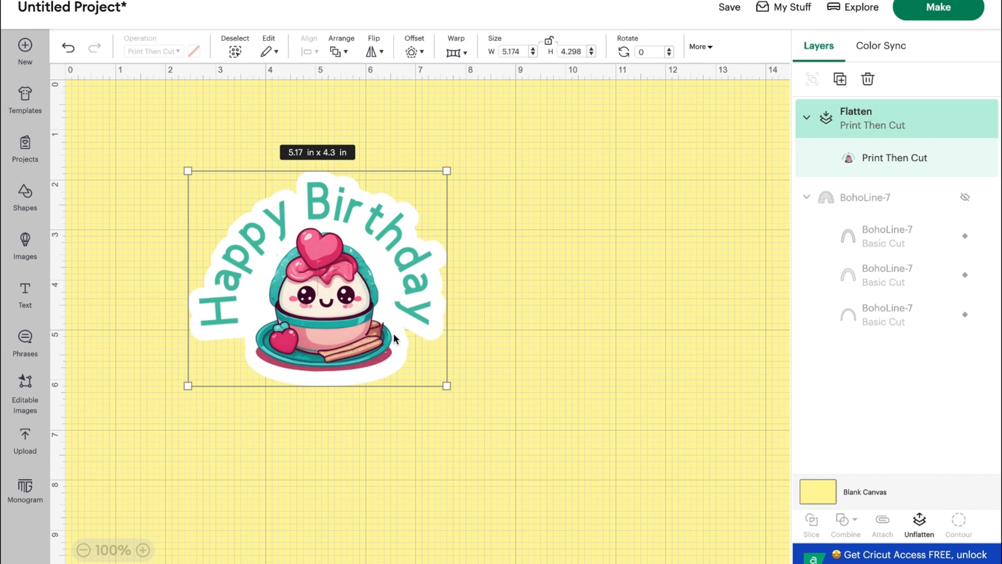
pyautogui.moveTo(533, 307)
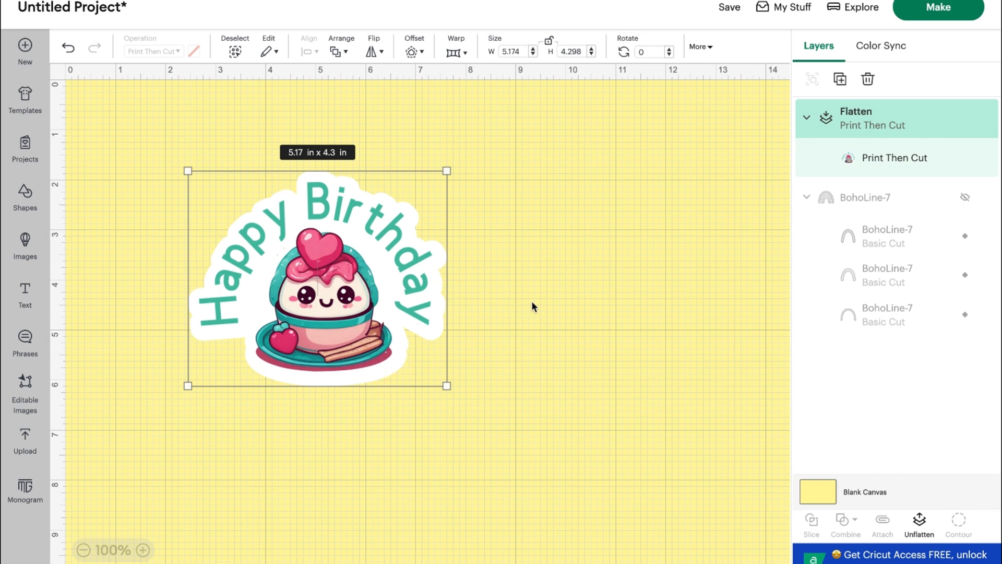
pyautogui.moveTo(372, 283)
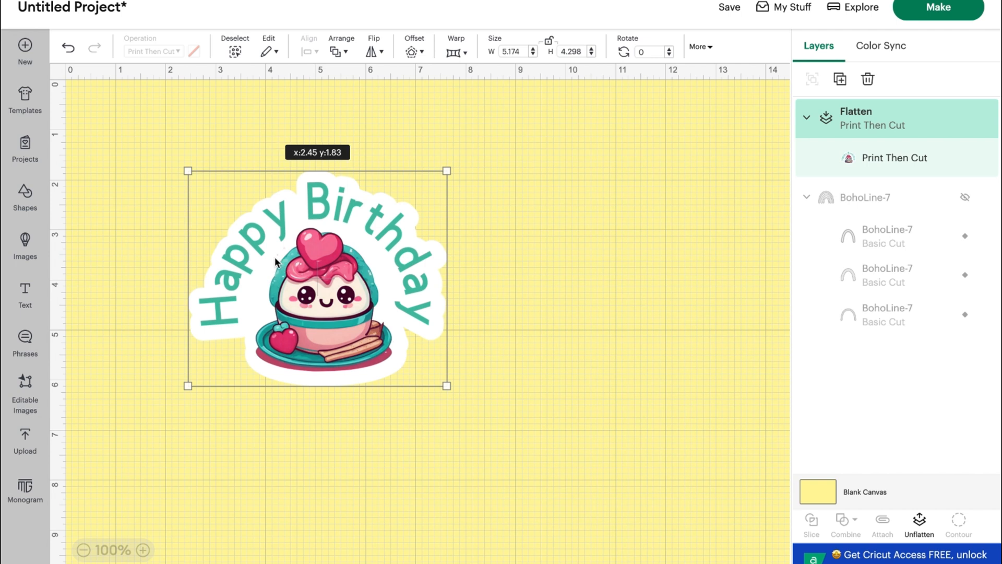
# - Move the cupcake sticker upper right, then unhide BohoLine-7 and raise the rainbow
pyautogui.moveTo(318, 278); pyautogui.dragTo(644, 217)
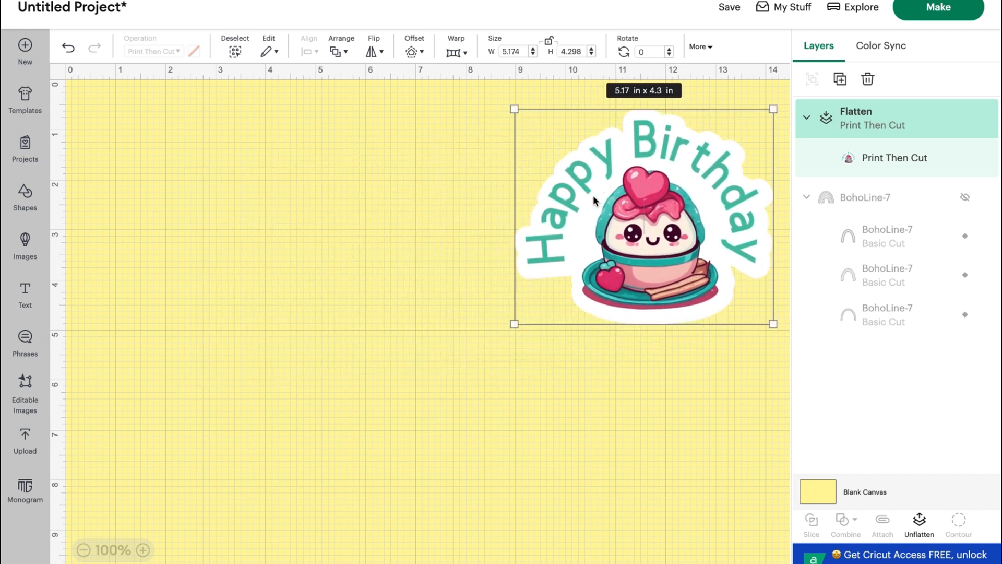
pyautogui.click(965, 197)
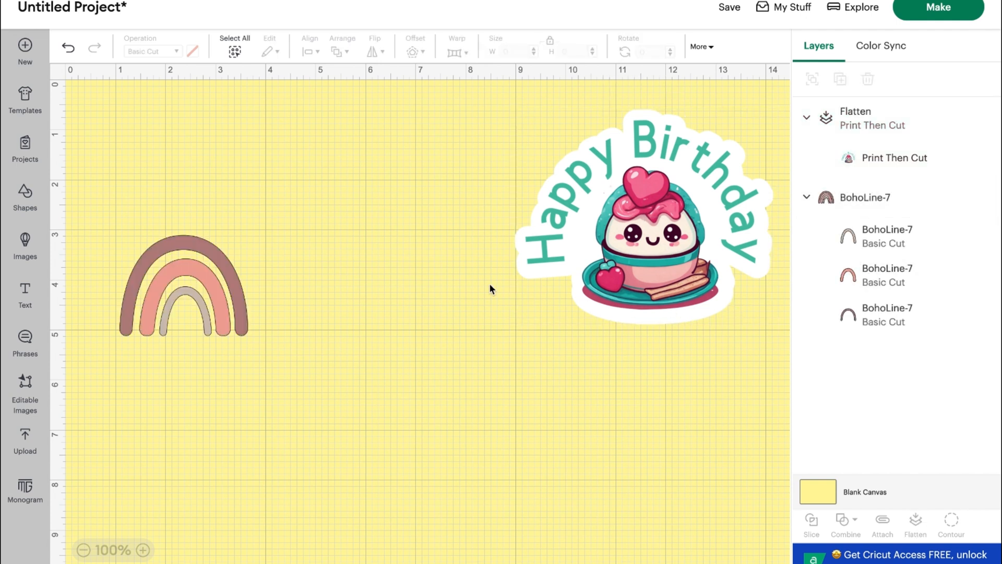
pyautogui.click(183, 281)
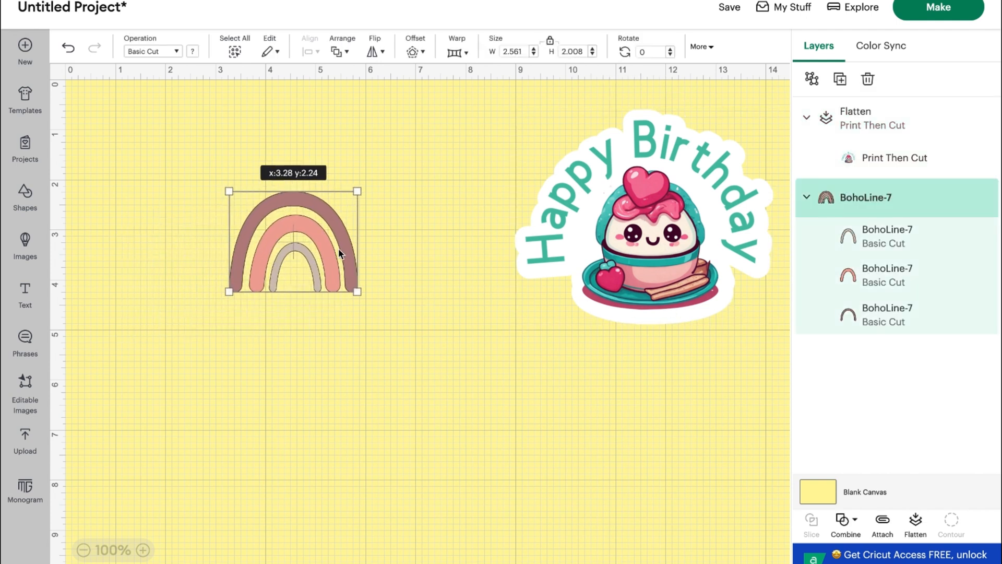
pyautogui.moveTo(294, 239); pyautogui.dragTo(325, 217)
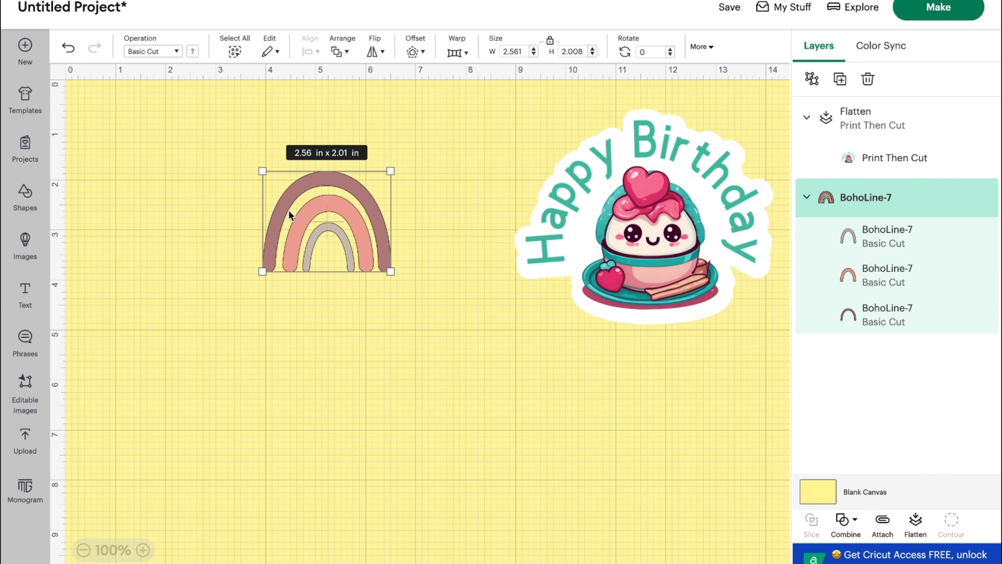
pyautogui.moveTo(408, 289)
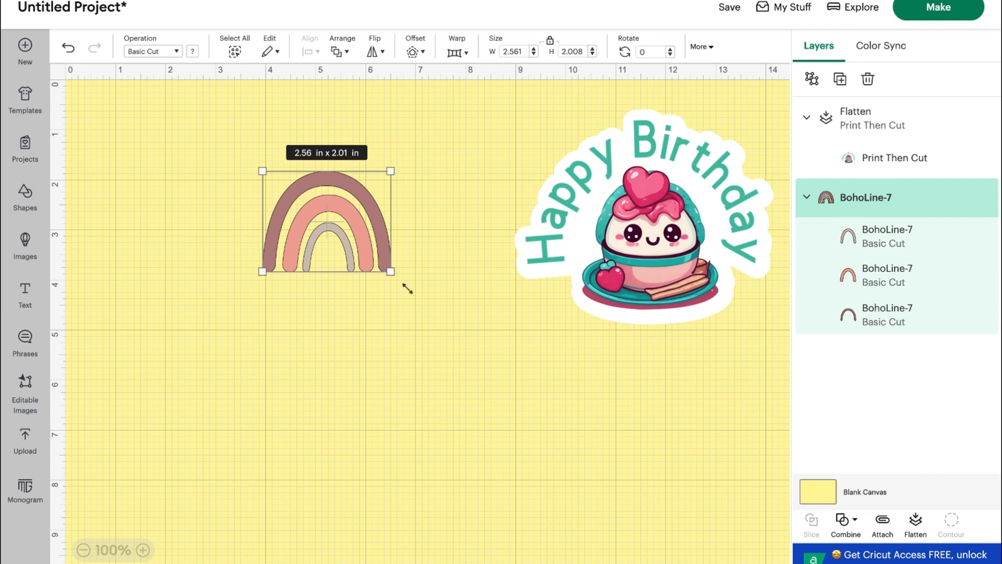
# - Drag the rainbow's corner handle outward until it measures 4.56 × 3.58 in
pyautogui.moveTo(393, 271); pyautogui.dragTo(493, 350)
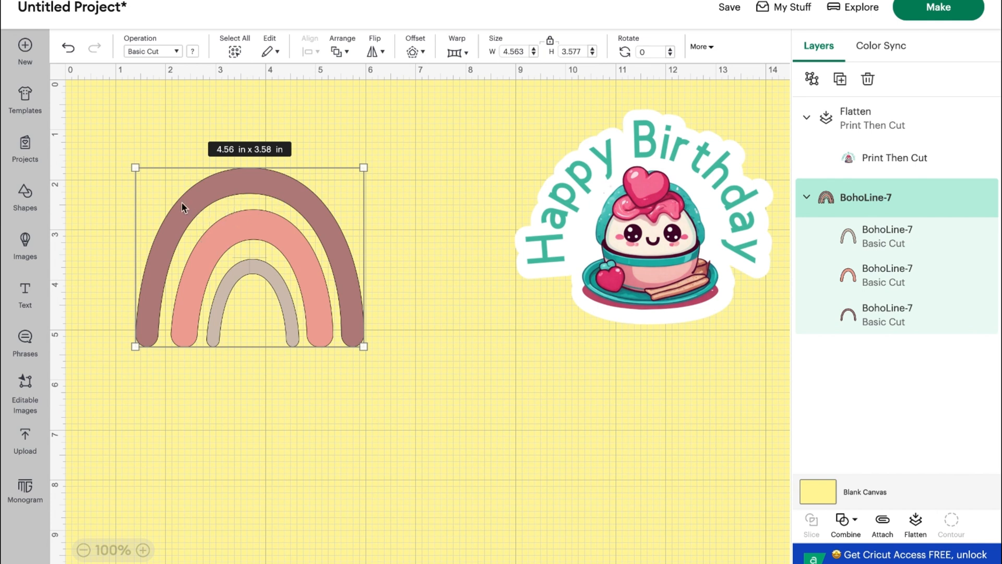
pyautogui.moveTo(227, 267)
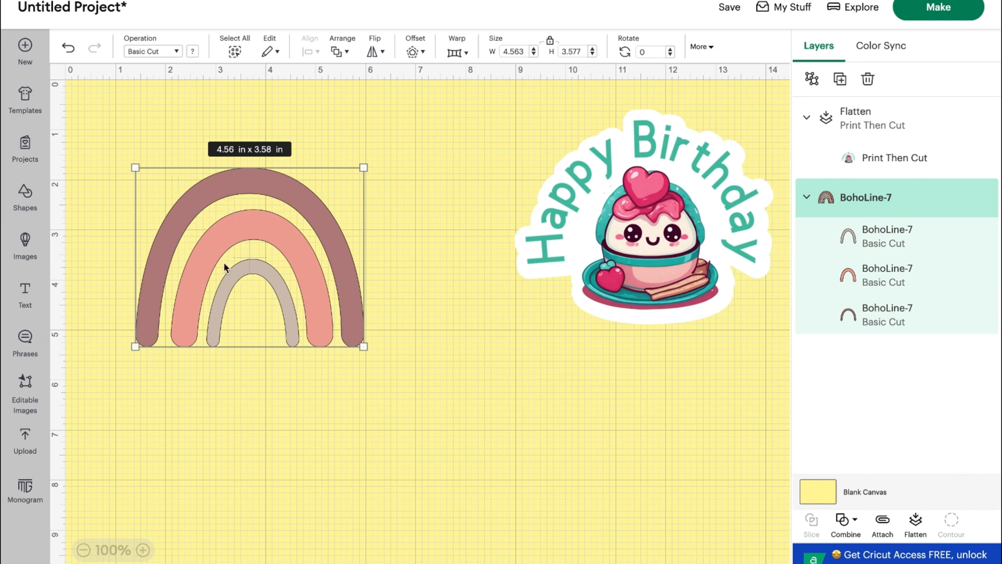
pyautogui.moveTo(322, 276)
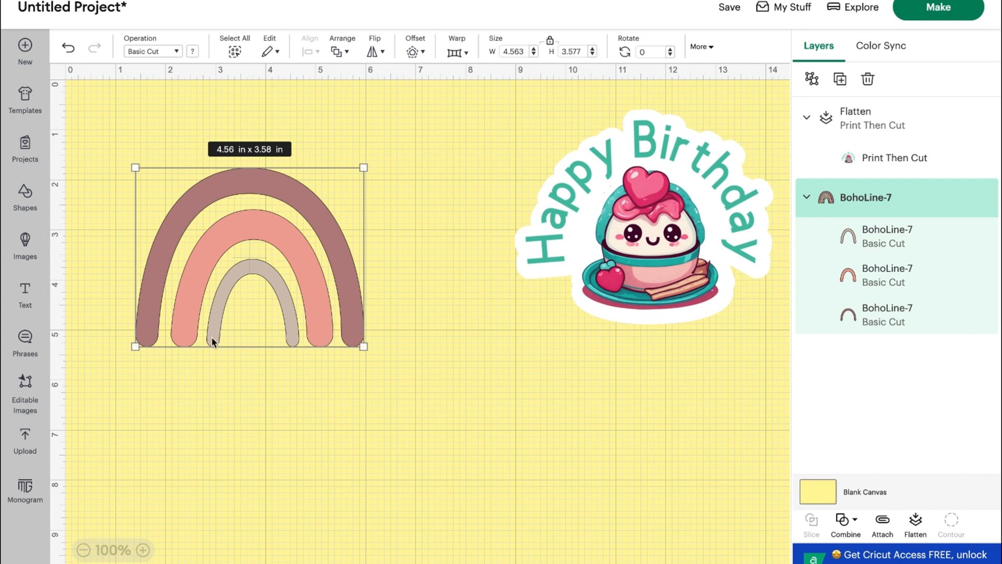
pyautogui.moveTo(260, 287)
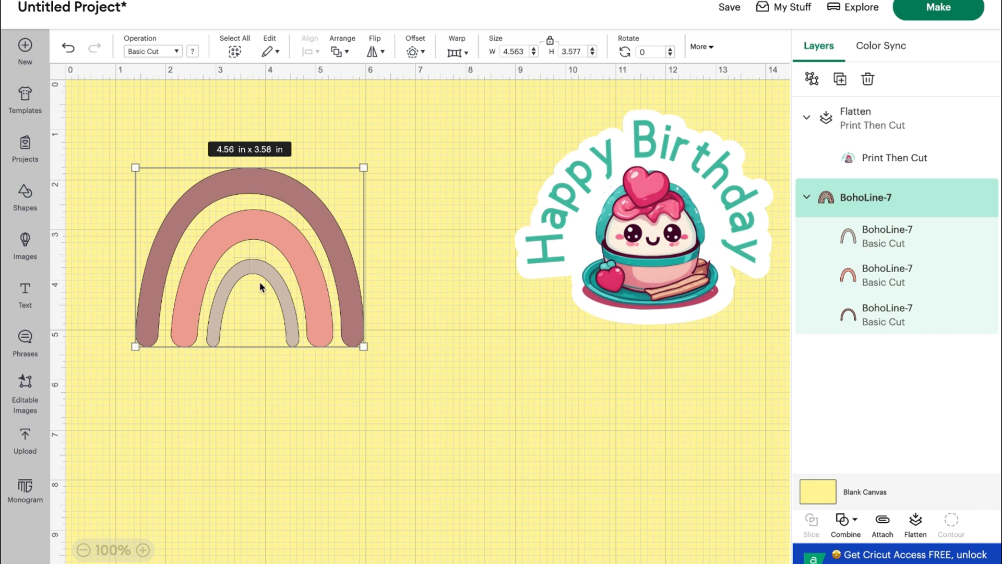
pyautogui.moveTo(160, 336)
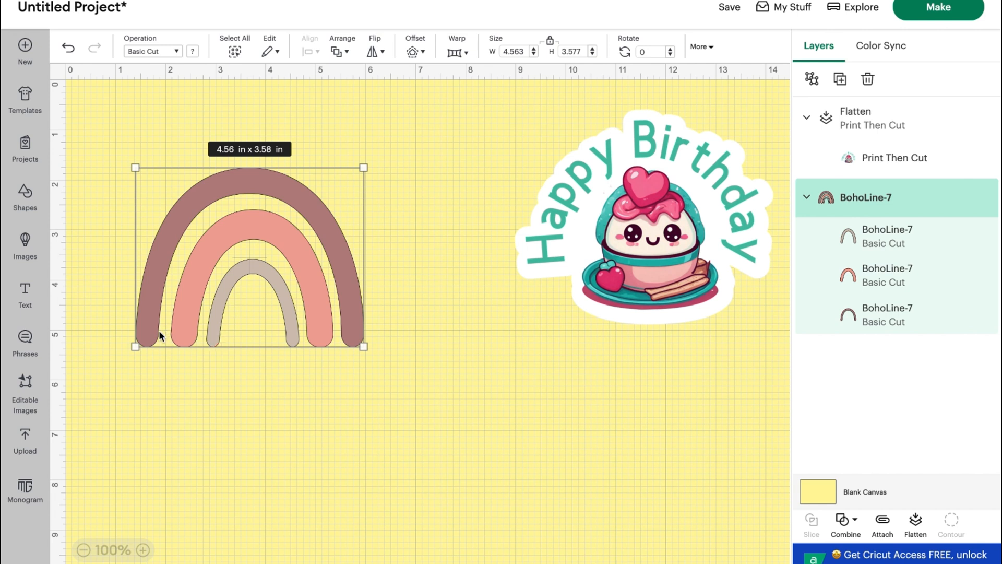
pyautogui.moveTo(251, 199)
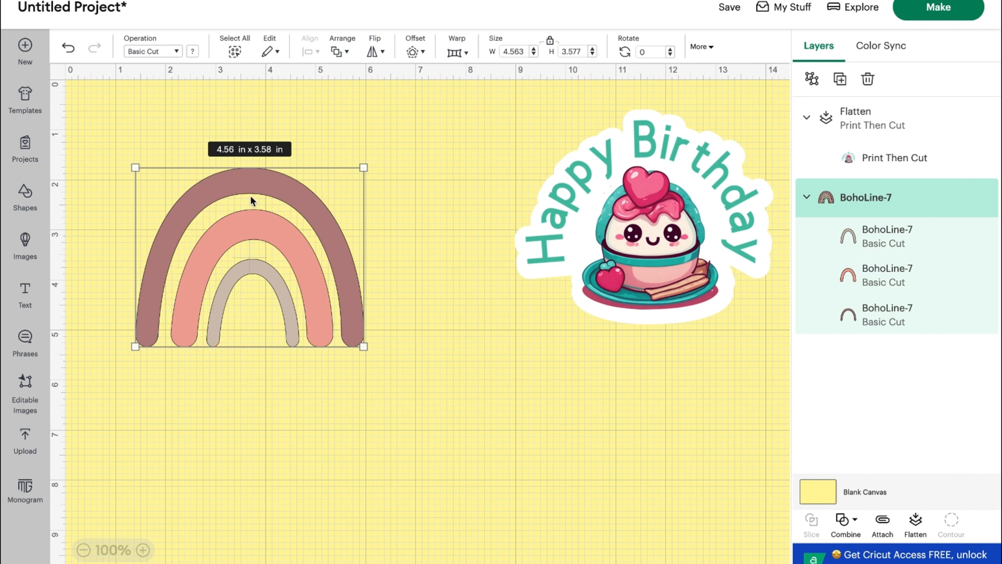
pyautogui.moveTo(114, 338)
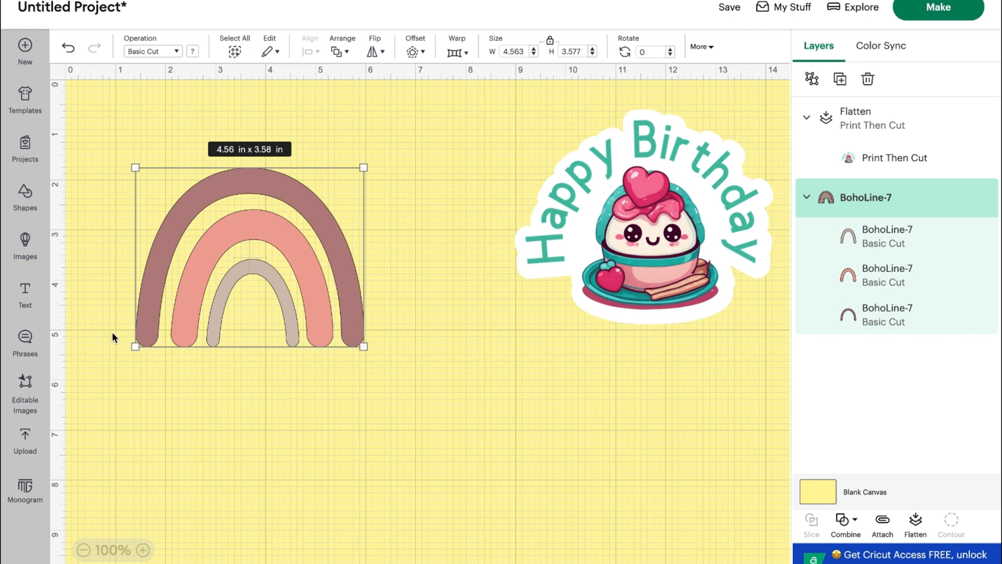
# - Add a 'Sunny Days' text layer set in the bookmarked Retro Magic font
pyautogui.click(25, 294)
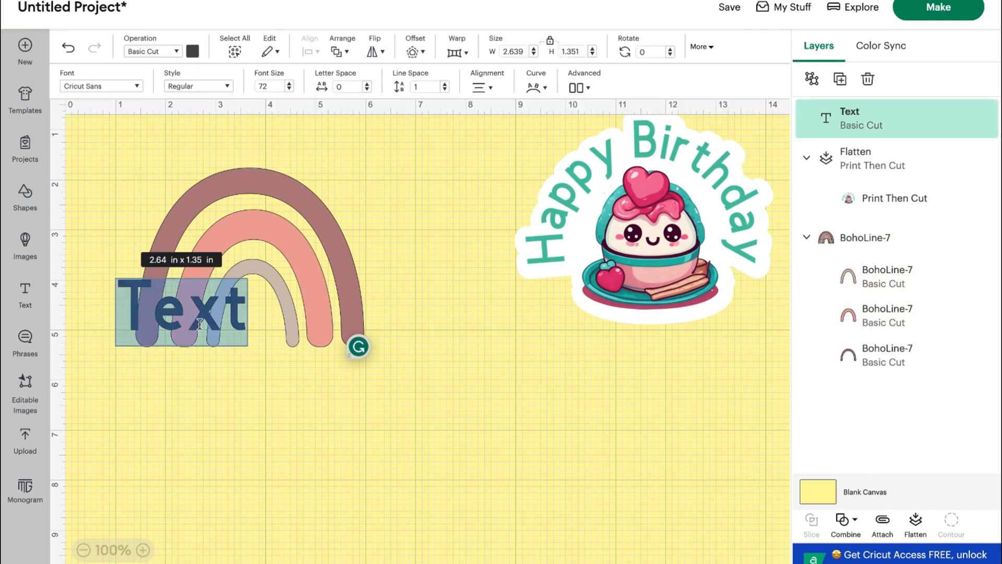
pyautogui.write('Sunny Days')
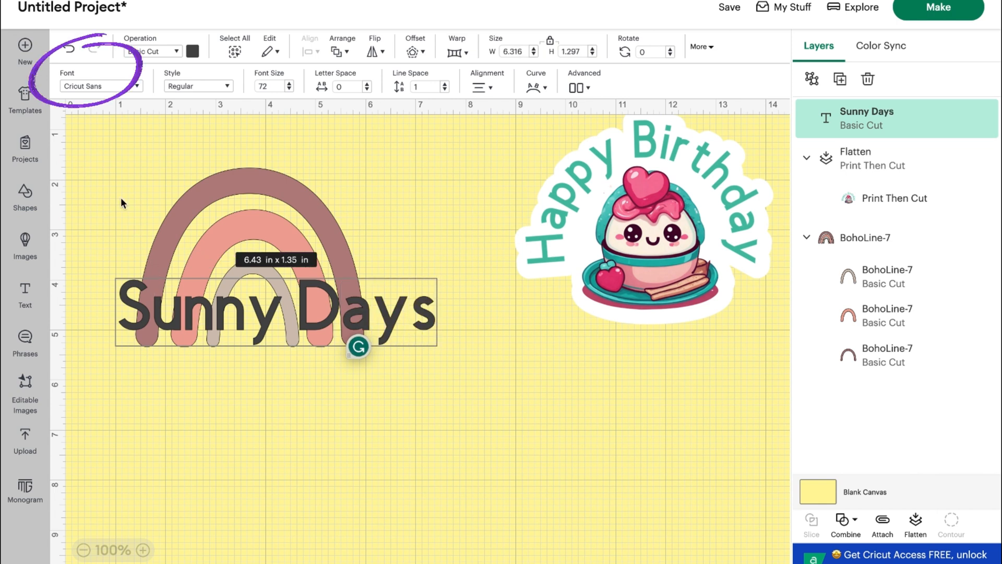
pyautogui.click(99, 86)
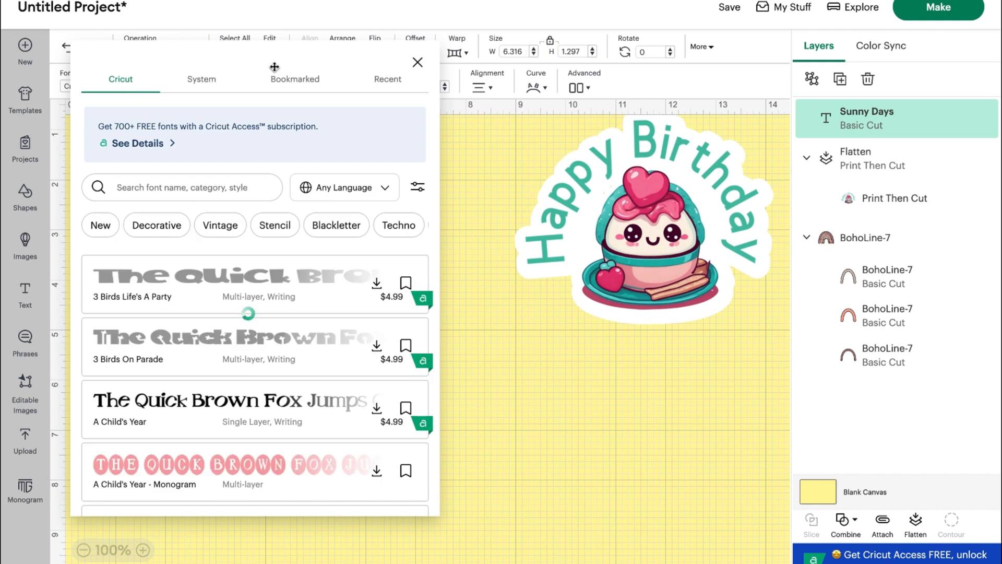
pyautogui.click(294, 79)
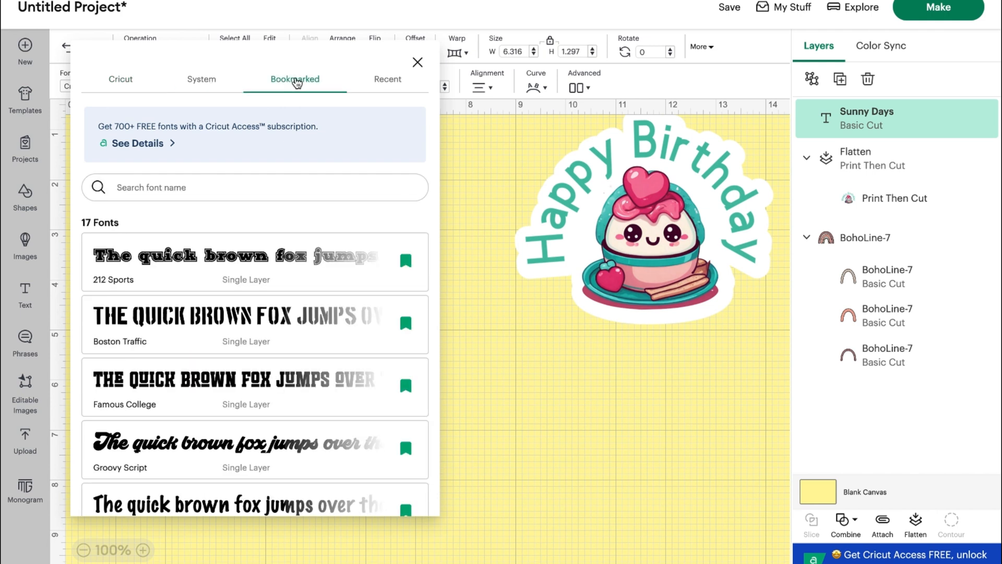
pyautogui.moveTo(263, 303)
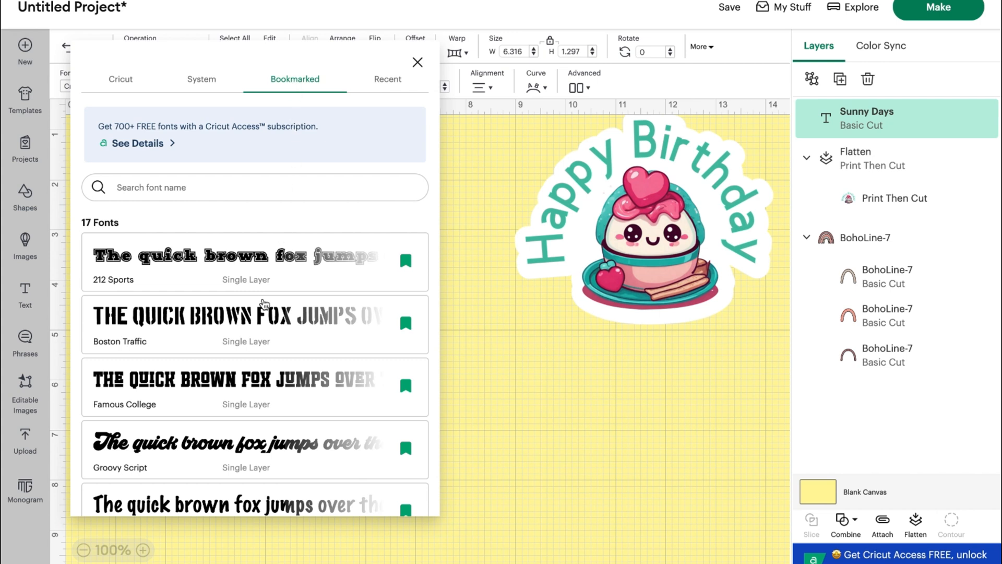
pyautogui.scroll(-3)
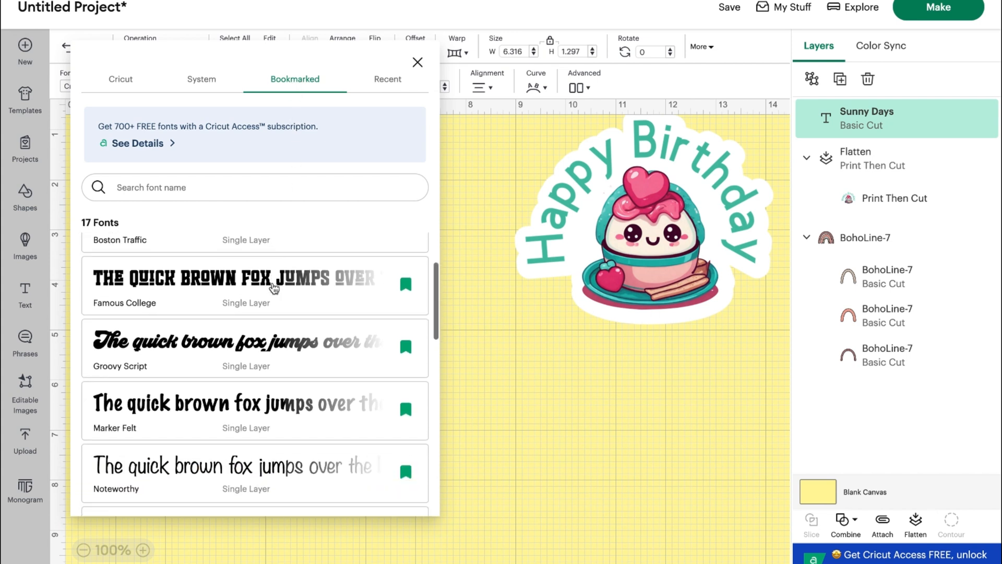
pyautogui.scroll(-3)
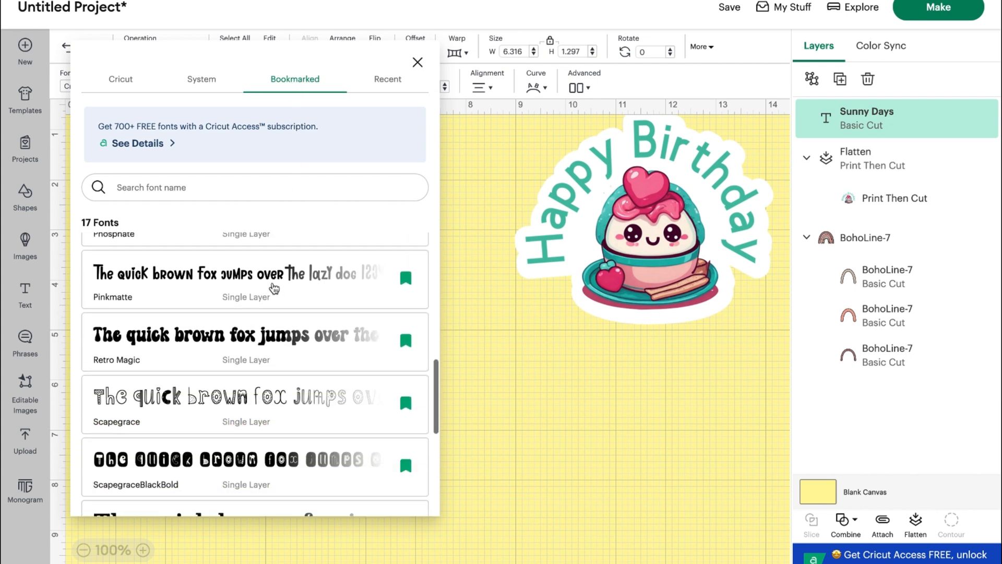
pyautogui.click(234, 314)
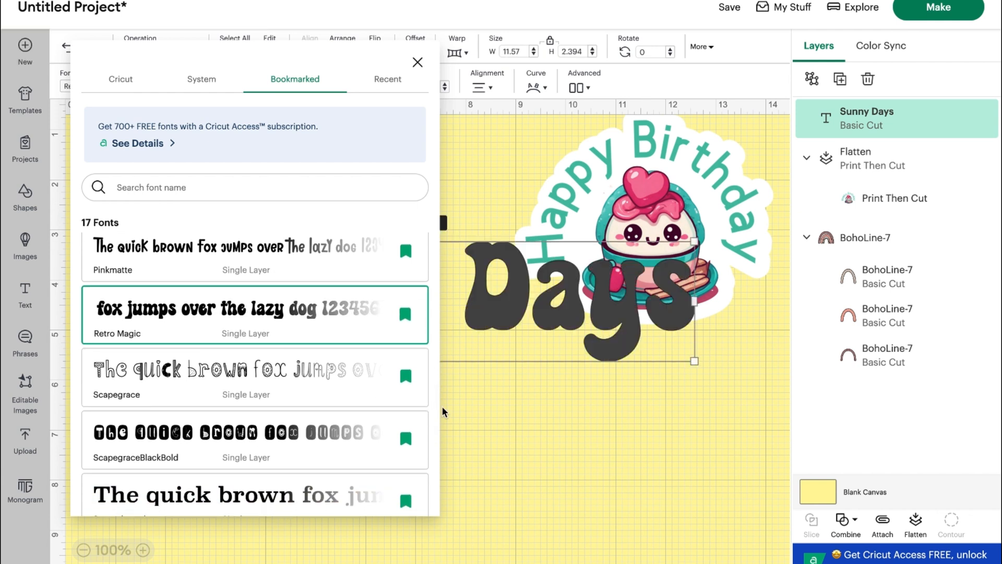
pyautogui.click(236, 315)
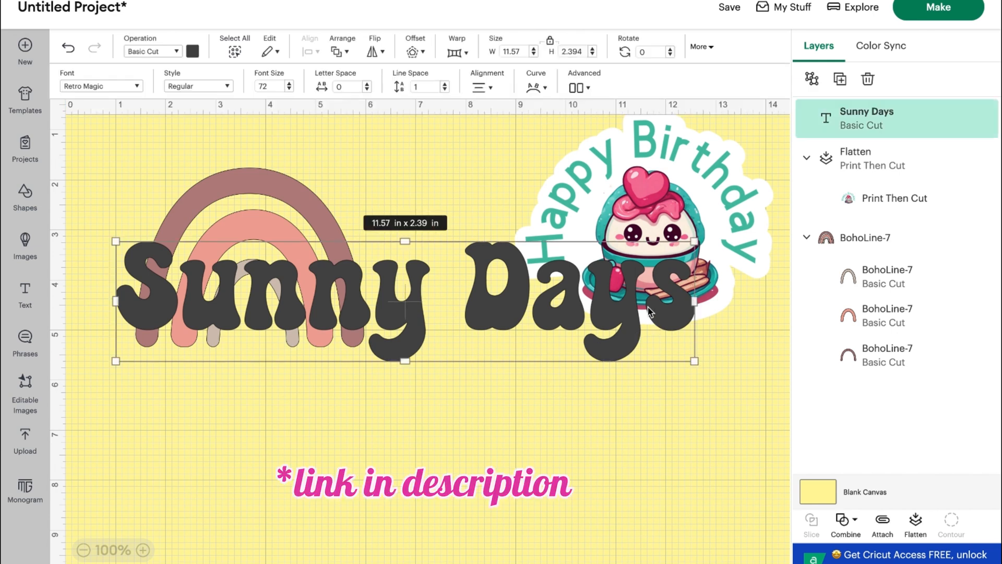
pyautogui.moveTo(702, 354)
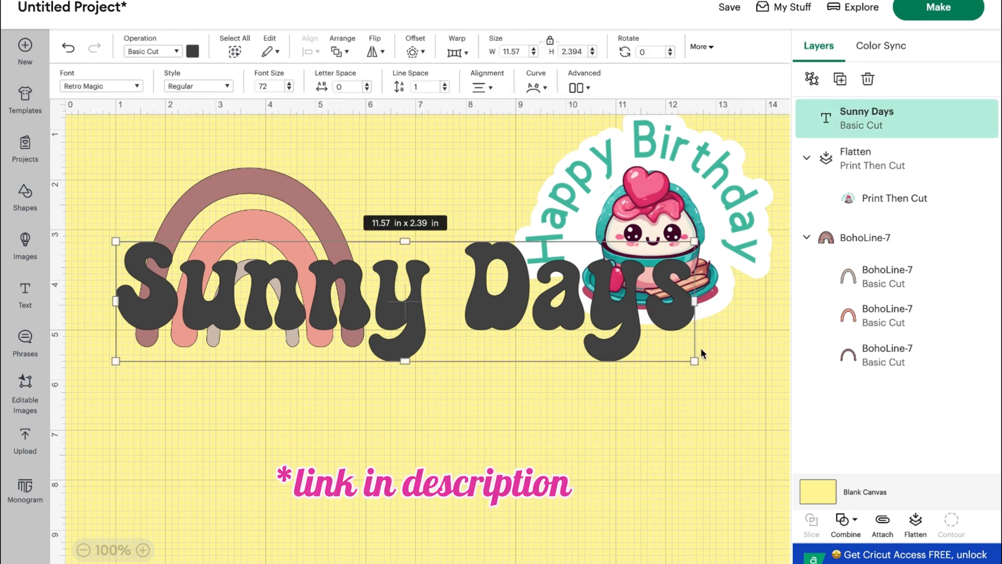
# - Shrink Sunny Days to about 4.94 × 1.02 in, centre it under the rainbow, colour it mauve
pyautogui.moveTo(695, 360); pyautogui.dragTo(583, 337)
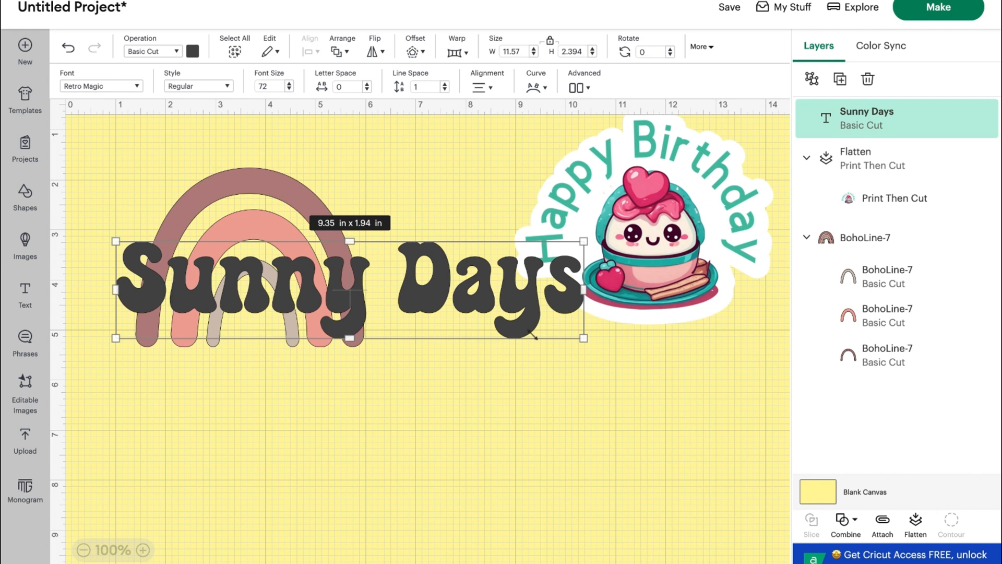
pyautogui.moveTo(583, 336); pyautogui.dragTo(543, 330)
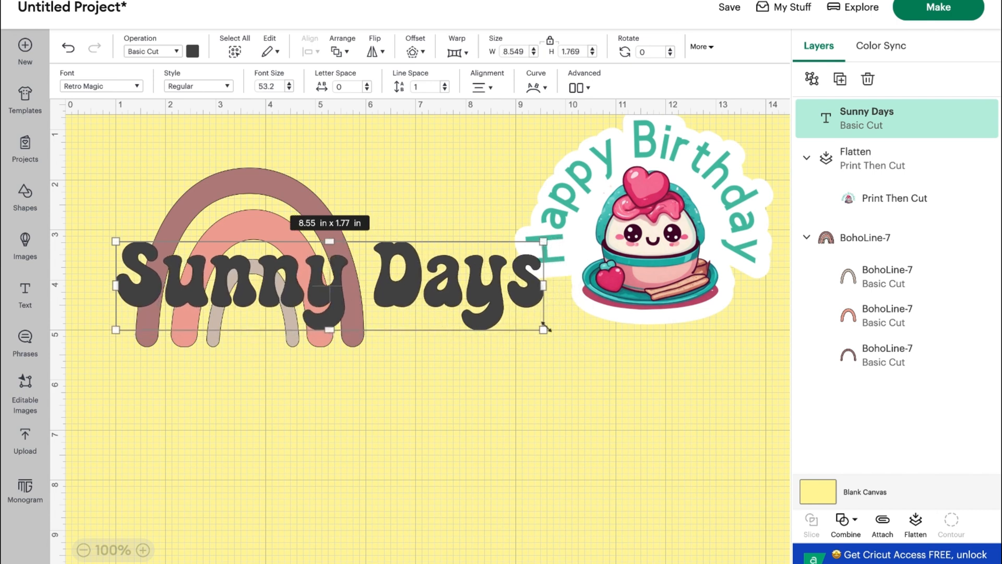
pyautogui.moveTo(545, 330); pyautogui.dragTo(399, 301)
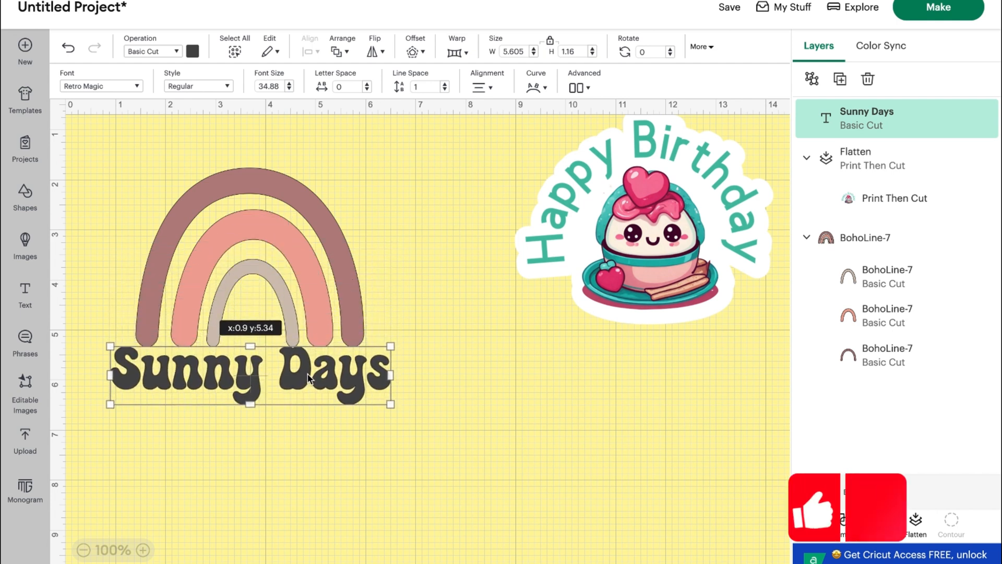
pyautogui.moveTo(249, 376); pyautogui.dragTo(246, 385)
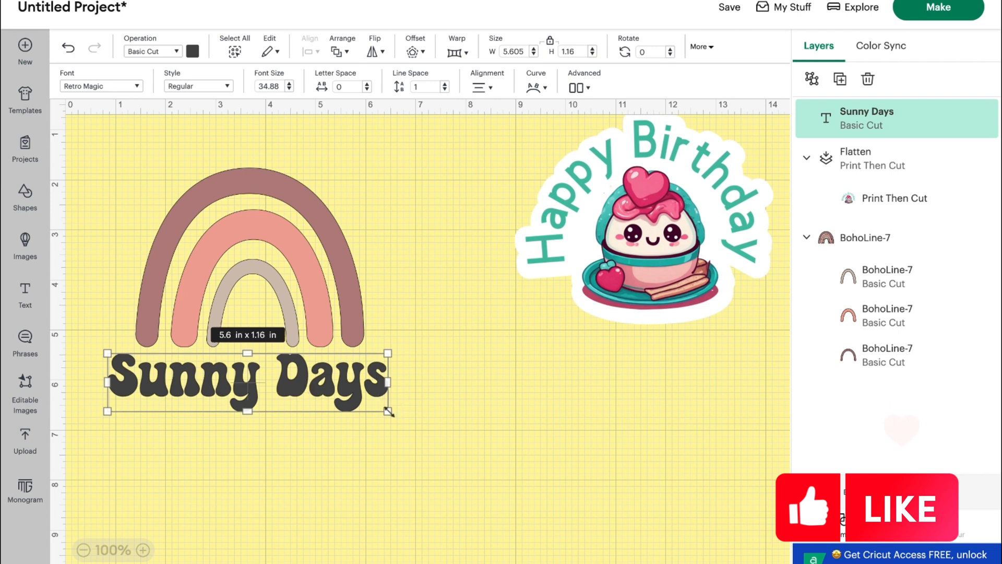
pyautogui.moveTo(390, 413); pyautogui.dragTo(356, 405)
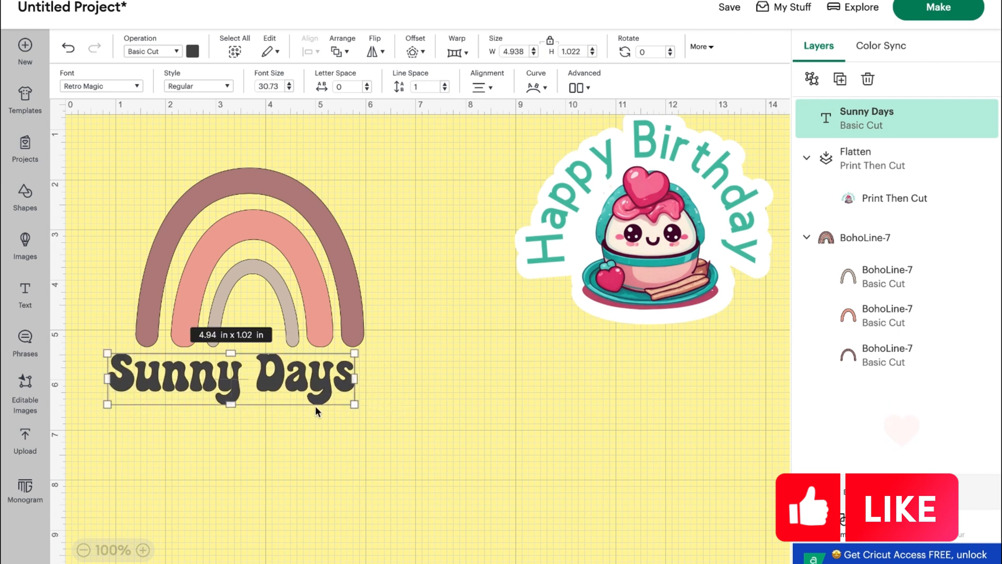
pyautogui.moveTo(230, 377); pyautogui.dragTo(256, 384)
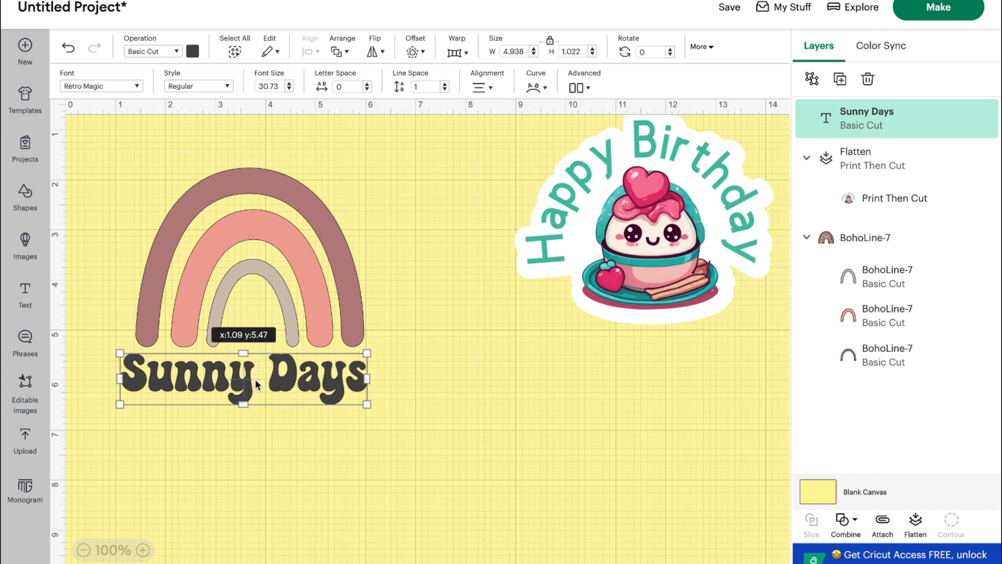
pyautogui.click(193, 51)
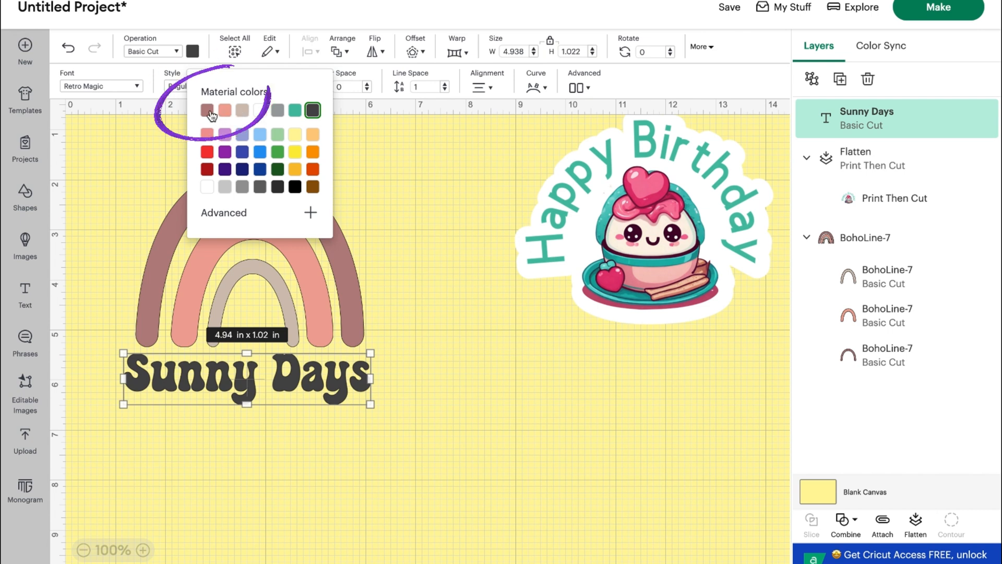
pyautogui.click(207, 110)
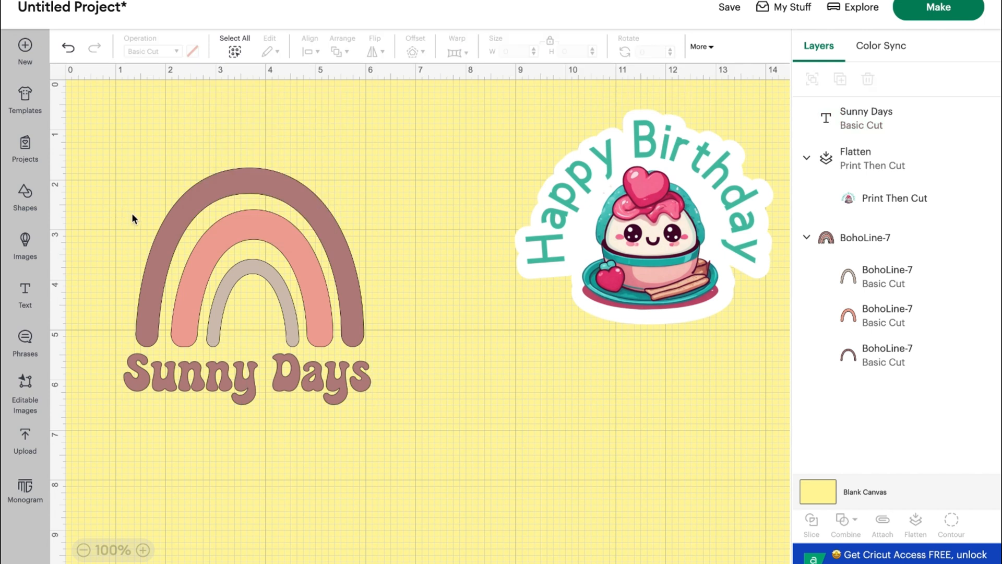
pyautogui.moveTo(174, 380)
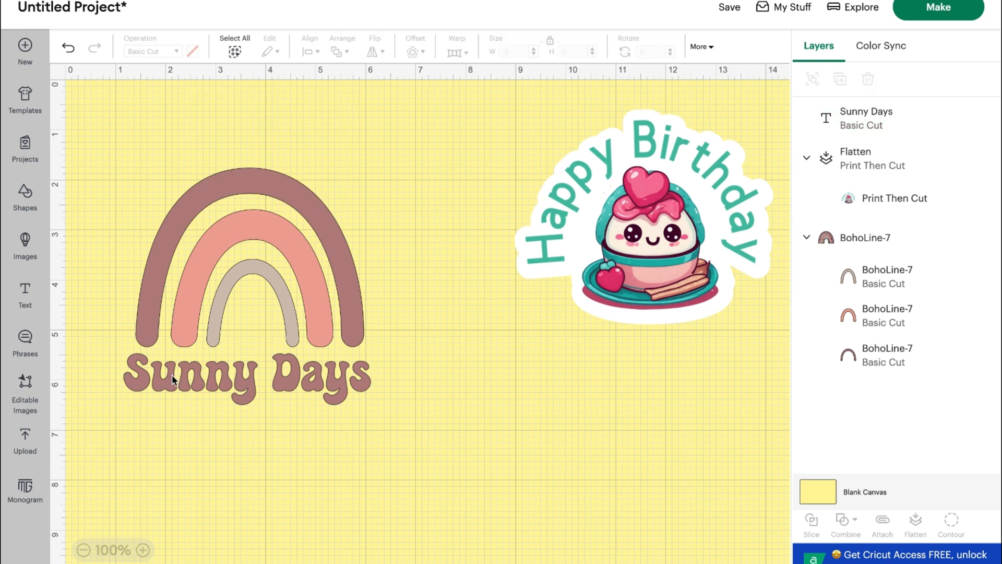
# - Apply a thin 0.028 in rounded, welded black offset around Sunny Days
pyautogui.click(246, 380)
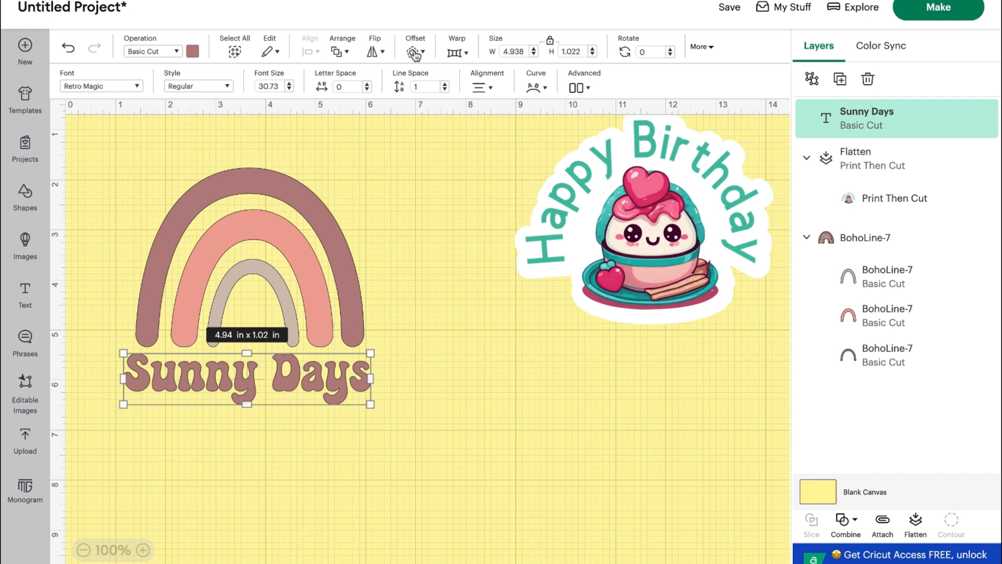
pyautogui.click(414, 48)
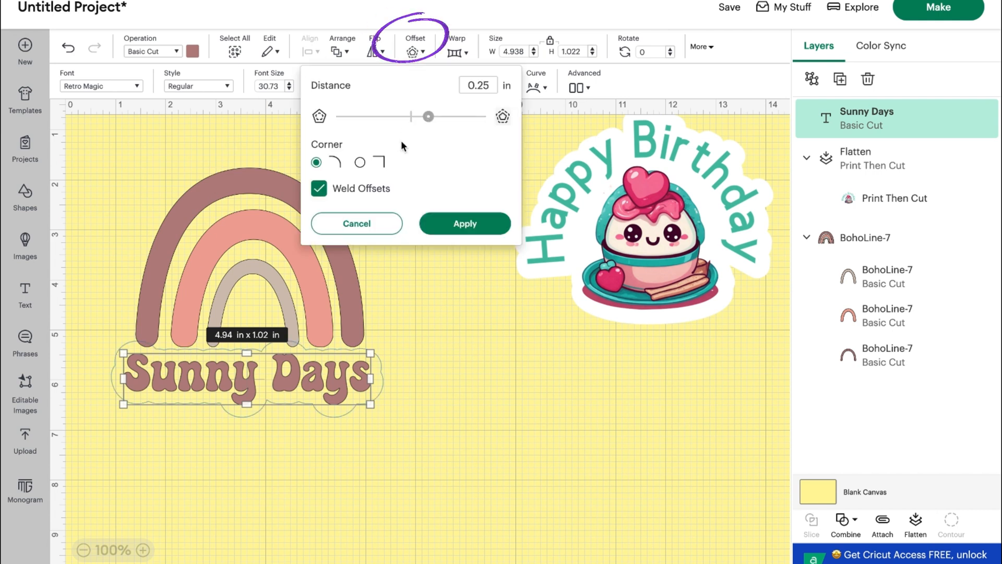
pyautogui.moveTo(428, 116); pyautogui.dragTo(421, 116)
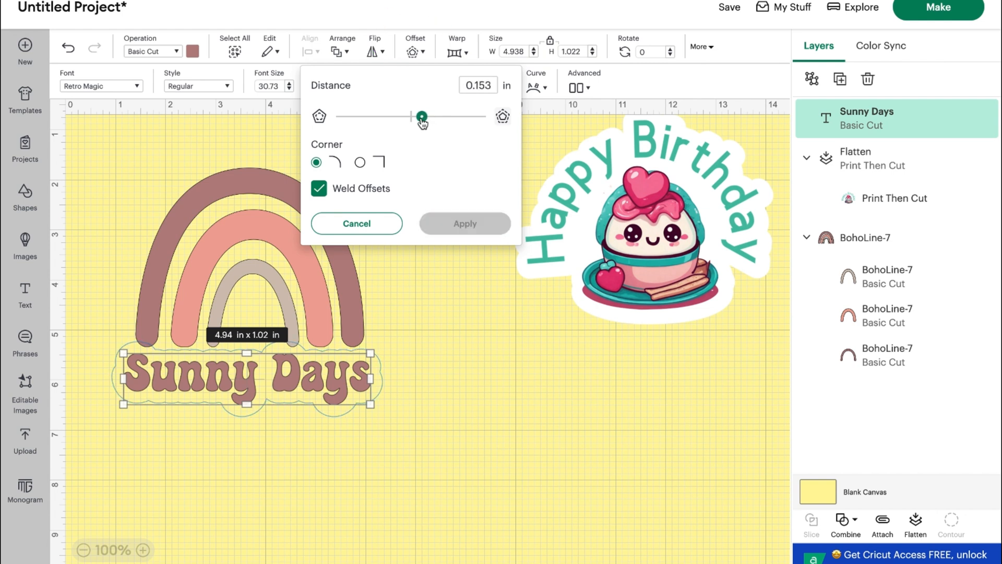
pyautogui.moveTo(421, 116); pyautogui.dragTo(415, 116)
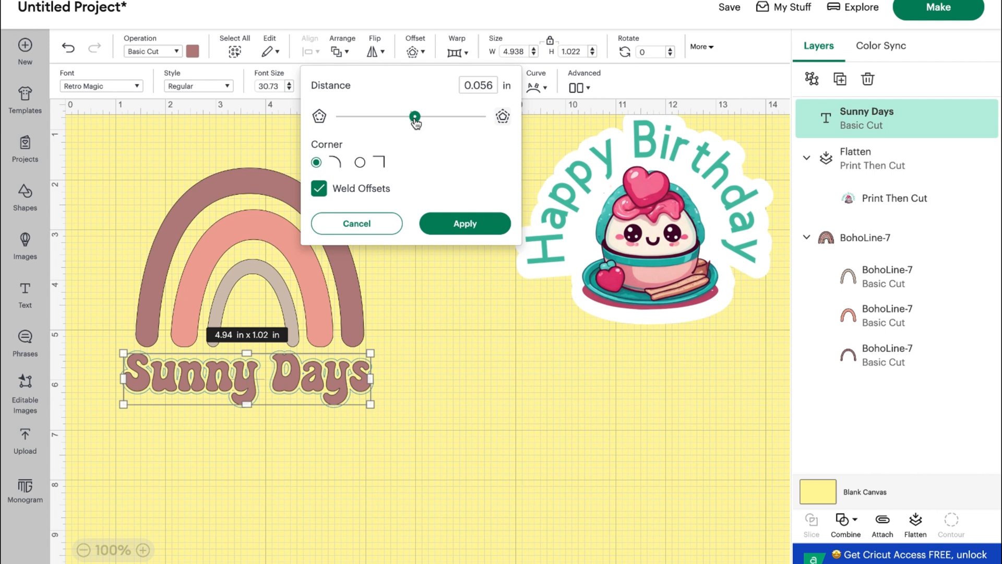
pyautogui.moveTo(414, 116); pyautogui.dragTo(413, 116)
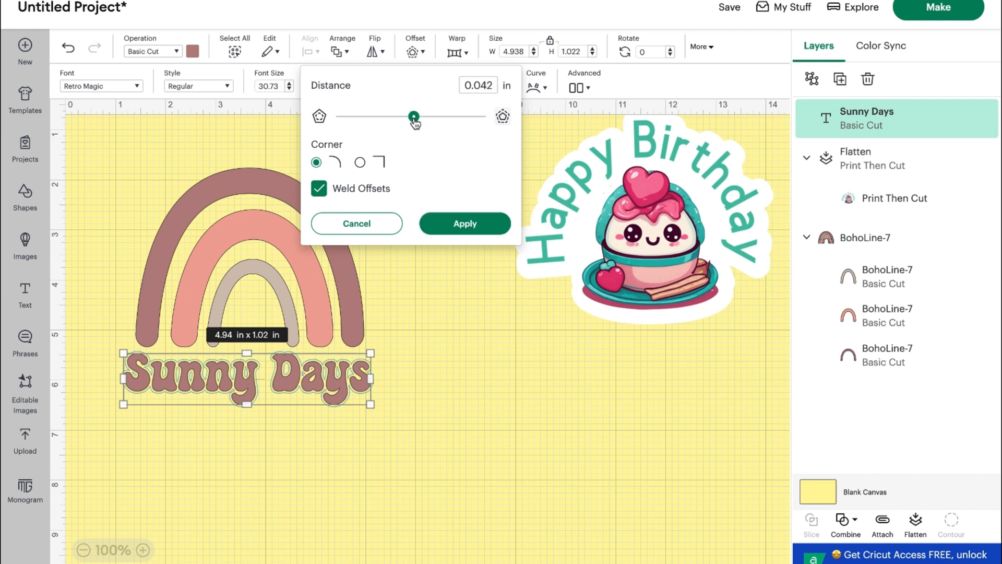
pyautogui.moveTo(414, 123)
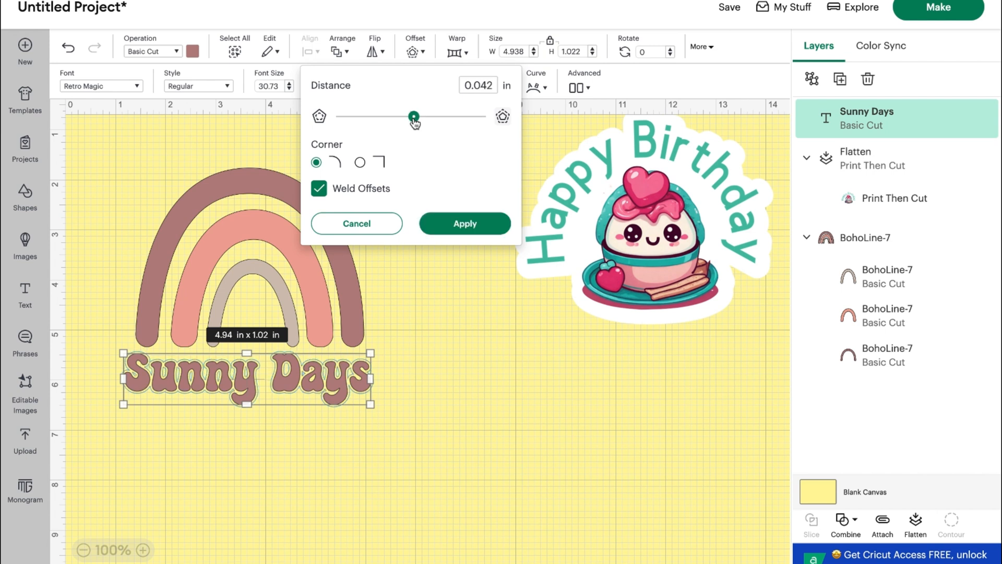
pyautogui.moveTo(413, 117); pyautogui.dragTo(412, 117)
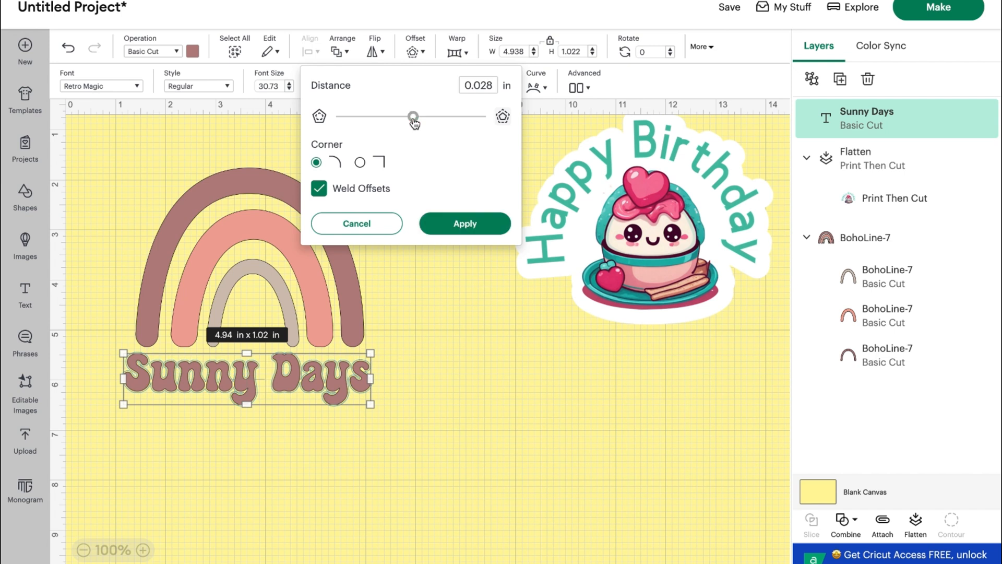
pyautogui.click(464, 224)
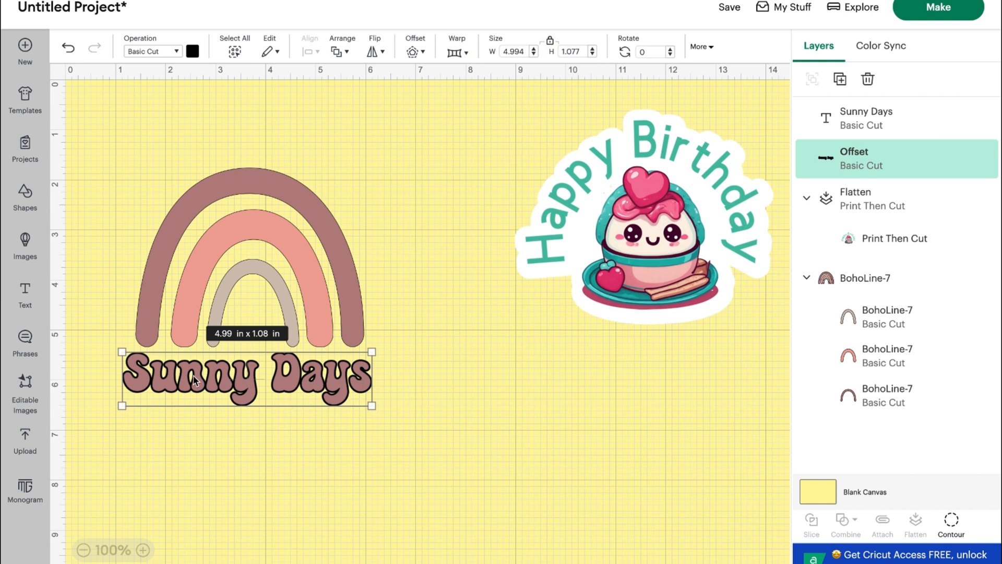
pyautogui.moveTo(106, 157)
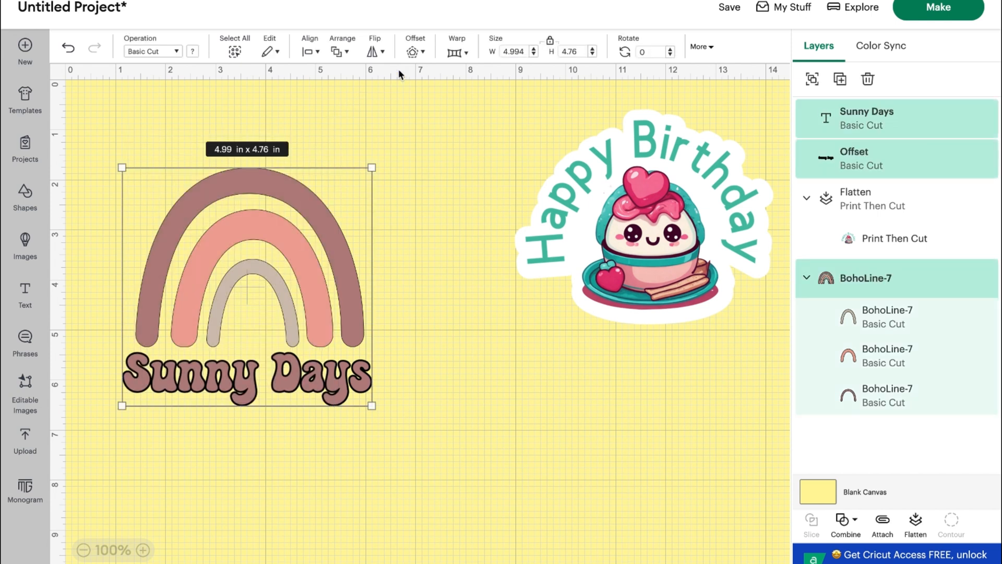
# - Apply a 0.167 in welded black offset behind the rainbow and Sunny Days text
pyautogui.click(413, 52)
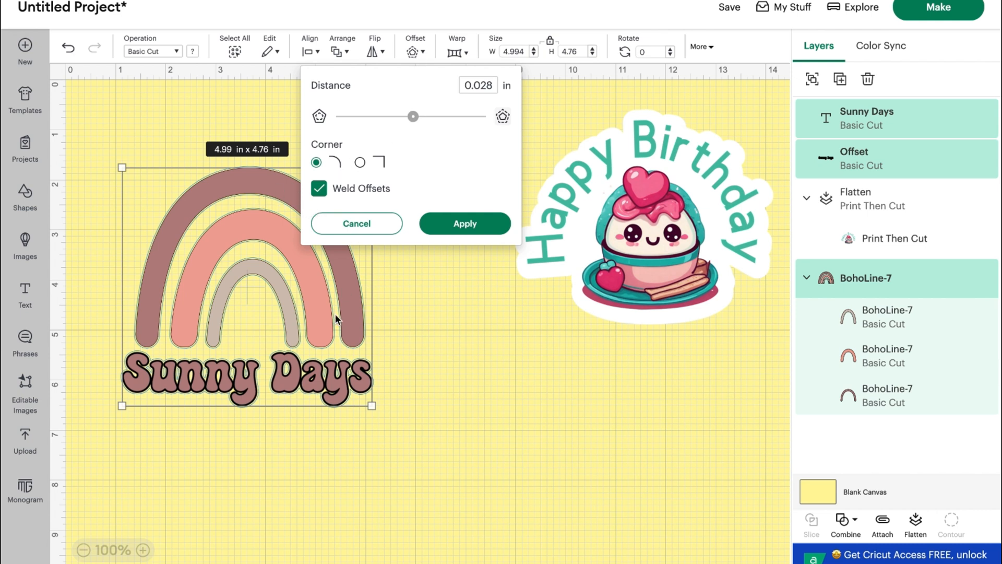
pyautogui.moveTo(253, 364)
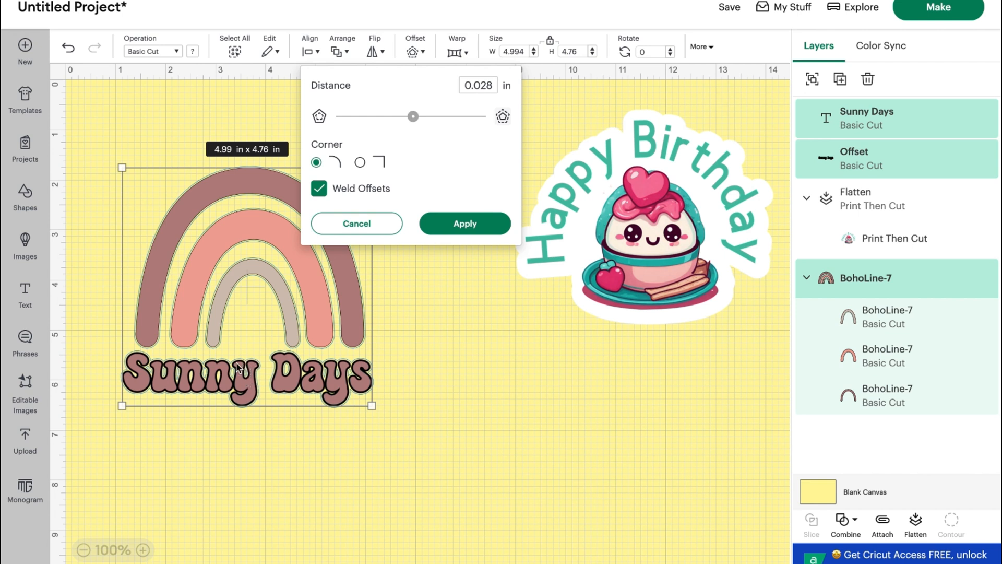
pyautogui.moveTo(274, 299)
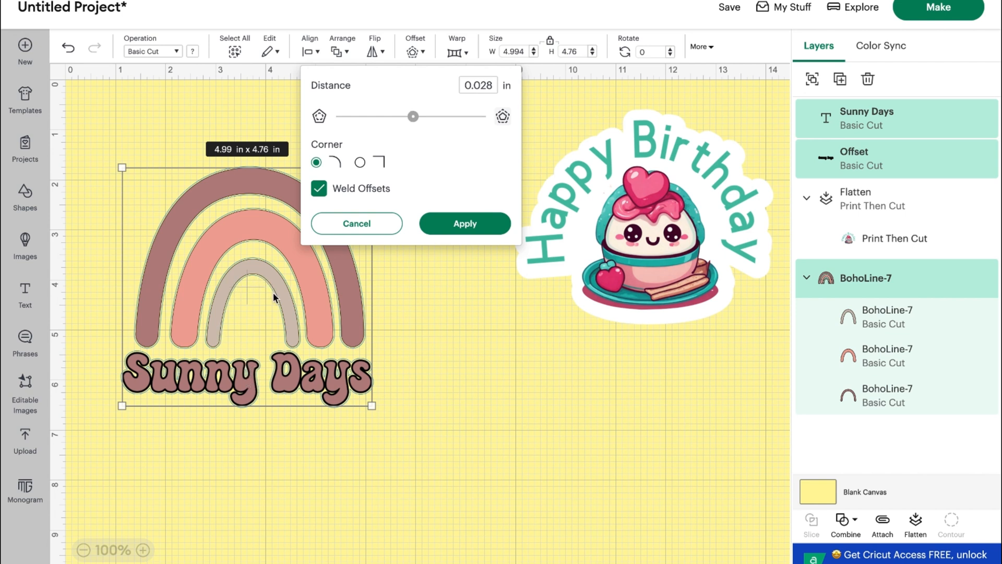
pyautogui.moveTo(284, 277)
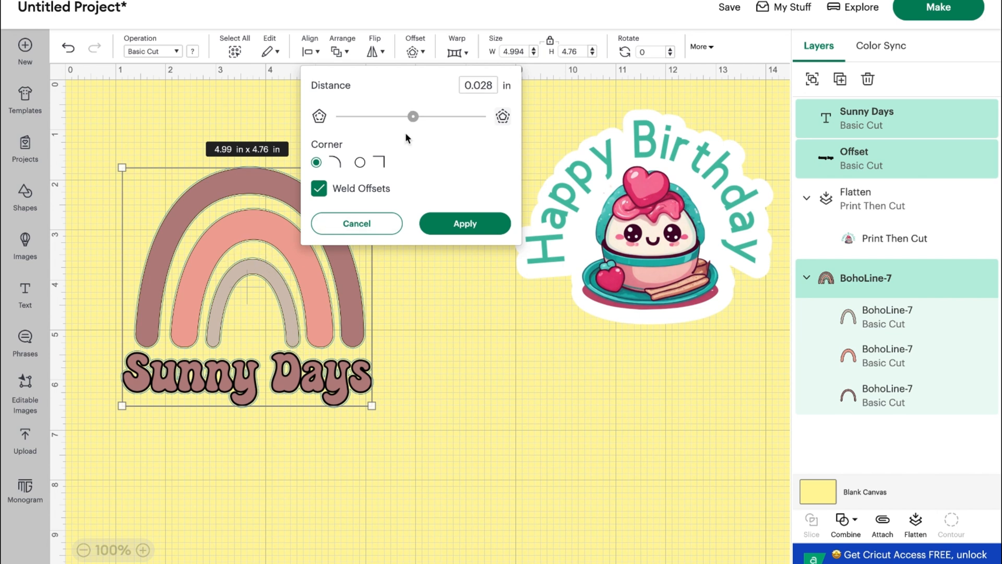
pyautogui.moveTo(413, 116); pyautogui.dragTo(424, 117)
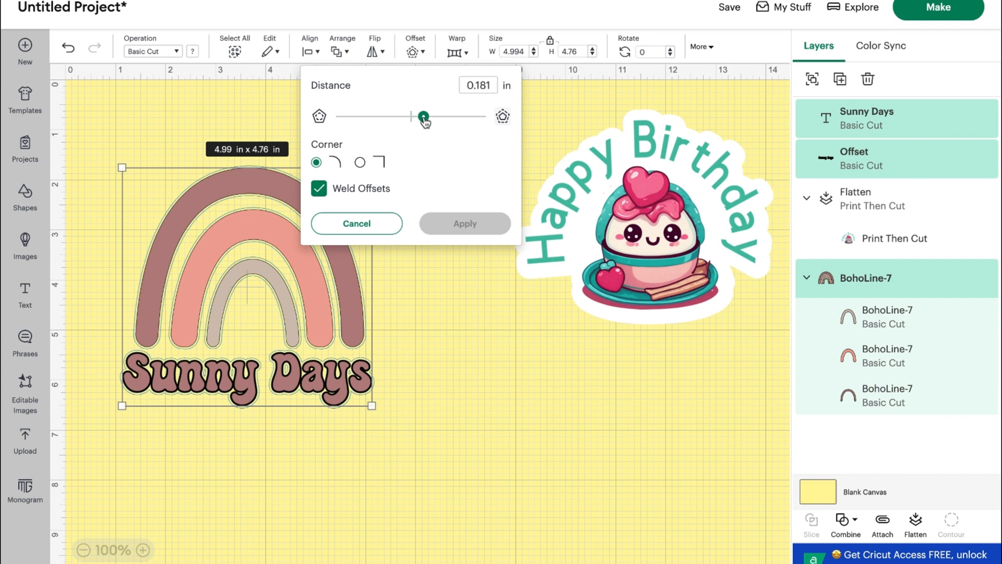
pyautogui.moveTo(424, 117); pyautogui.dragTo(431, 117)
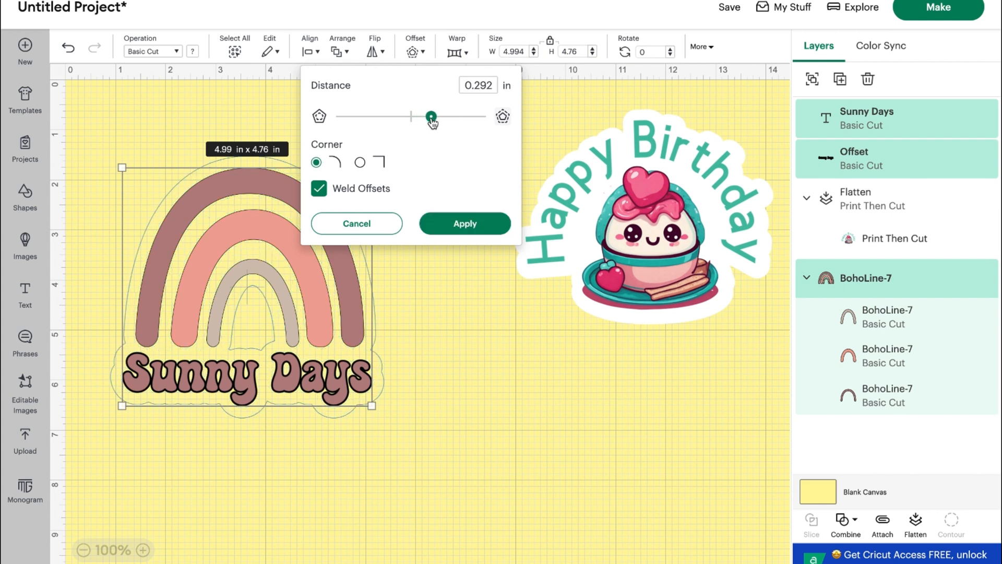
pyautogui.moveTo(430, 117); pyautogui.dragTo(427, 116)
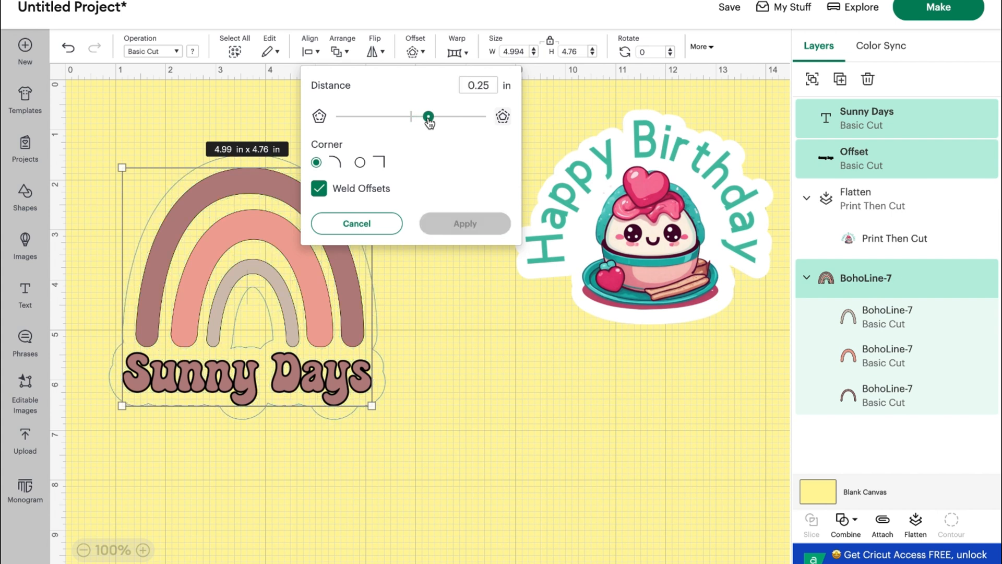
pyautogui.moveTo(428, 117); pyautogui.dragTo(424, 117)
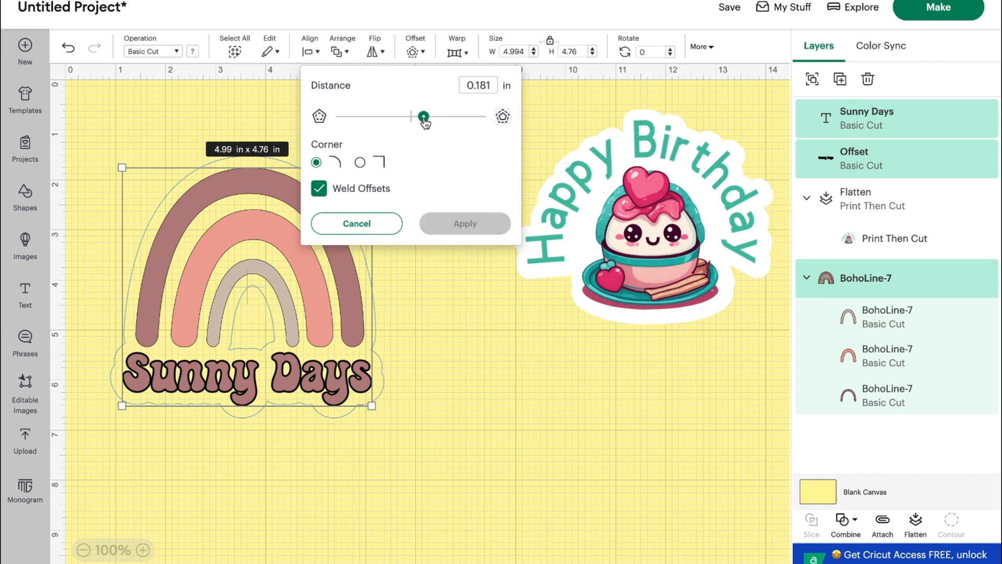
pyautogui.moveTo(424, 117); pyautogui.dragTo(421, 117)
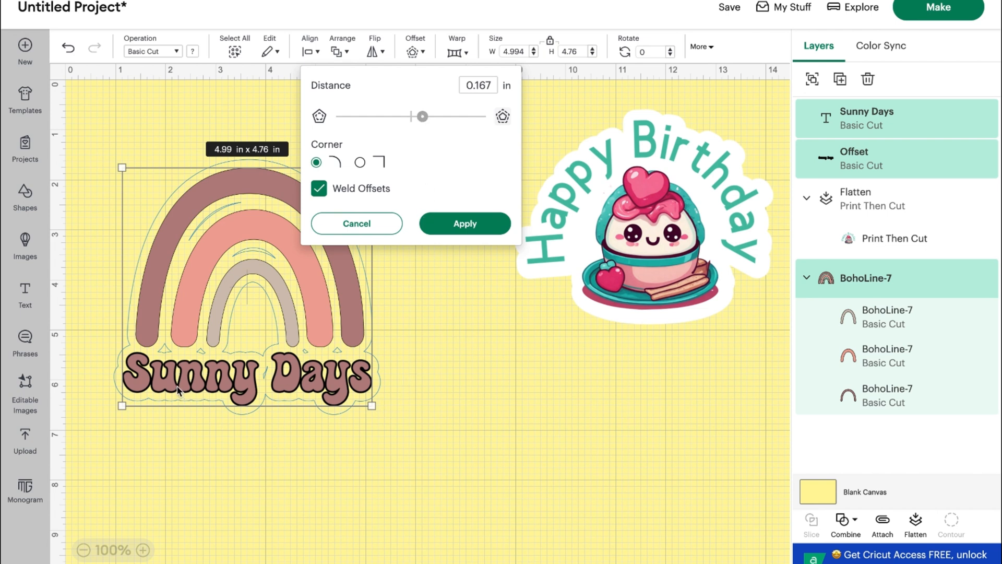
pyautogui.click(464, 224)
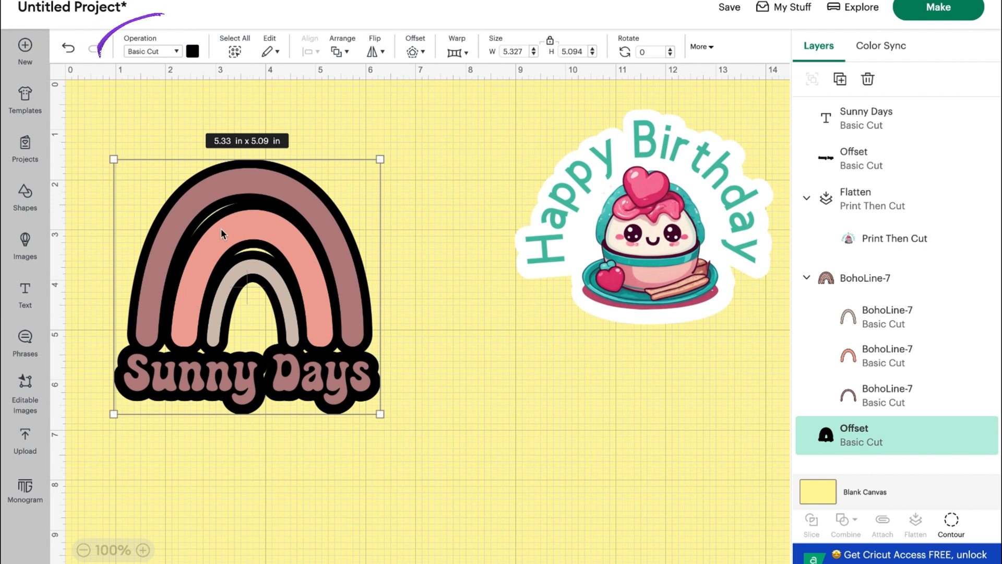
pyautogui.moveTo(569, 471)
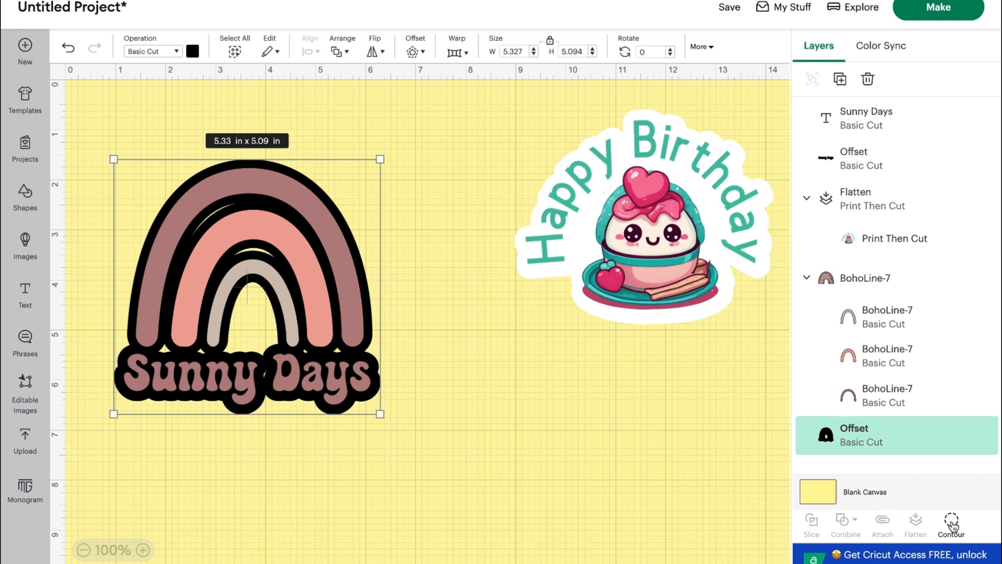
# - Hide the inner contour gaps of the black Offset backing, leaving only its outer cut line
pyautogui.click(951, 521)
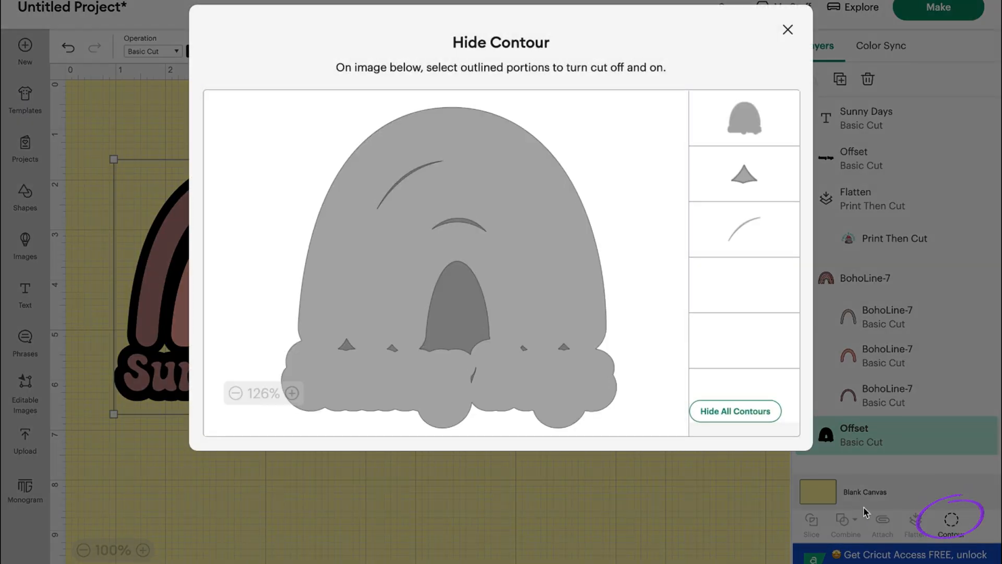
pyautogui.click(561, 350)
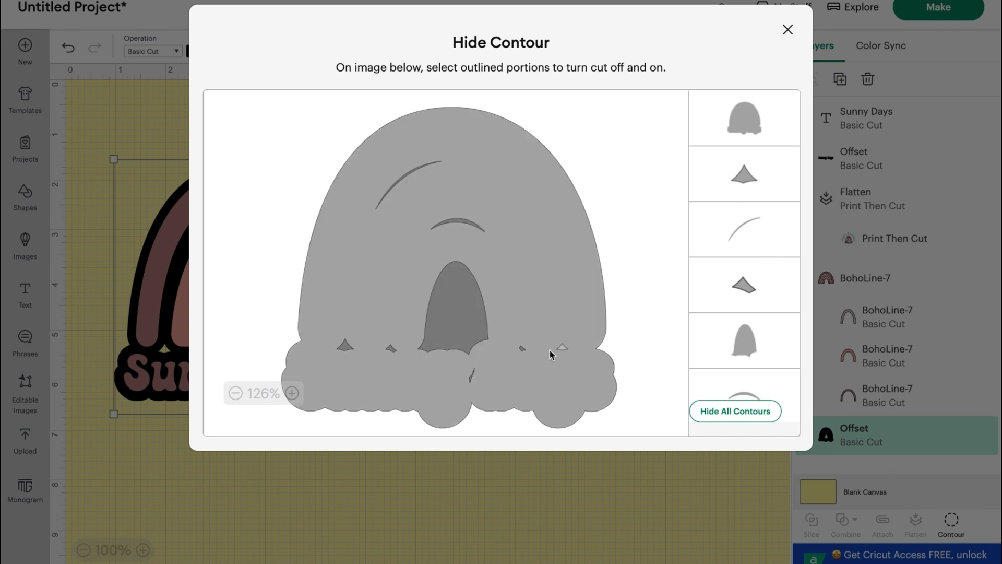
pyautogui.click(447, 301)
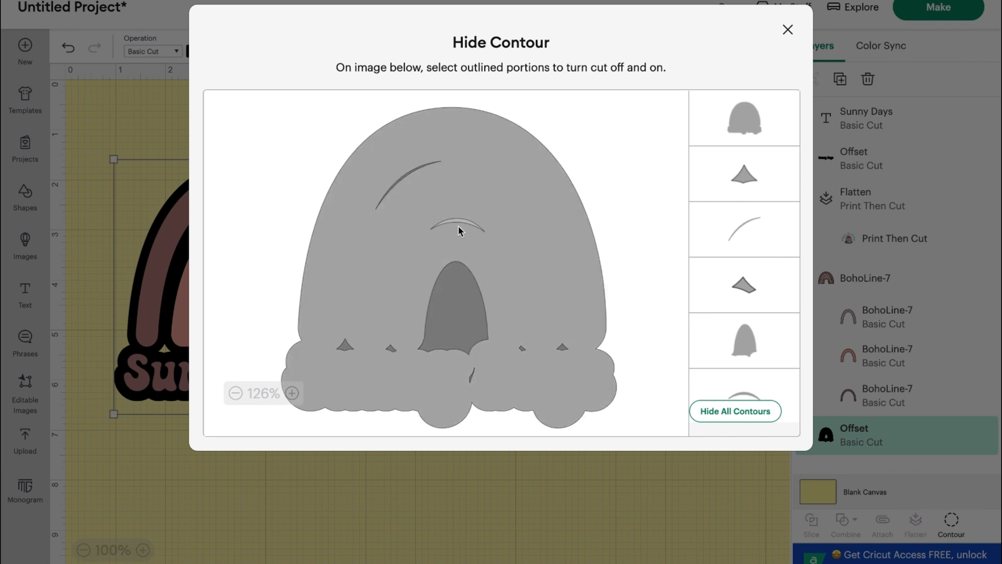
pyautogui.click(458, 230)
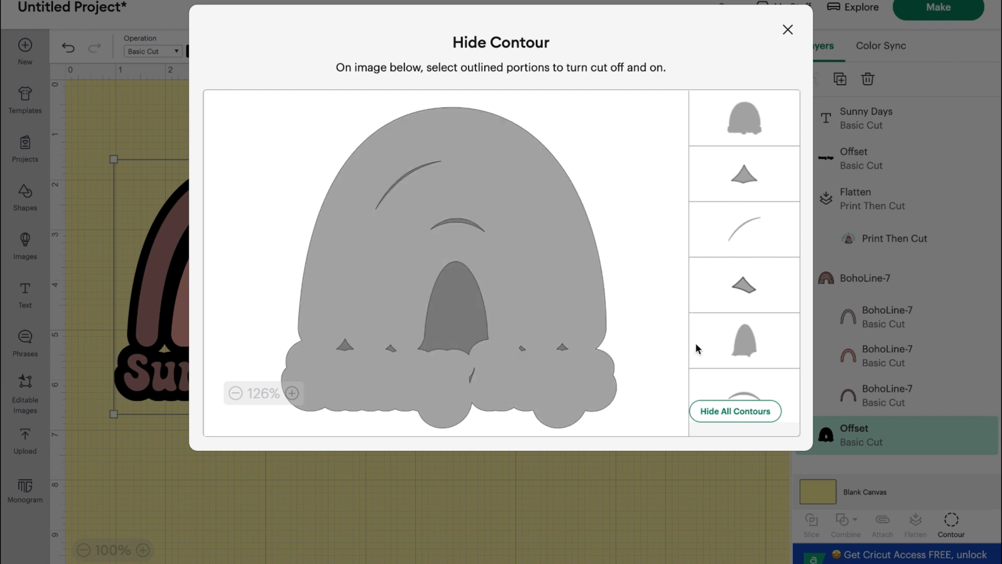
pyautogui.click(735, 410)
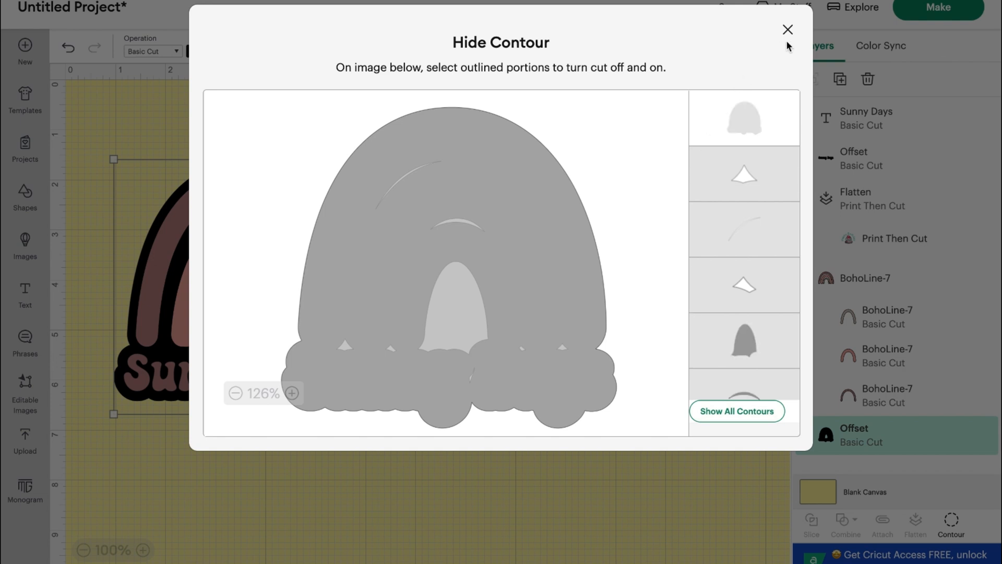
pyautogui.click(787, 29)
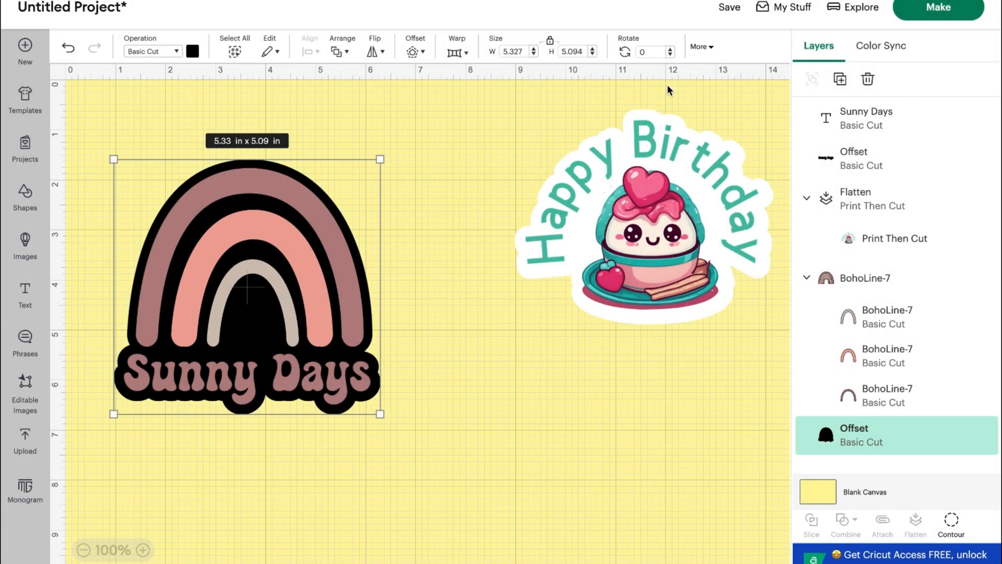
pyautogui.moveTo(224, 253)
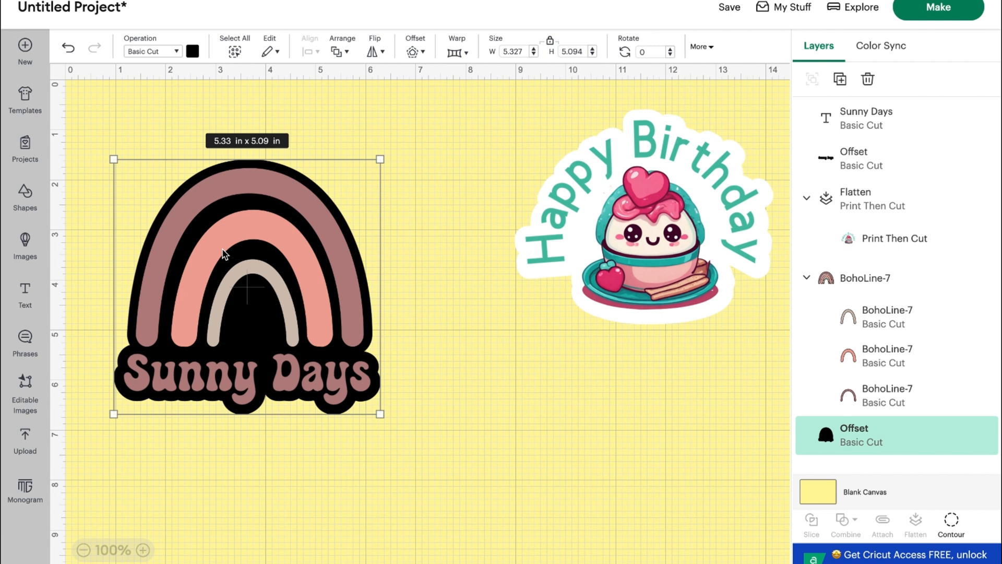
# - Try grey swatches on the backing, then colour the bottom Offset layer solid black
pyautogui.click(193, 51)
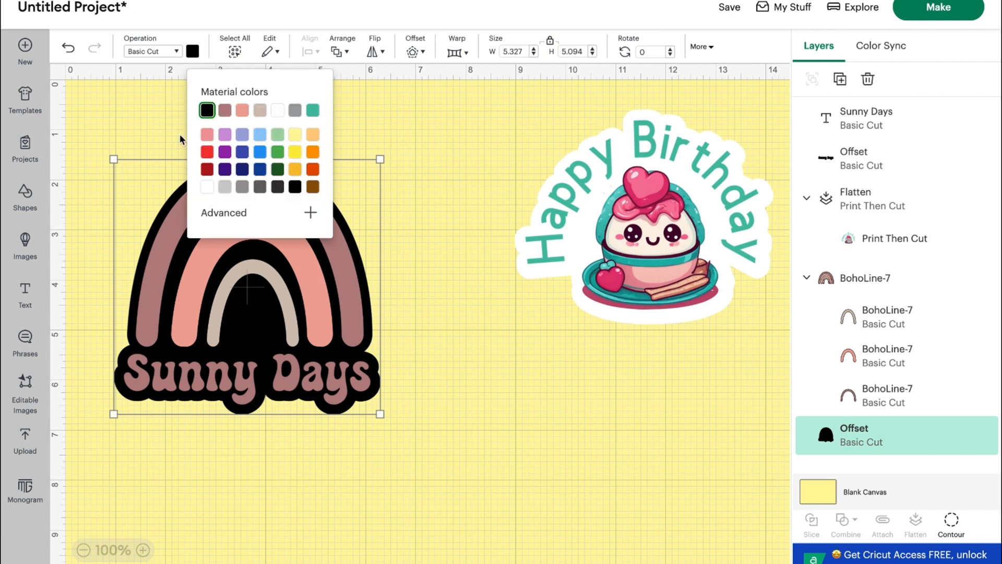
pyautogui.click(207, 110)
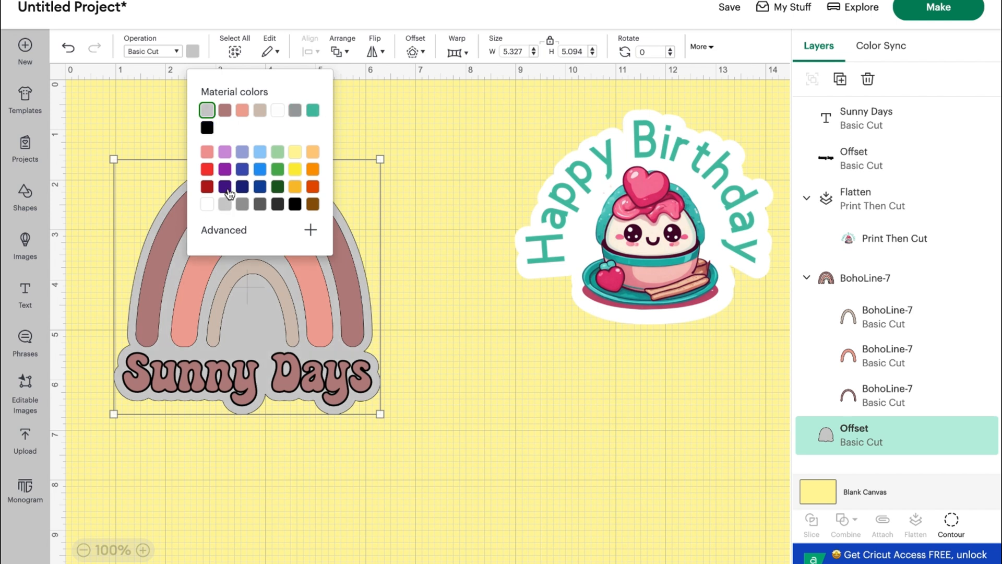
pyautogui.click(242, 204)
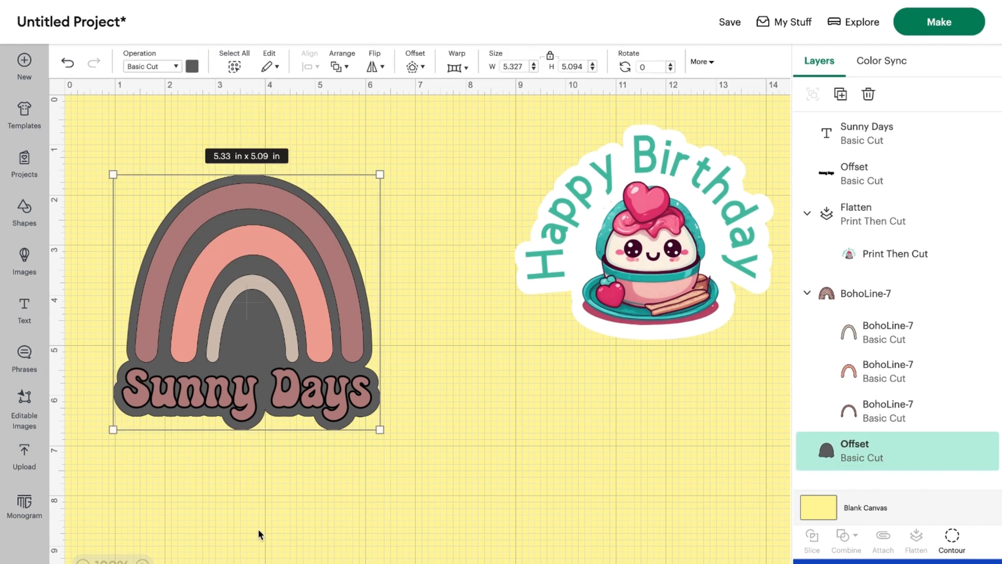
pyautogui.moveTo(204, 321)
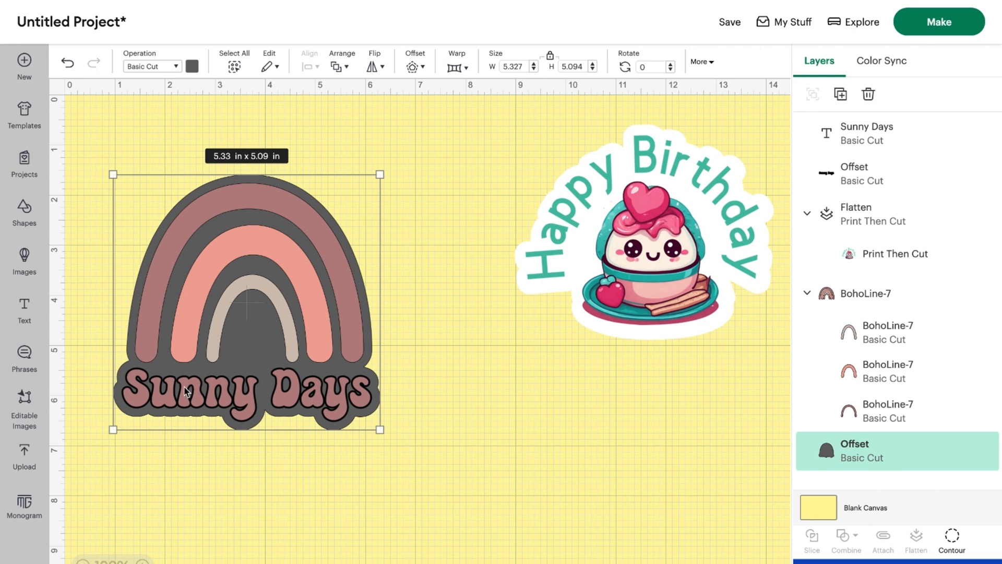
pyautogui.click(386, 390)
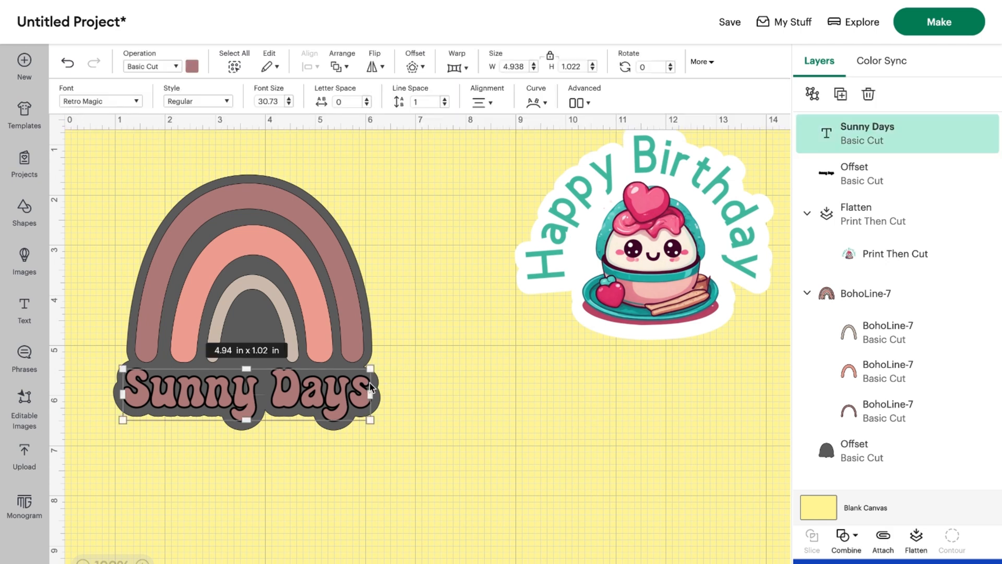
pyautogui.click(407, 388)
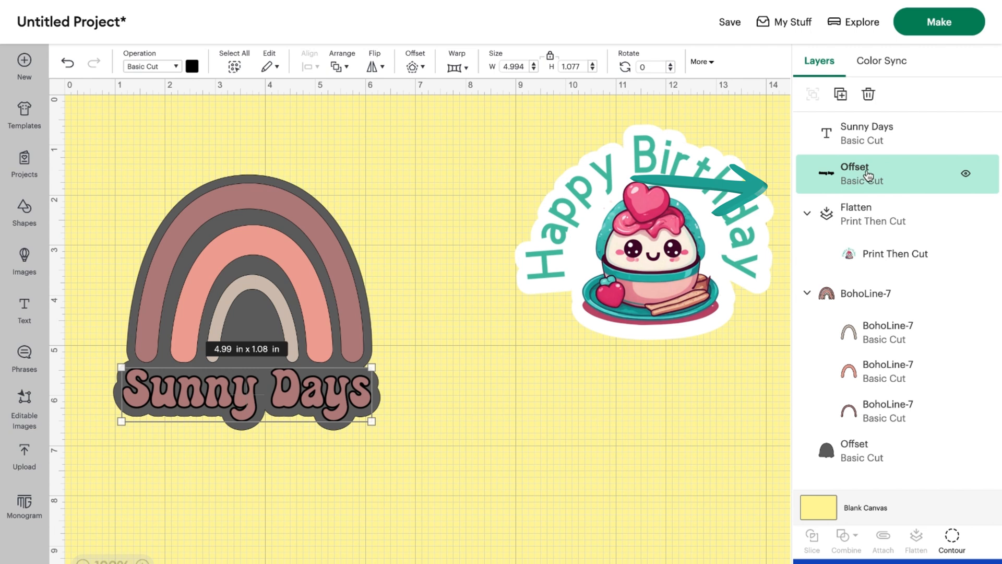
pyautogui.moveTo(324, 248)
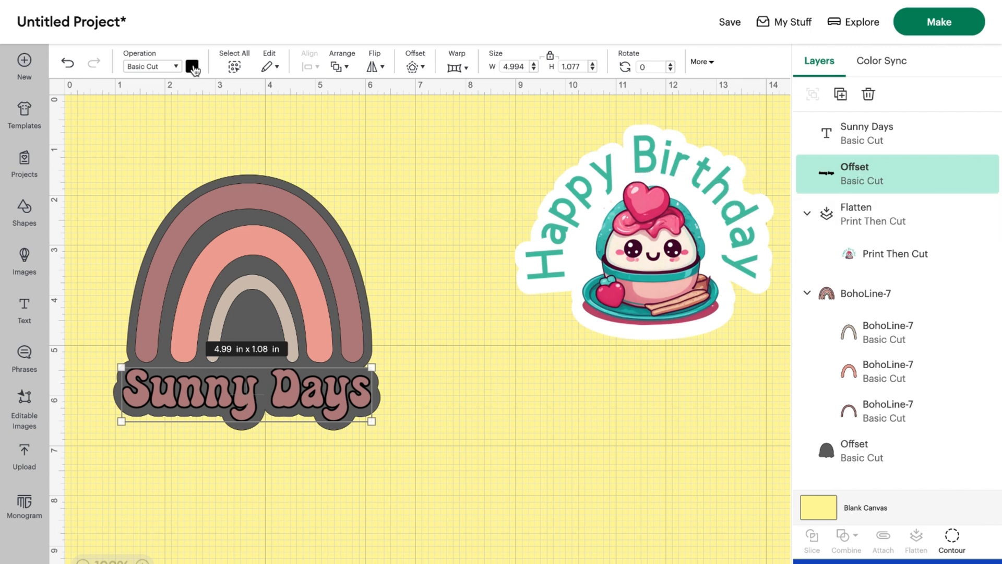
pyautogui.click(191, 65)
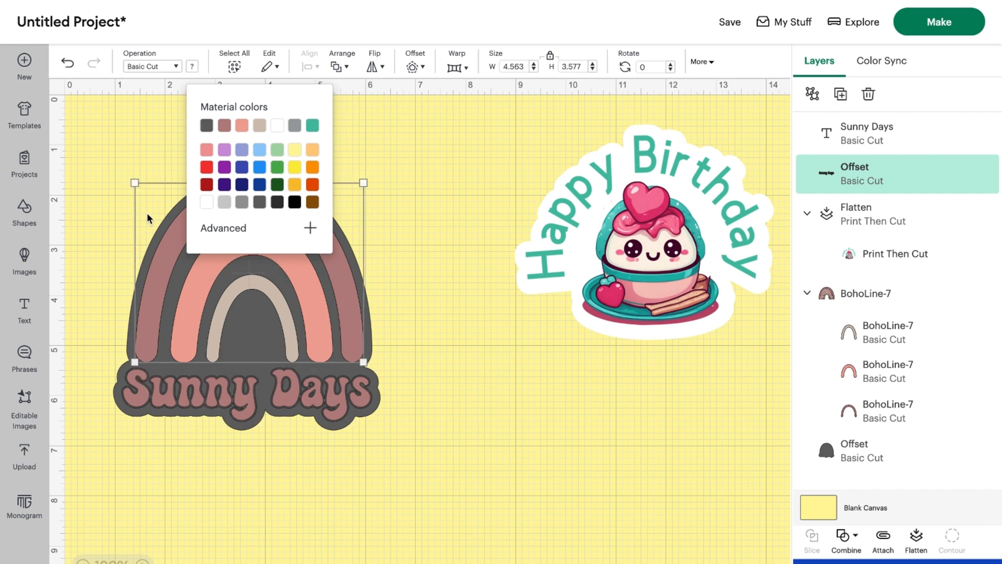
pyautogui.click(128, 325)
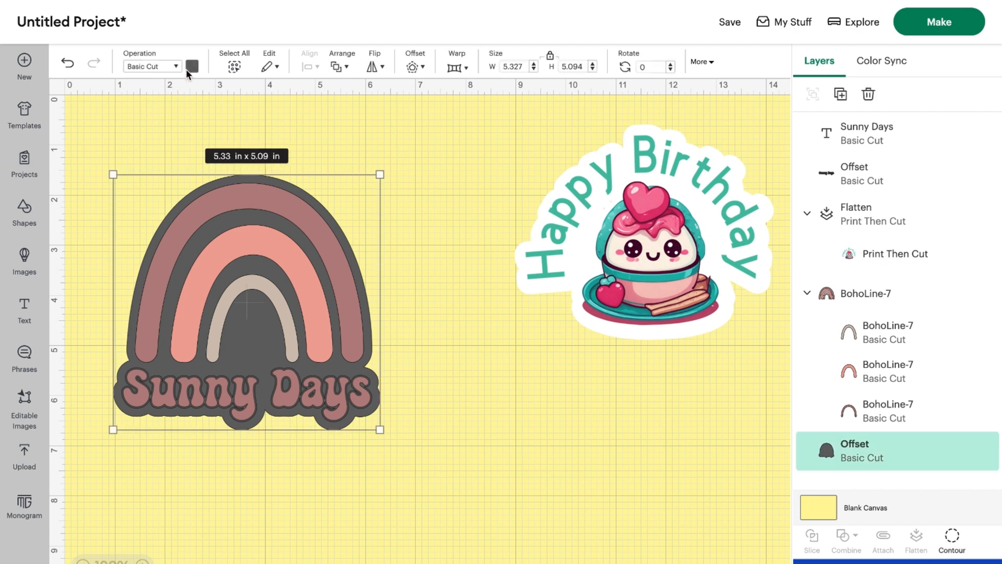
pyautogui.click(191, 66)
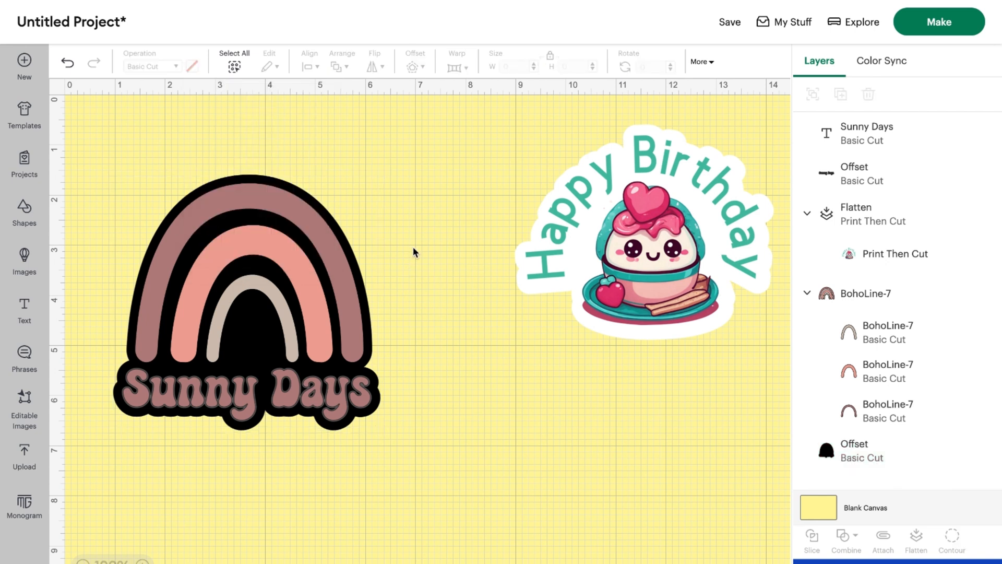
pyautogui.moveTo(279, 393)
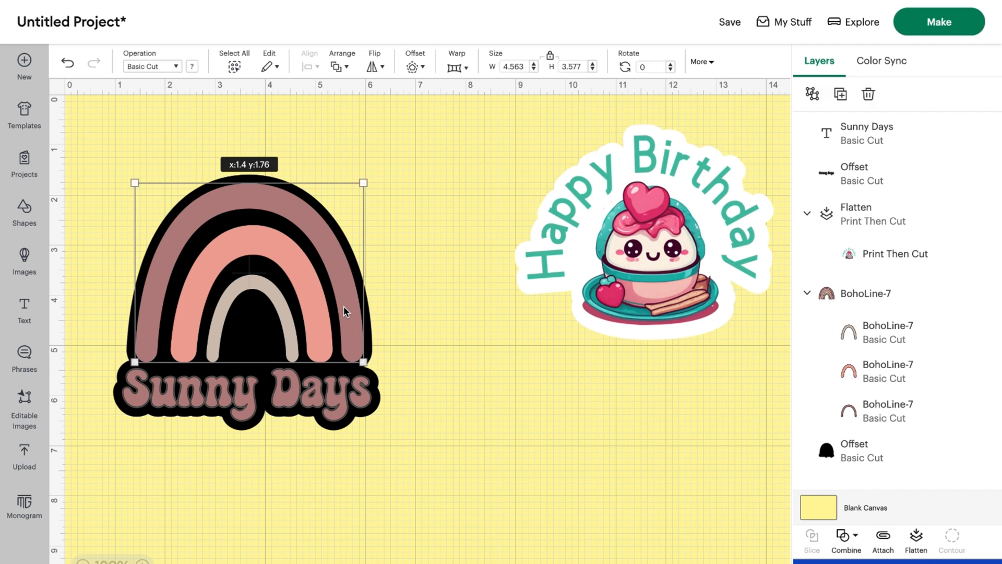
# - Offset the BohoLine-7 rainbow group by about 0.042 in and colour the new outline grey
pyautogui.click(866, 293)
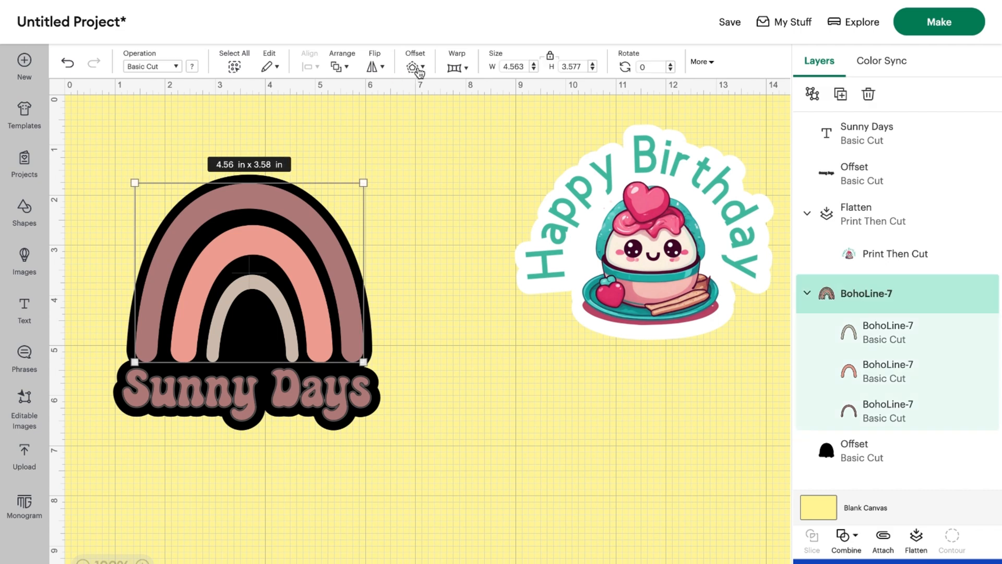
pyautogui.click(414, 66)
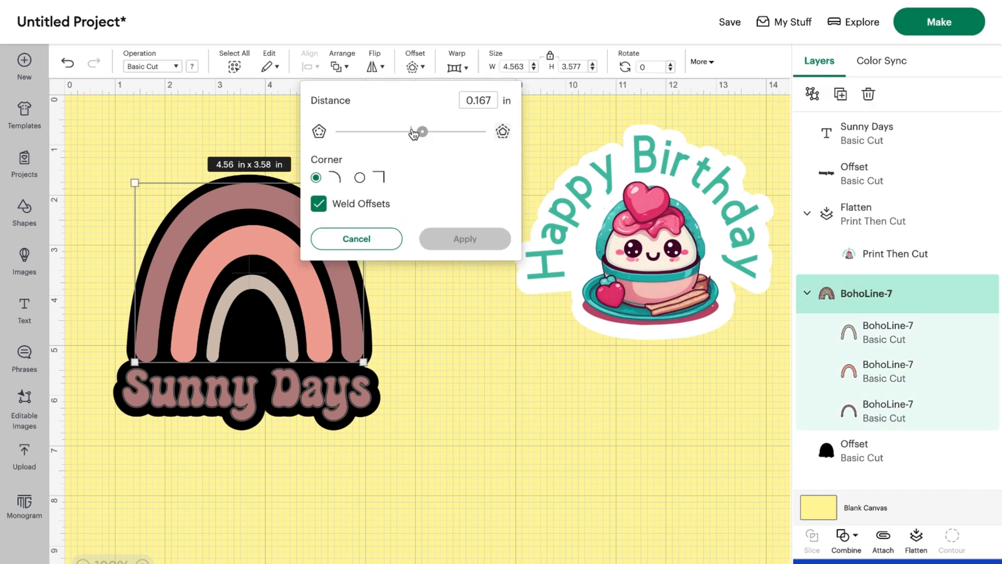
pyautogui.moveTo(422, 132); pyautogui.dragTo(416, 131)
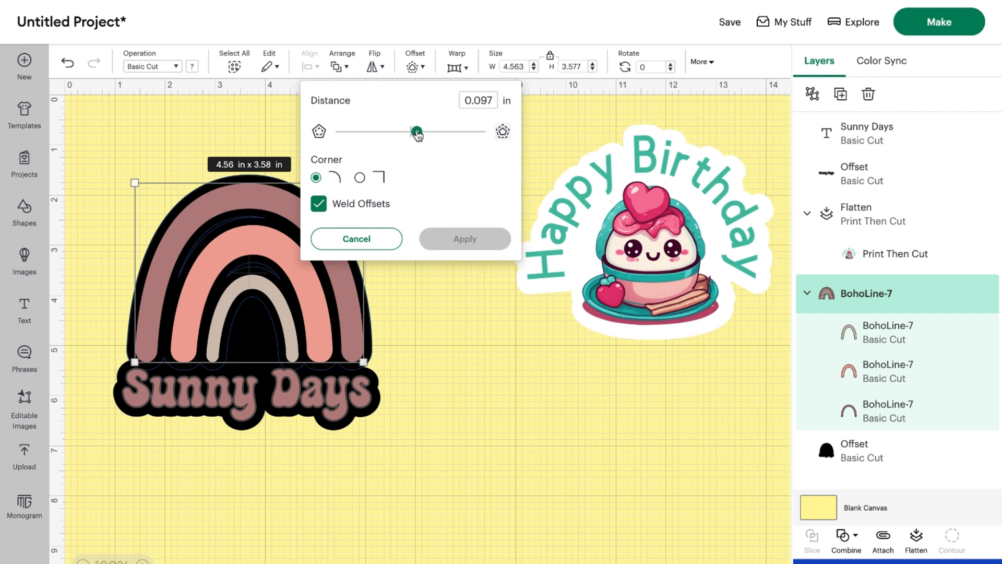
pyautogui.moveTo(416, 132); pyautogui.dragTo(412, 131)
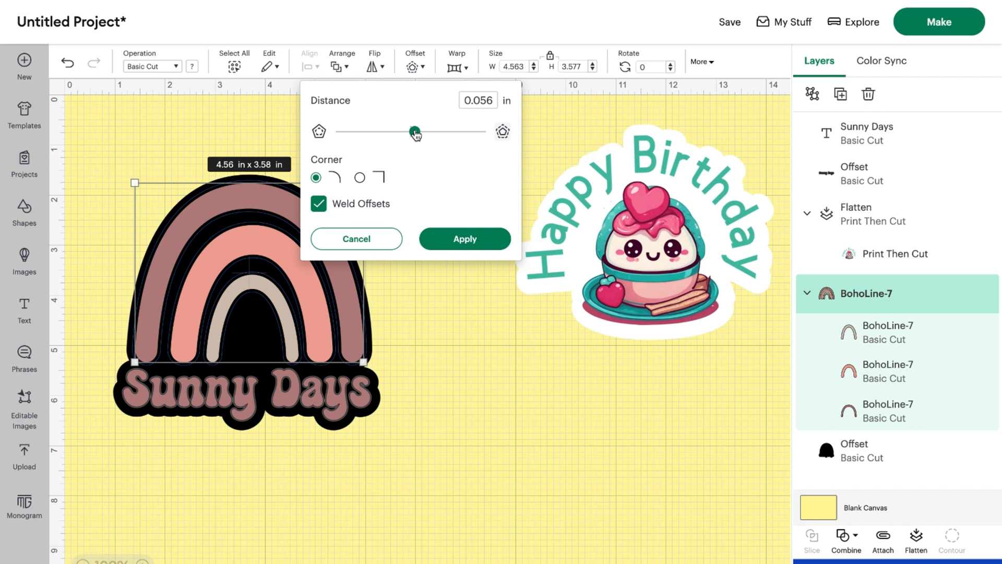
pyautogui.moveTo(428, 132); pyautogui.dragTo(412, 132)
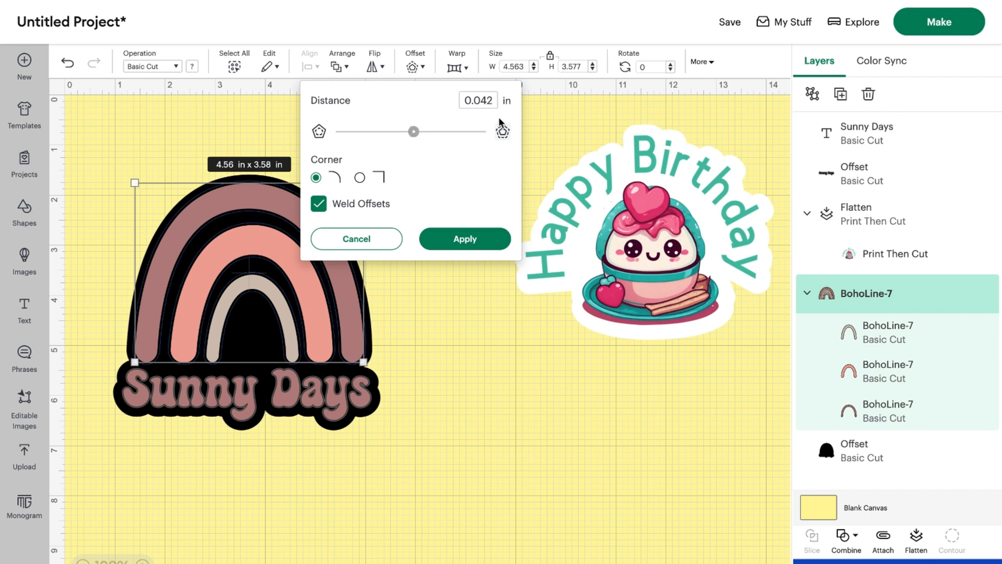
pyautogui.click(465, 238)
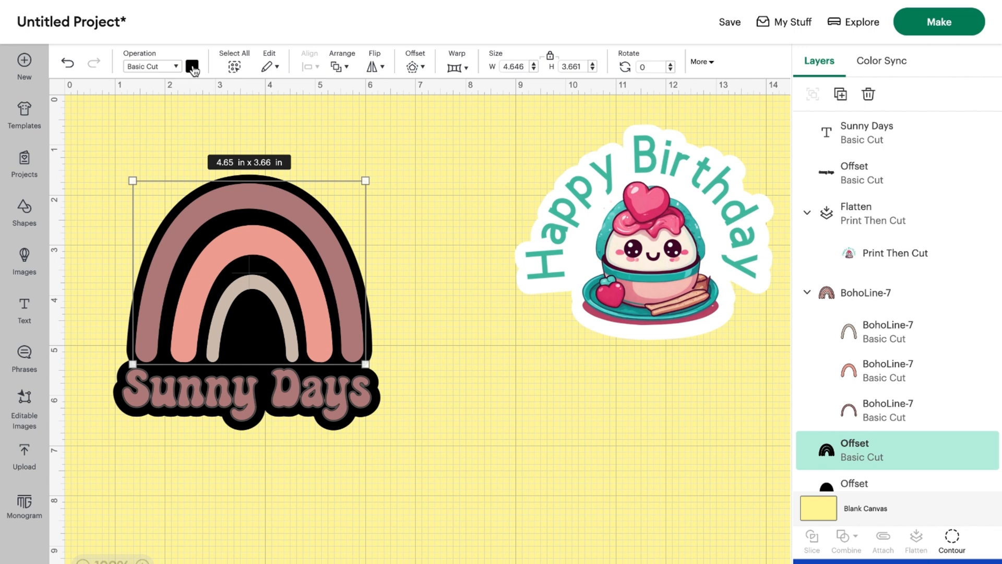
pyautogui.click(191, 65)
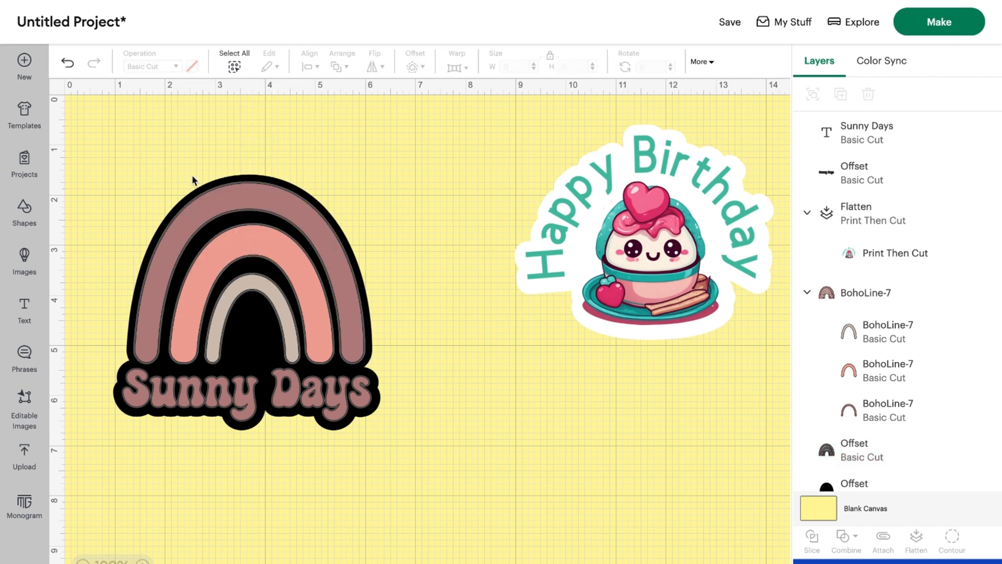
pyautogui.moveTo(239, 322)
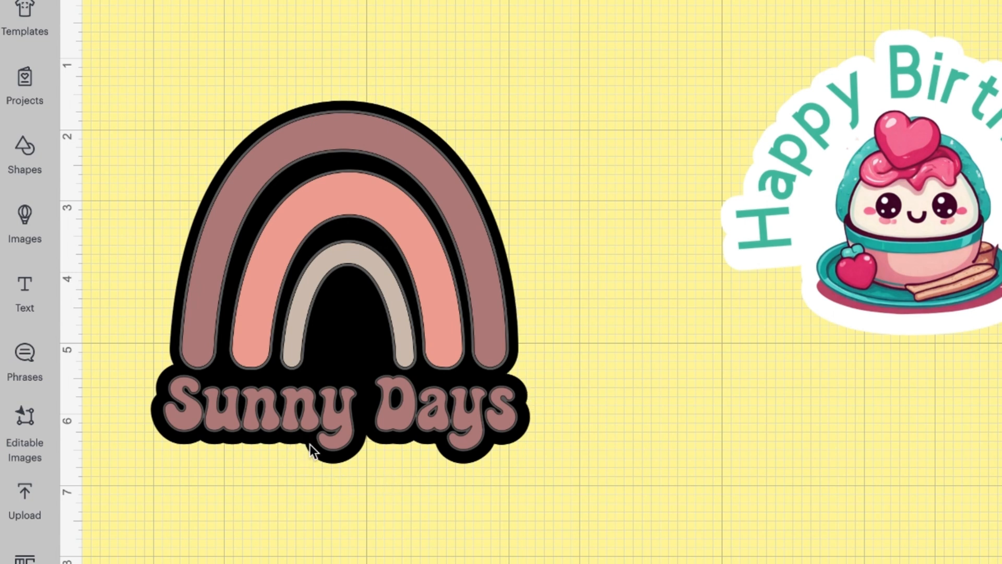
pyautogui.moveTo(157, 89)
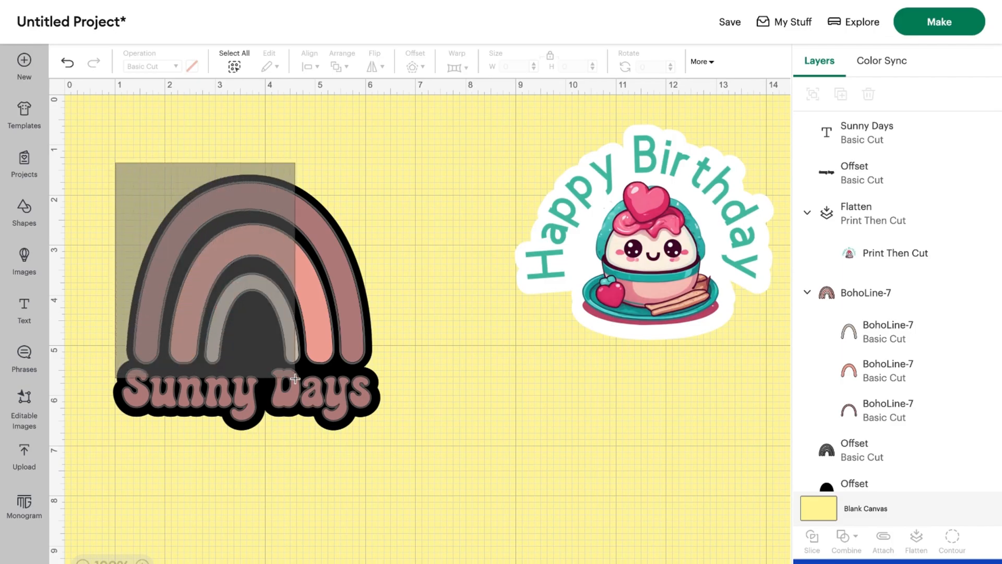
# - Flatten the rainbow layers into one 5.33 × 5.09 in image; move the birthday sticker beside it
pyautogui.moveTo(294, 377); pyautogui.dragTo(313, 420)
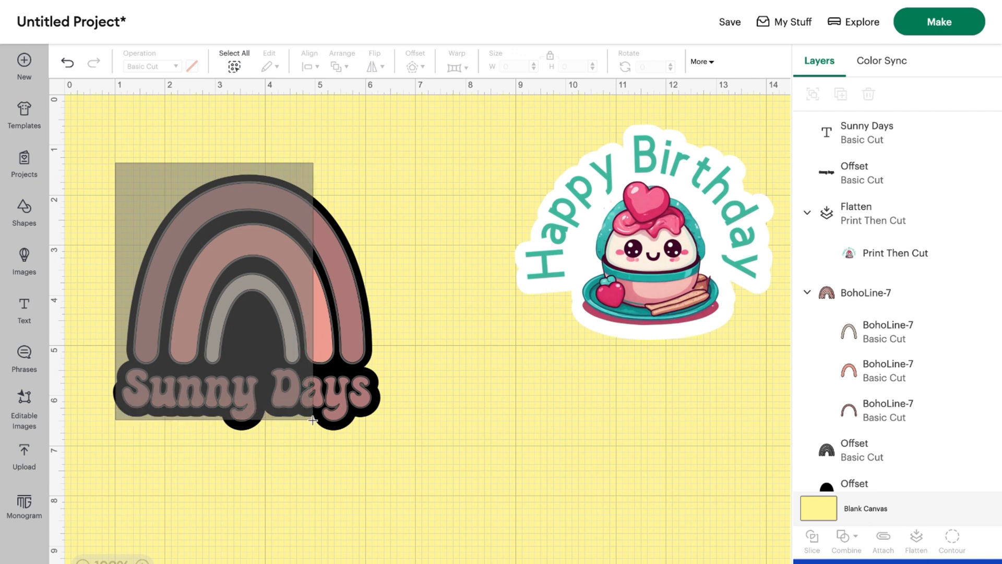
pyautogui.click(245, 288)
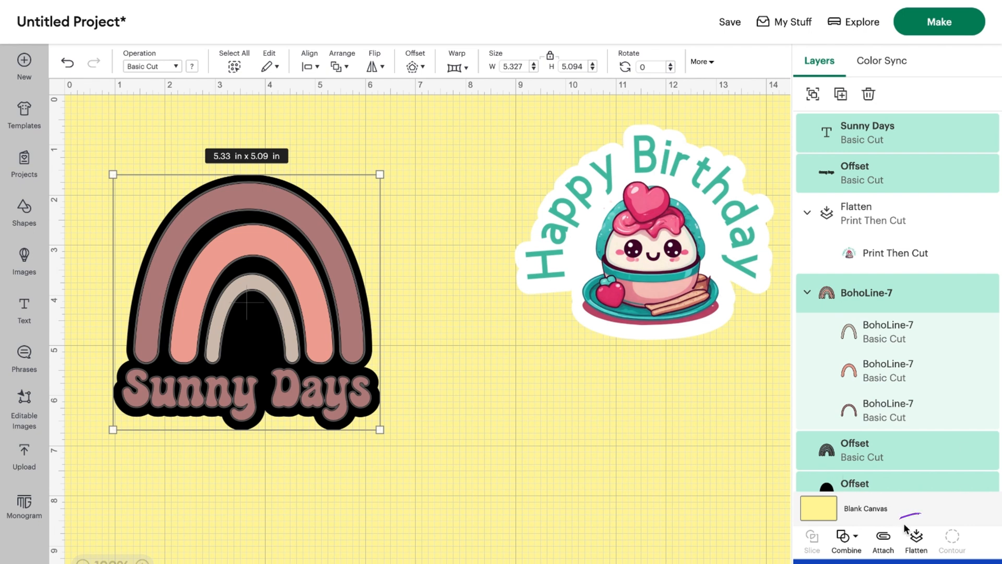
pyautogui.click(915, 540)
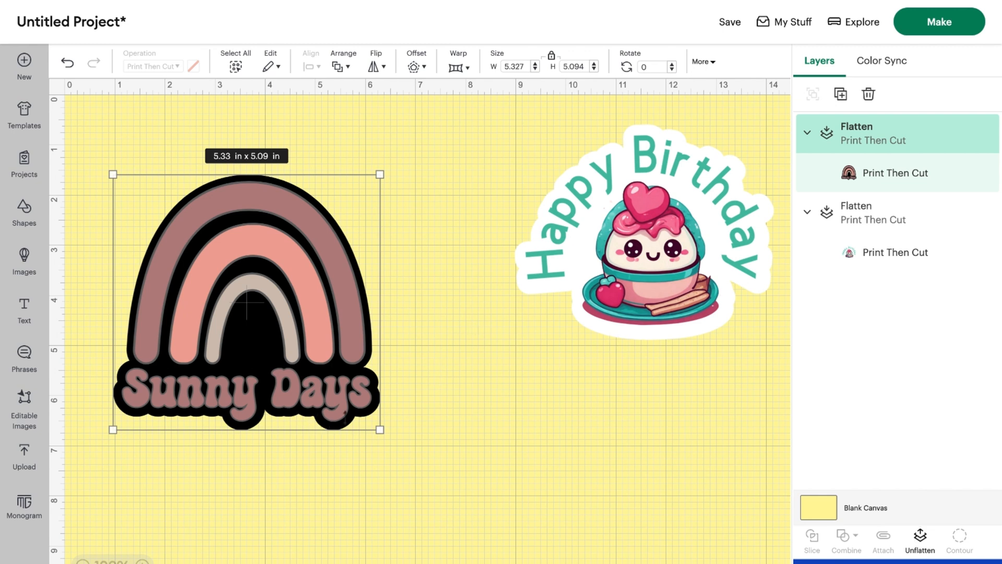
pyautogui.moveTo(135, 321)
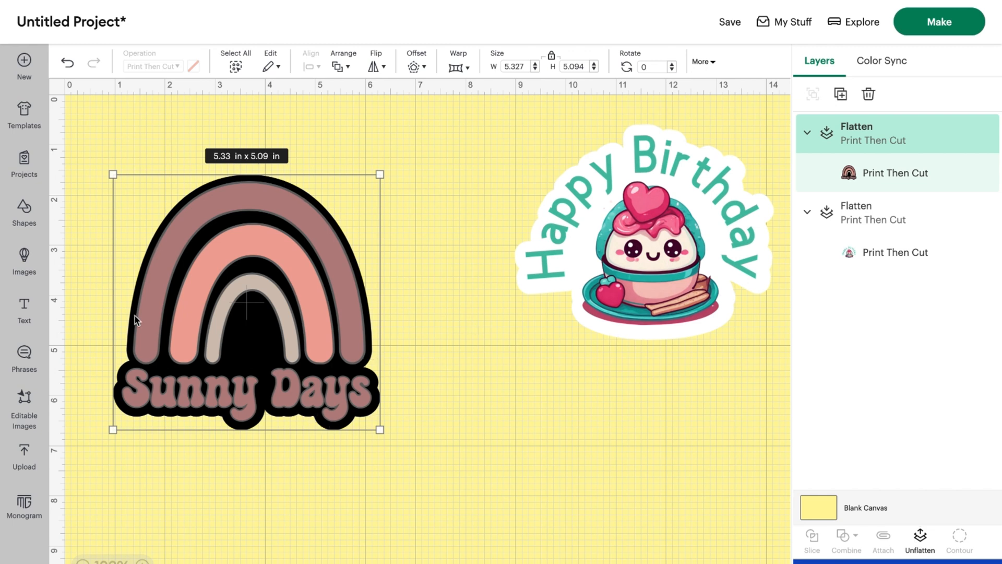
pyautogui.moveTo(680, 288)
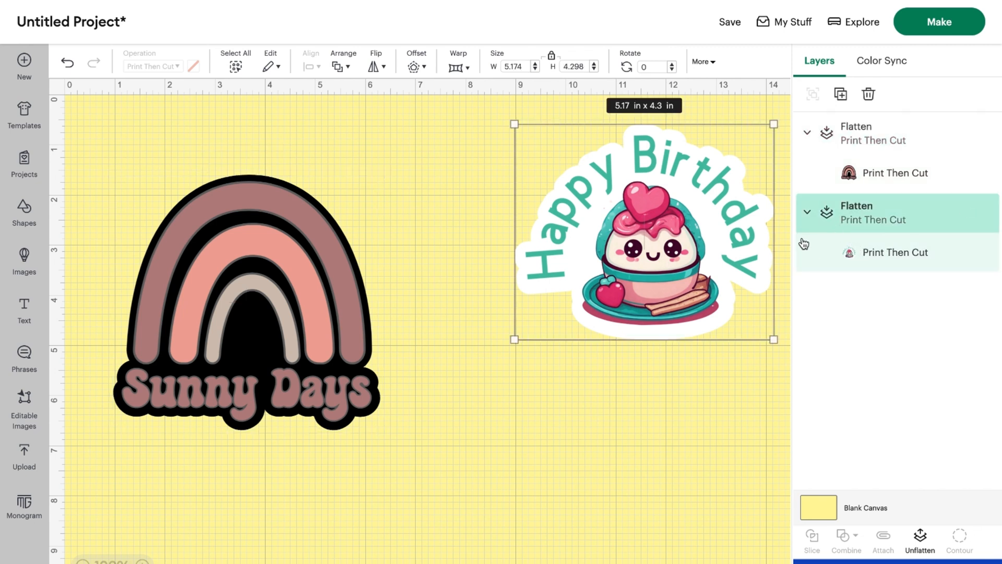
pyautogui.moveTo(643, 230); pyautogui.dragTo(560, 351)
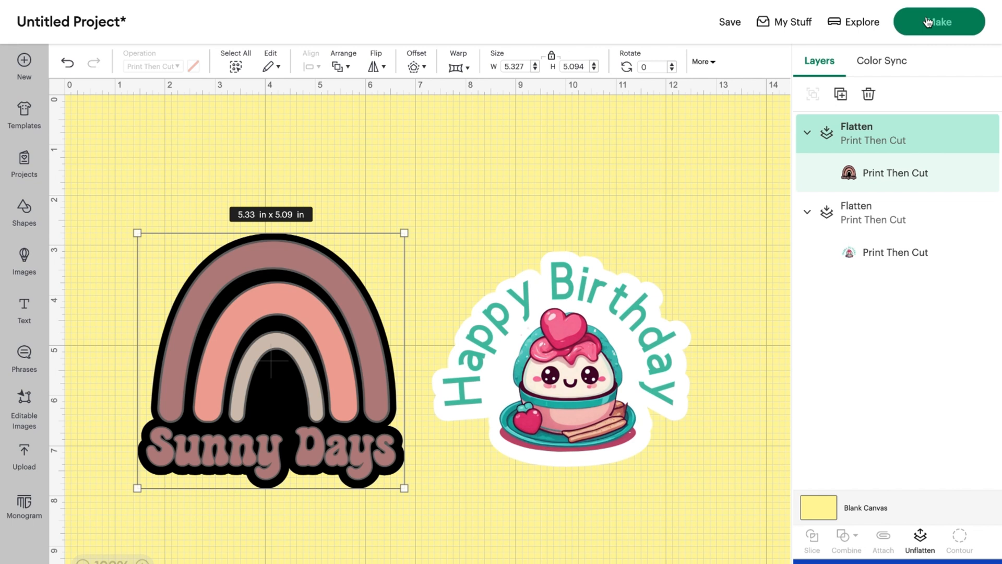
pyautogui.moveTo(846, 88)
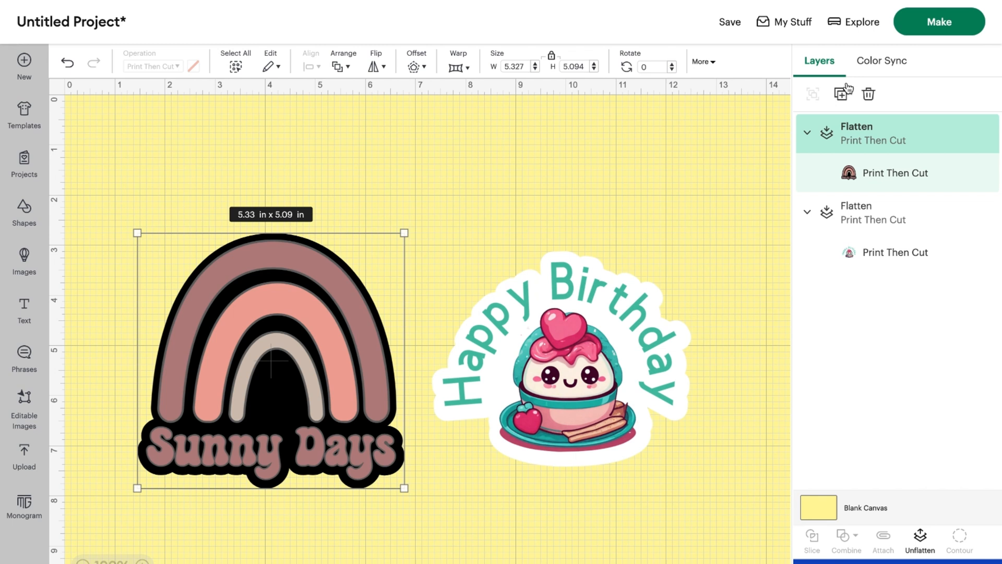
pyautogui.moveTo(494, 265)
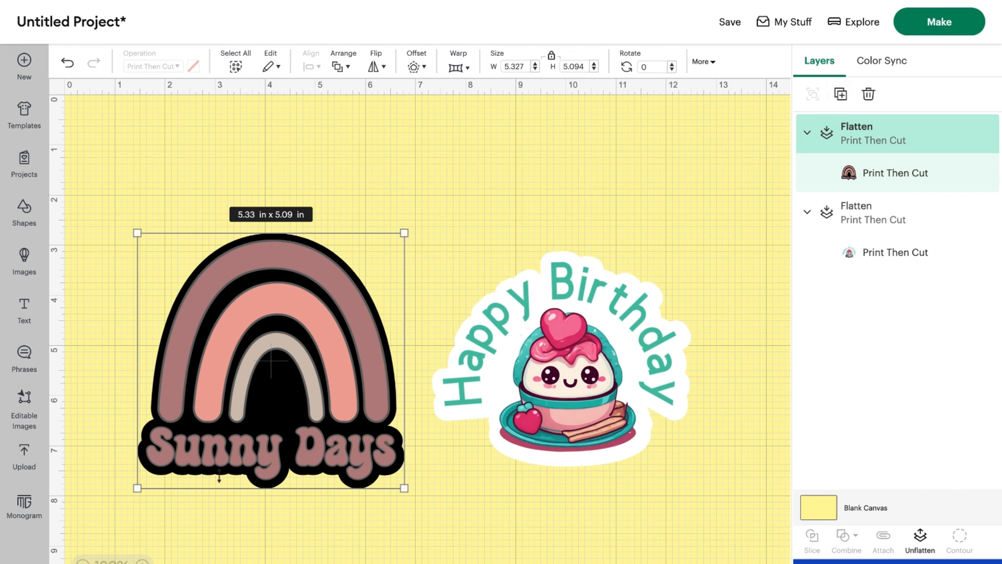
pyautogui.moveTo(678, 366)
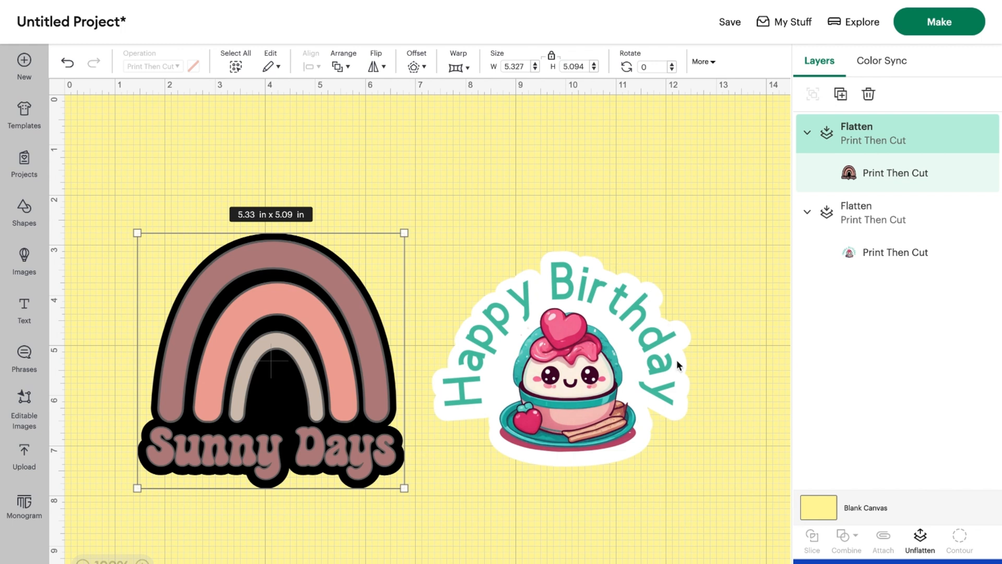
pyautogui.moveTo(714, 454)
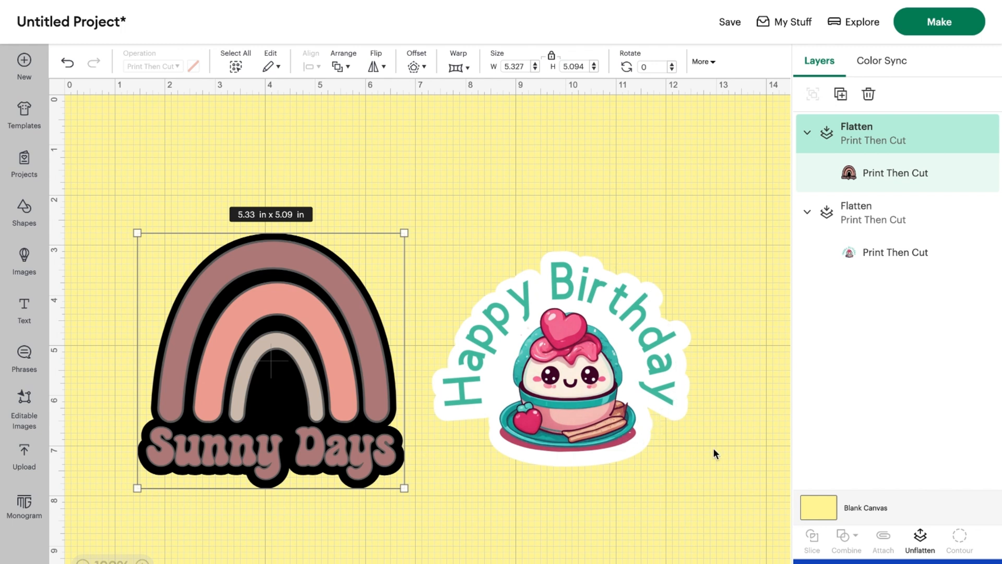
pyautogui.click(470, 236)
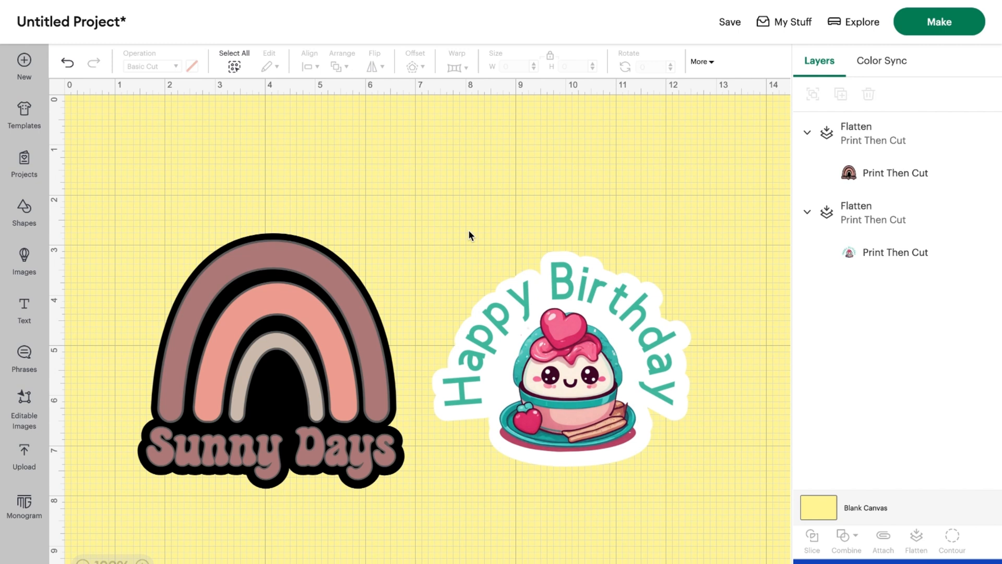
pyautogui.moveTo(193, 306)
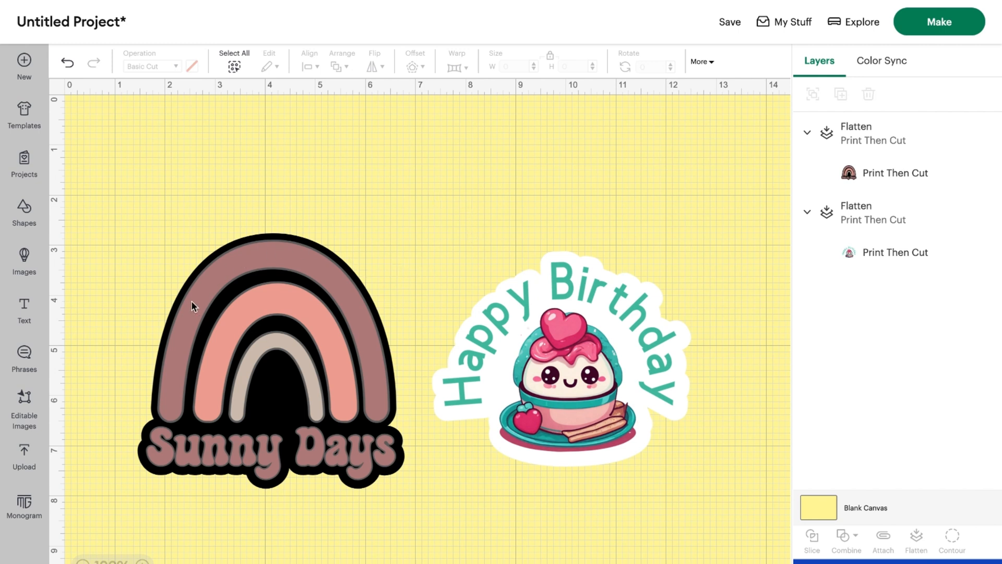
pyautogui.moveTo(331, 487)
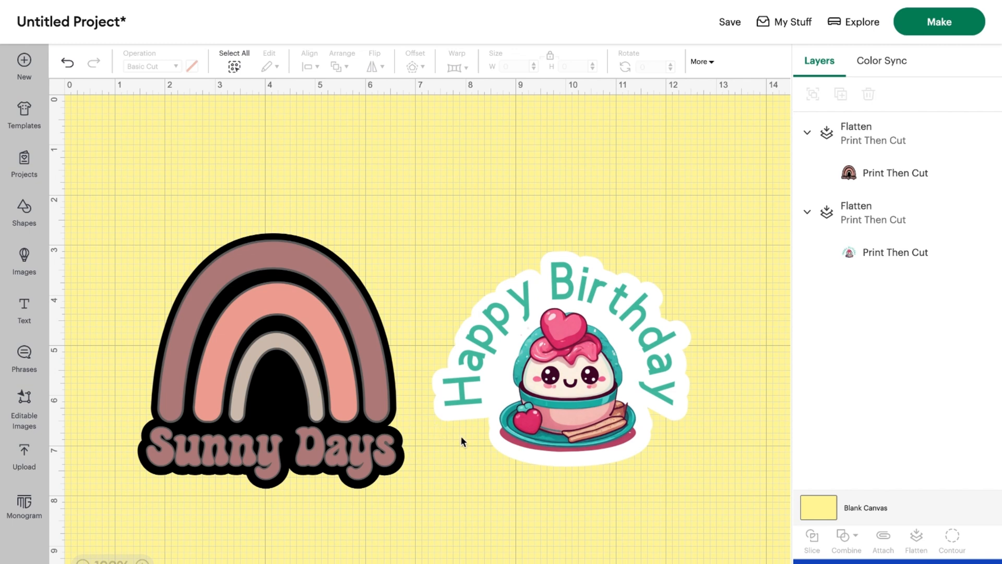
pyautogui.moveTo(466, 261)
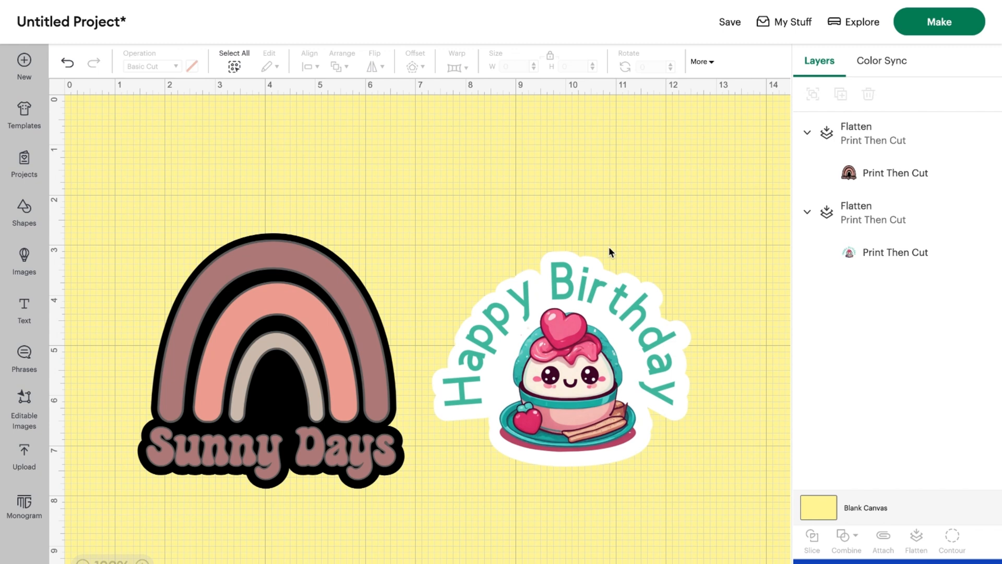
pyautogui.moveTo(106, 425)
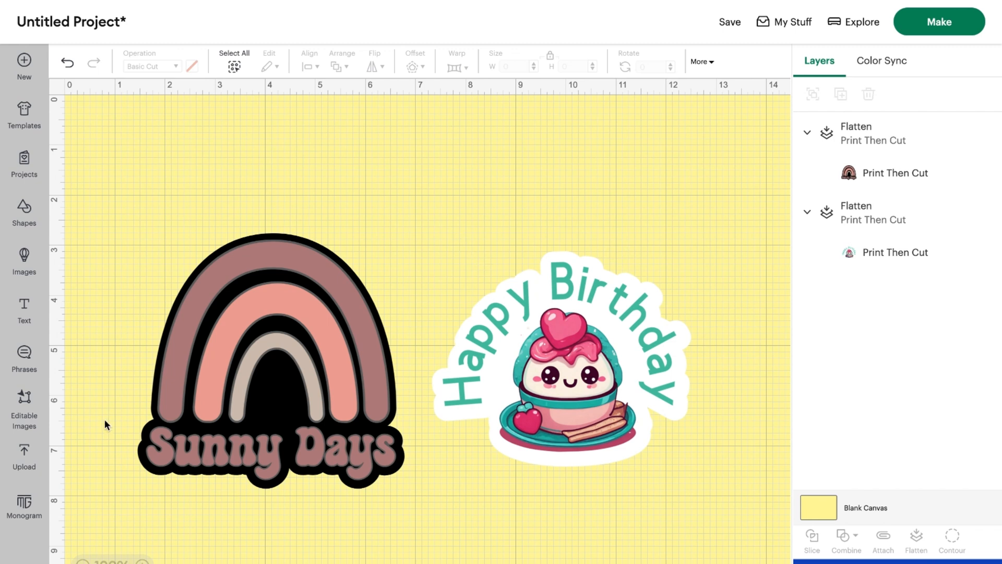
pyautogui.moveTo(464, 483)
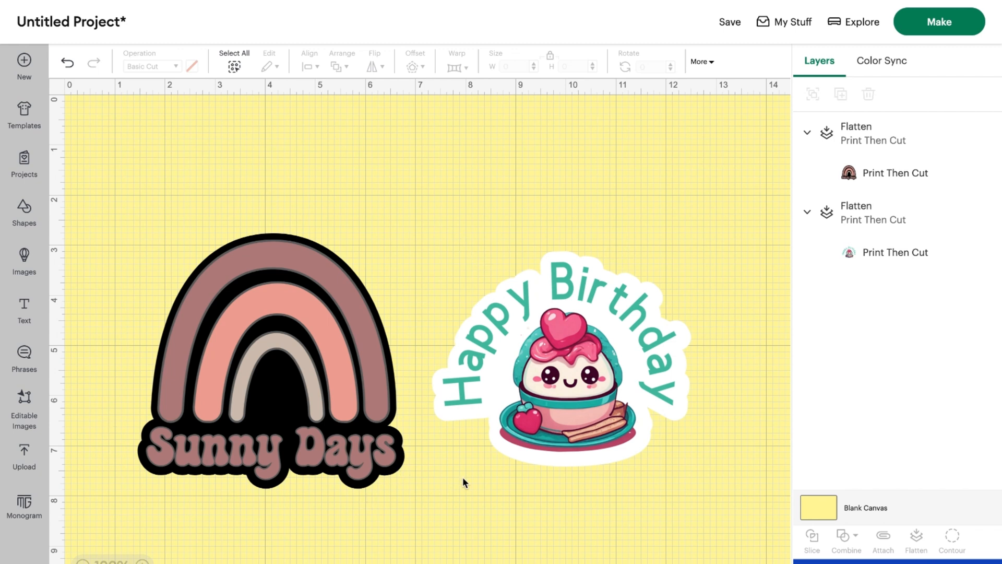